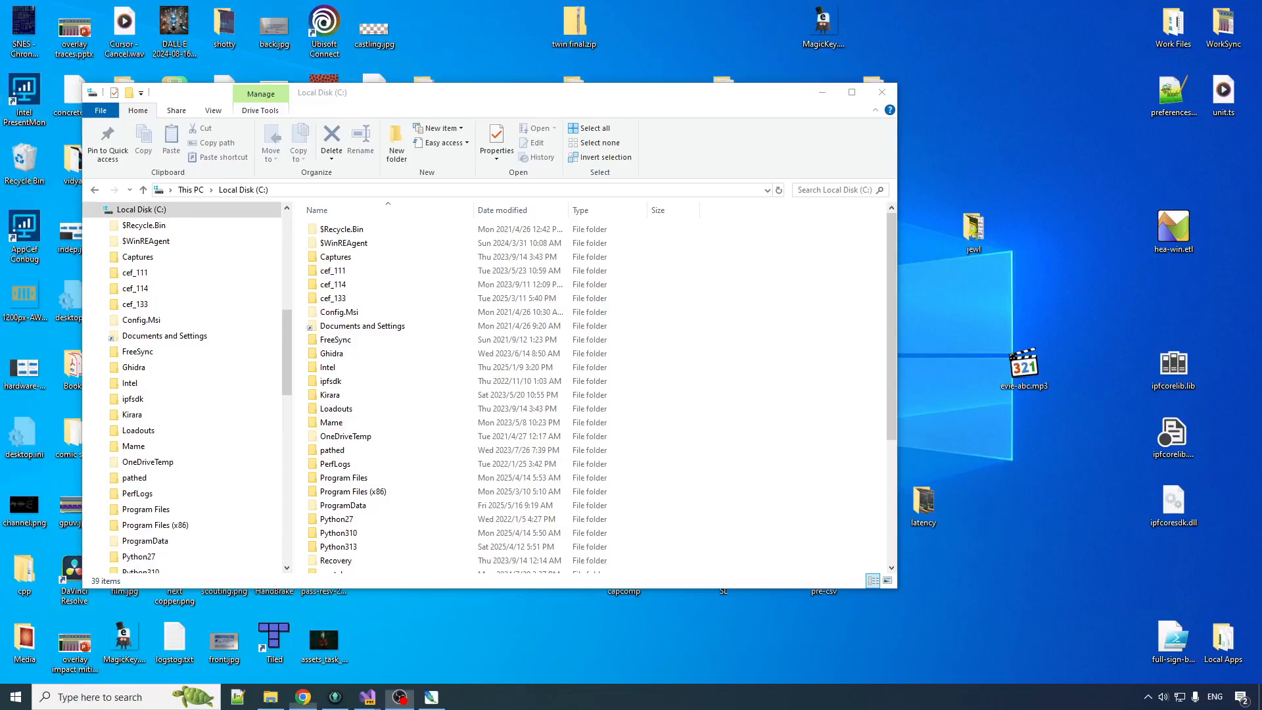
Bring Chrome forward and open the CEF Automated Builds search result.
{"action": "left_click", "coordinate": [301, 697]}
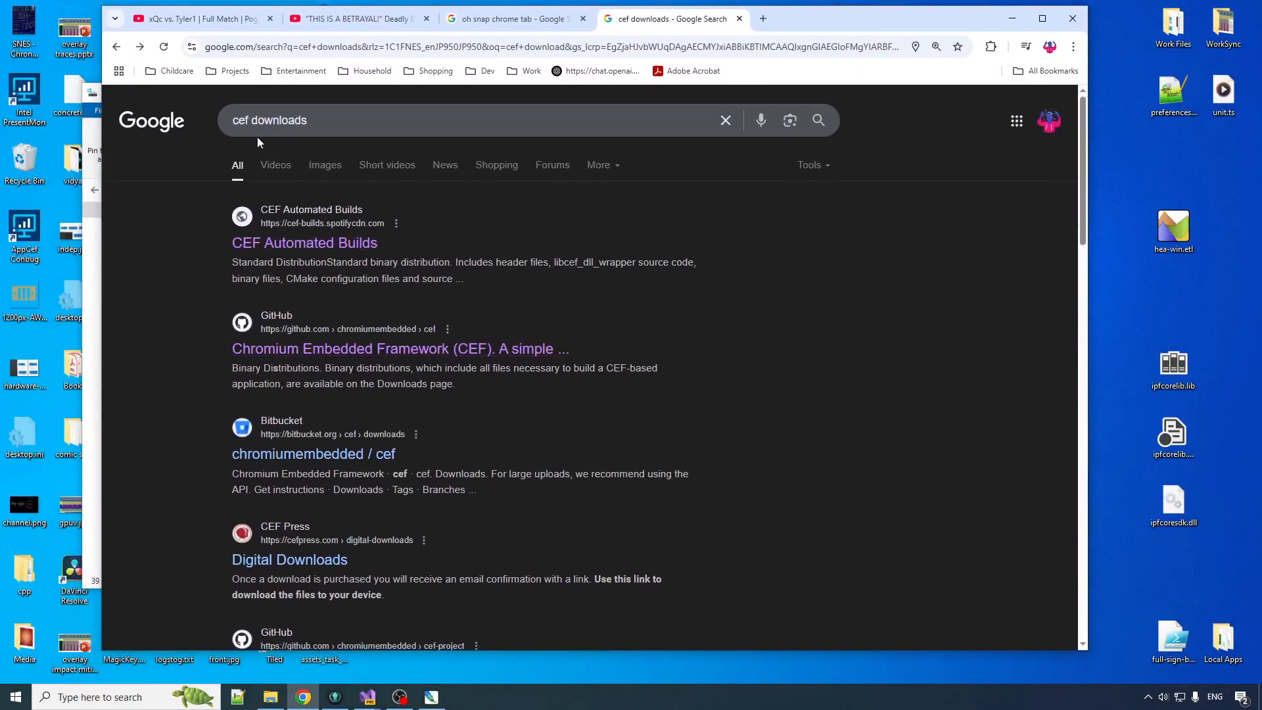
{"action": "mouse_move", "coordinate": [304, 243]}
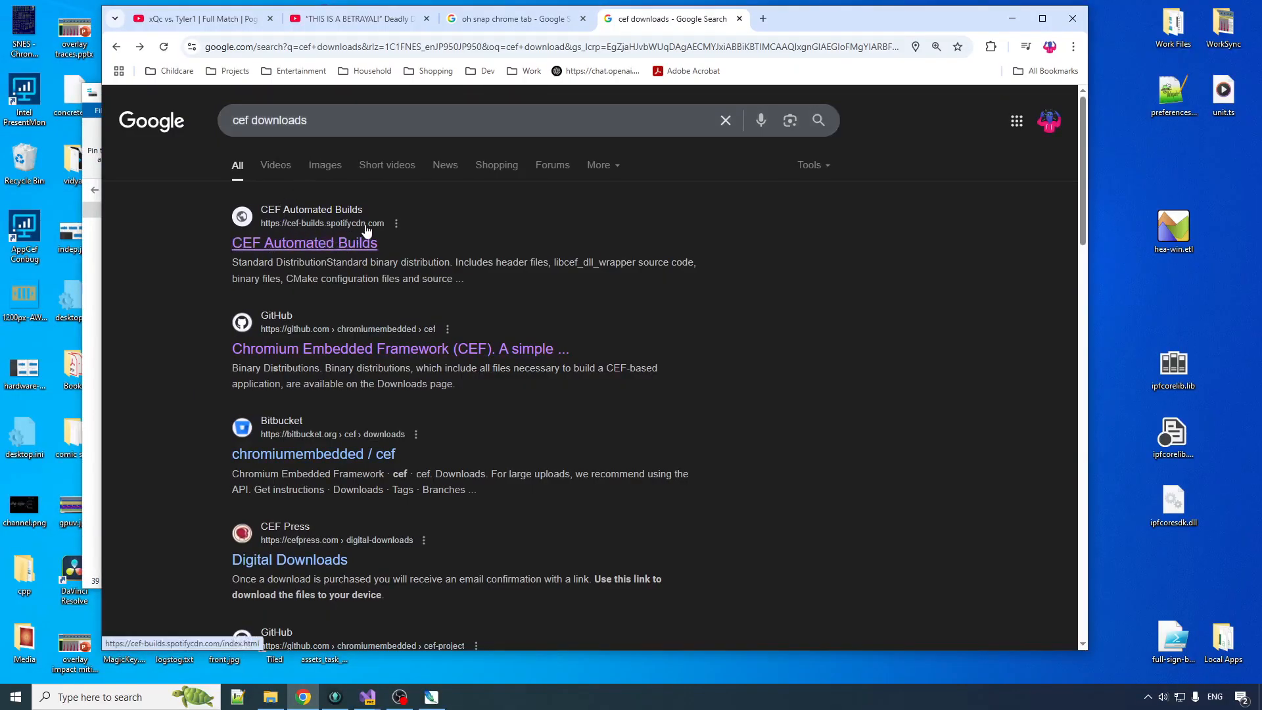
{"action": "left_click", "coordinate": [303, 243]}
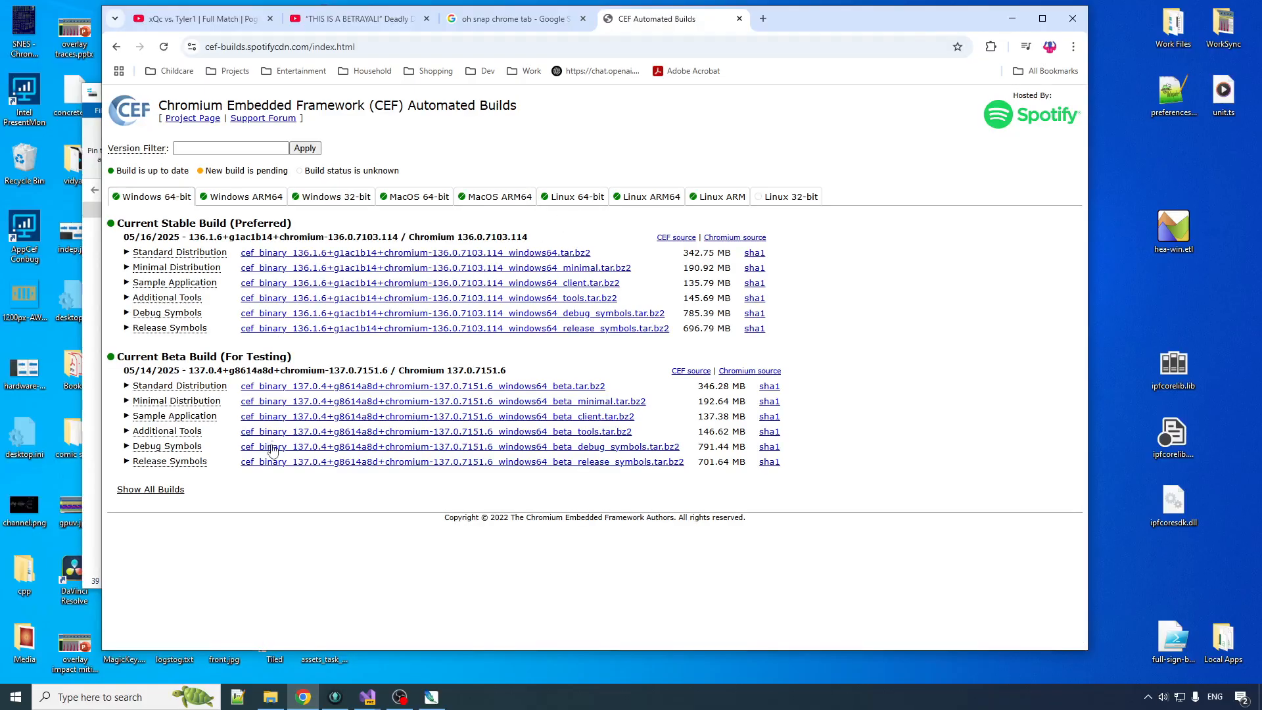
{"action": "mouse_move", "coordinate": [302, 252]}
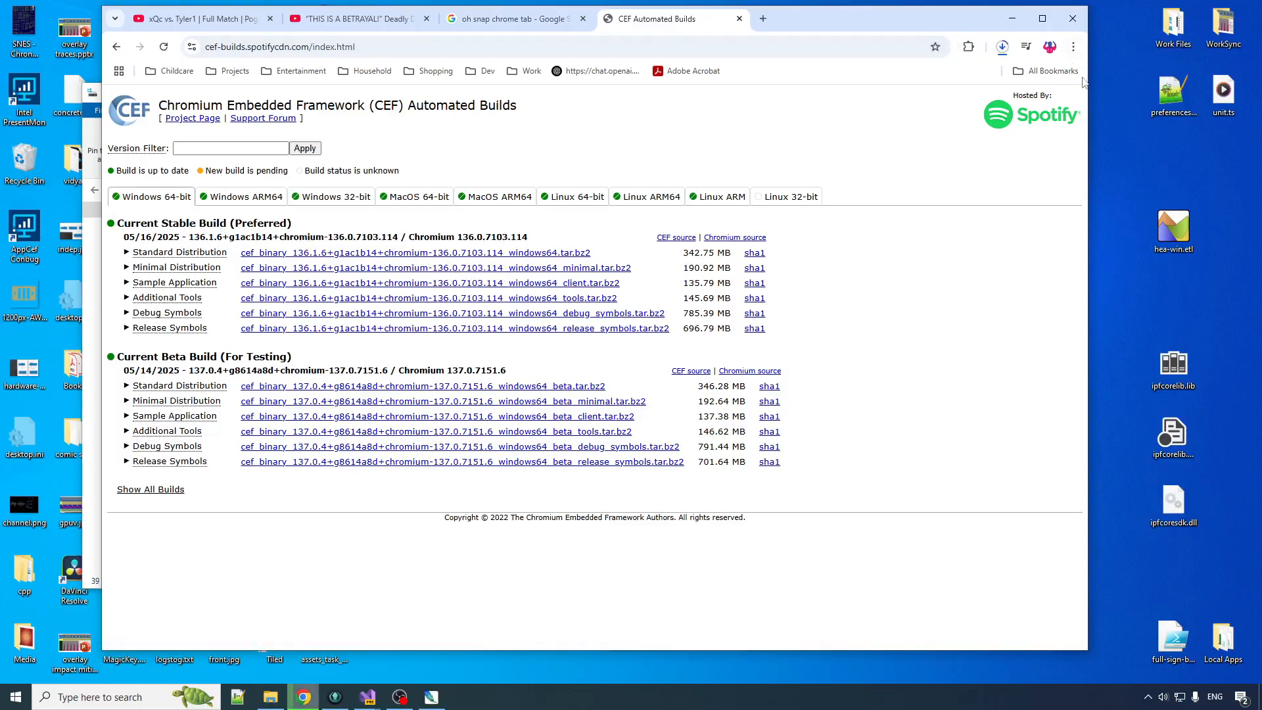
{"action": "mouse_move", "coordinate": [997, 80]}
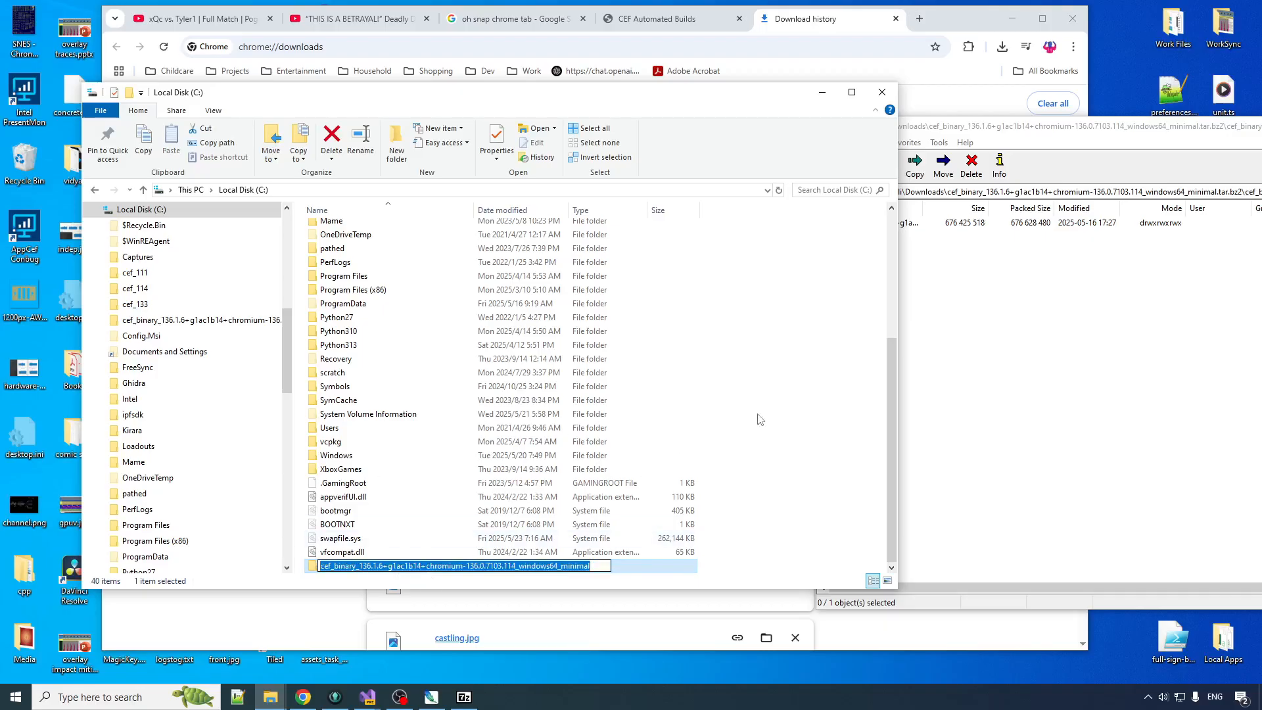
Rename the extracted CEF 136.1.6 folder on C: to cef_136.
{"action": "type", "text": "cef_136"}
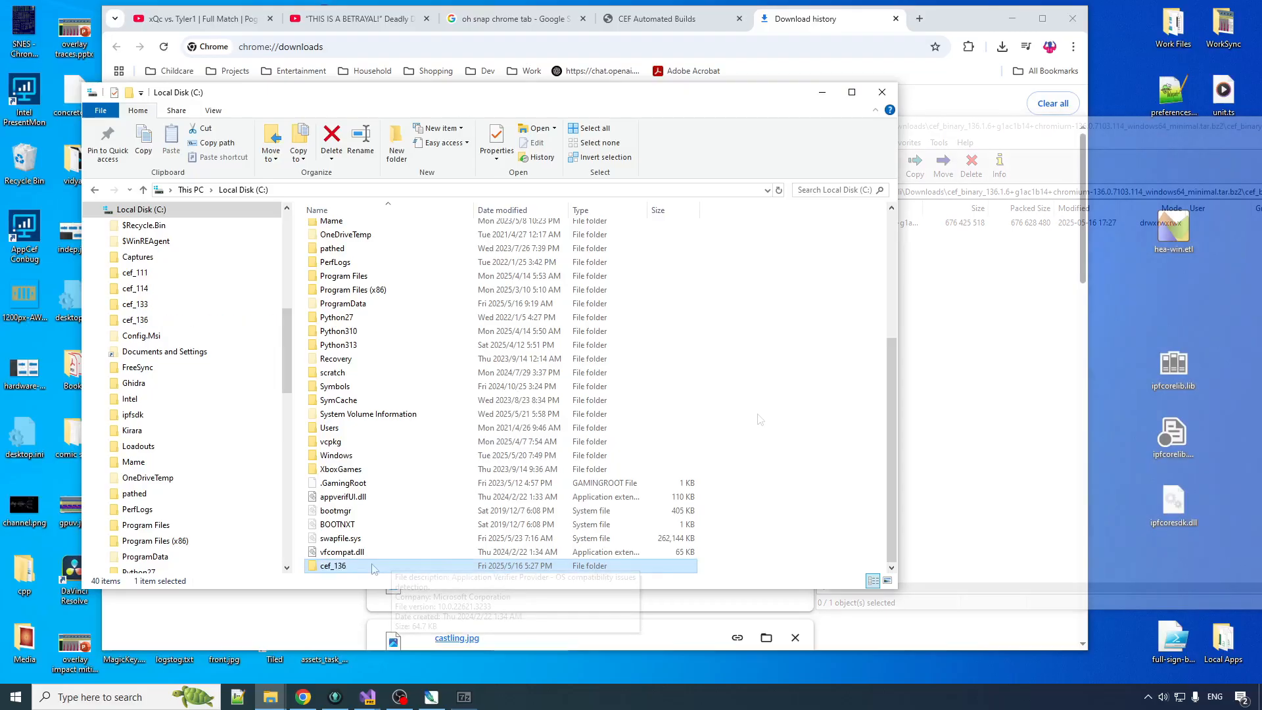
Browse into cef_136's Release folder and select libcef.dll.
{"action": "double_click", "coordinate": [333, 566]}
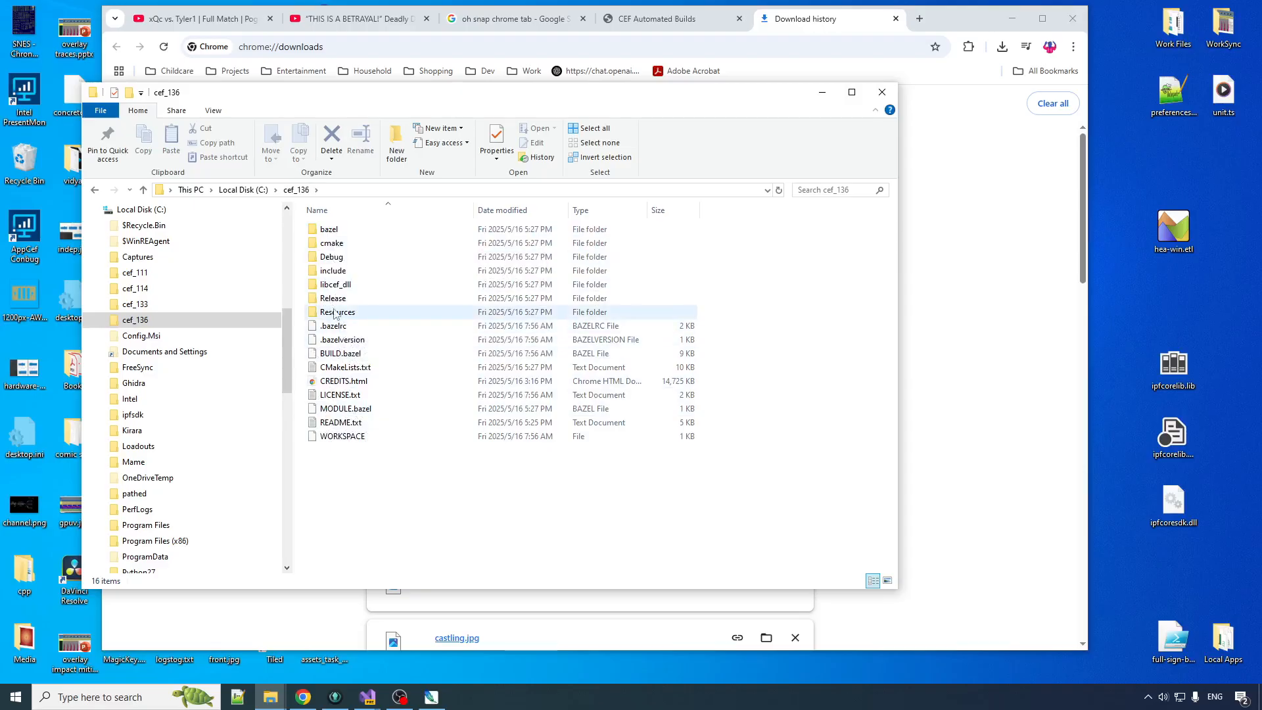
{"action": "double_click", "coordinate": [333, 298]}
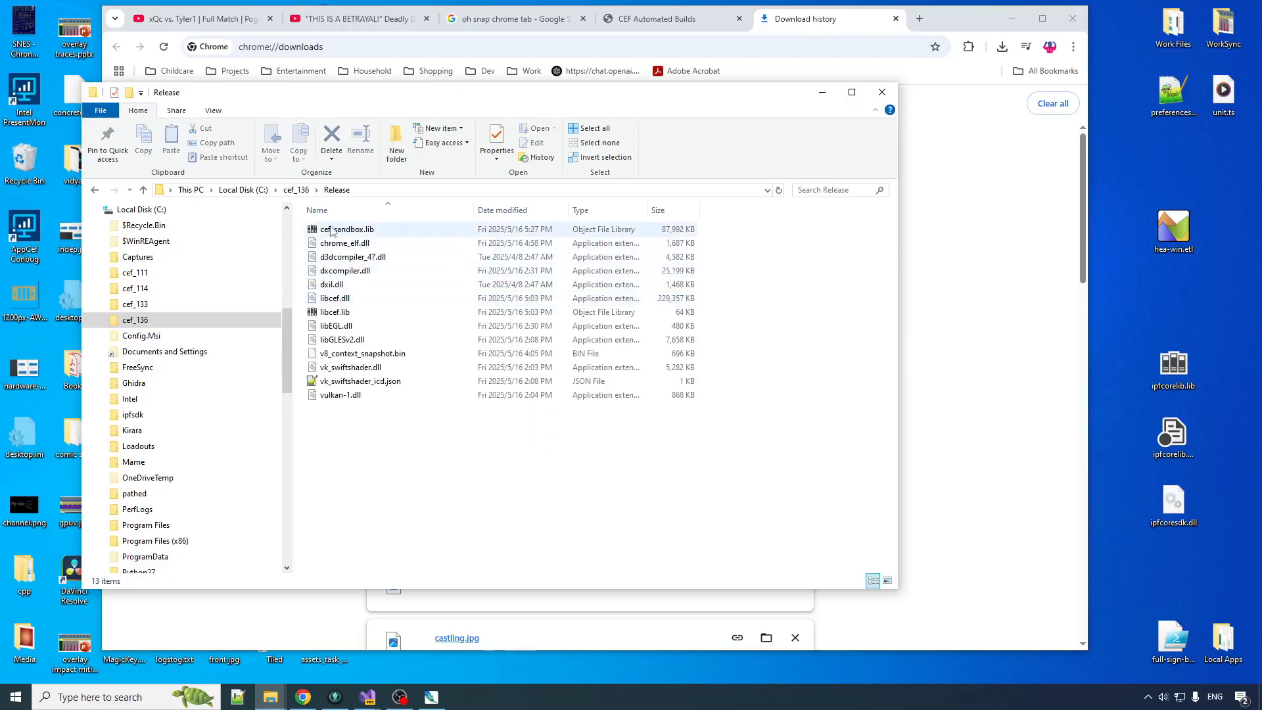
{"action": "left_click", "coordinate": [334, 311]}
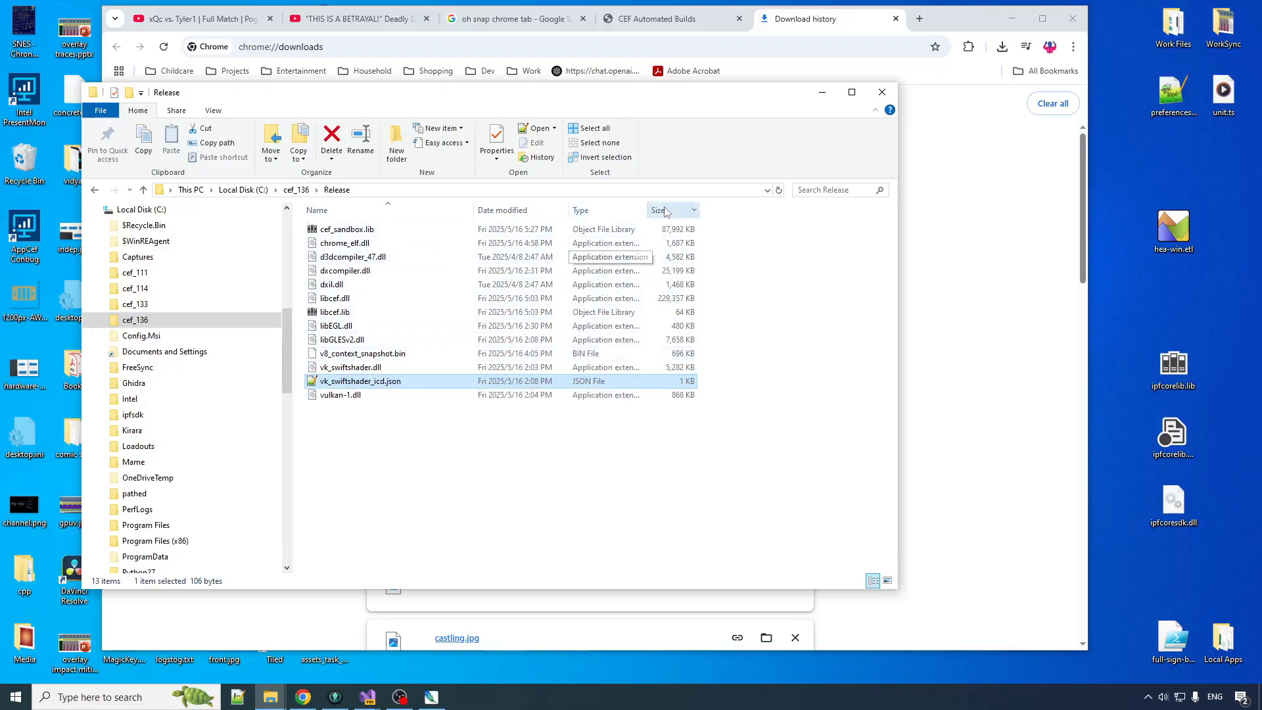
{"action": "left_click", "coordinate": [334, 298]}
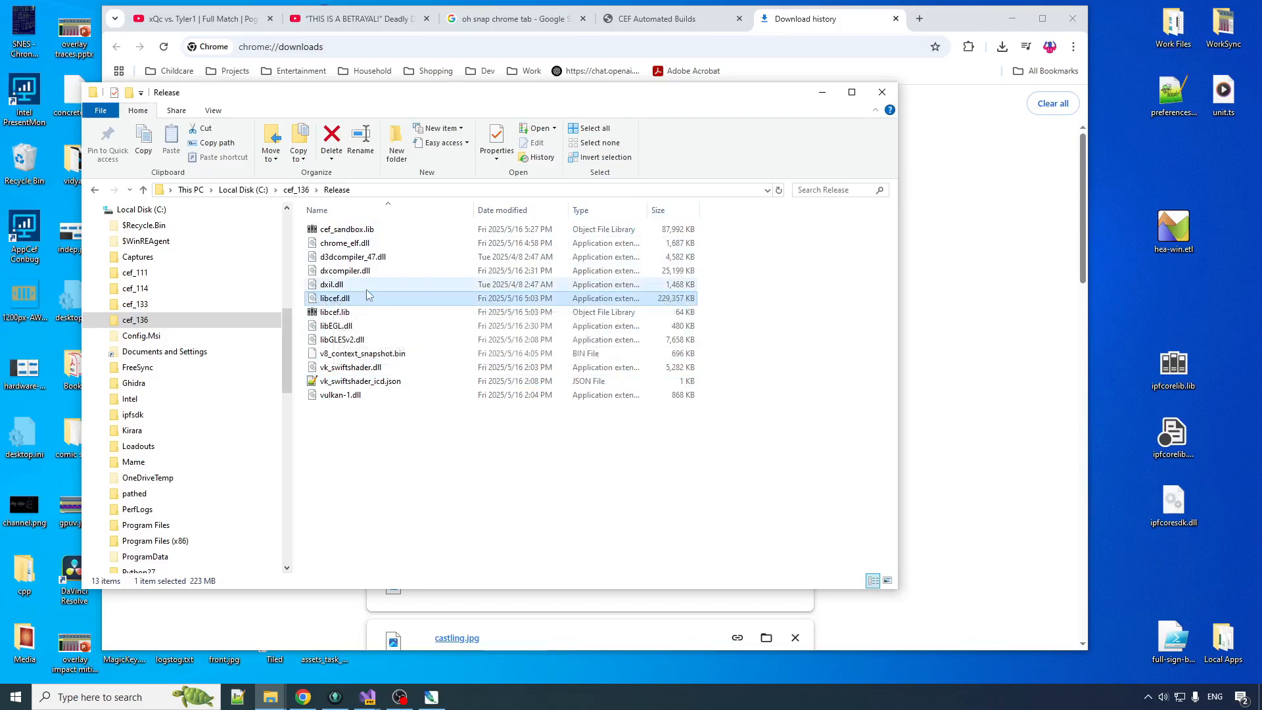
{"action": "mouse_move", "coordinate": [331, 284]}
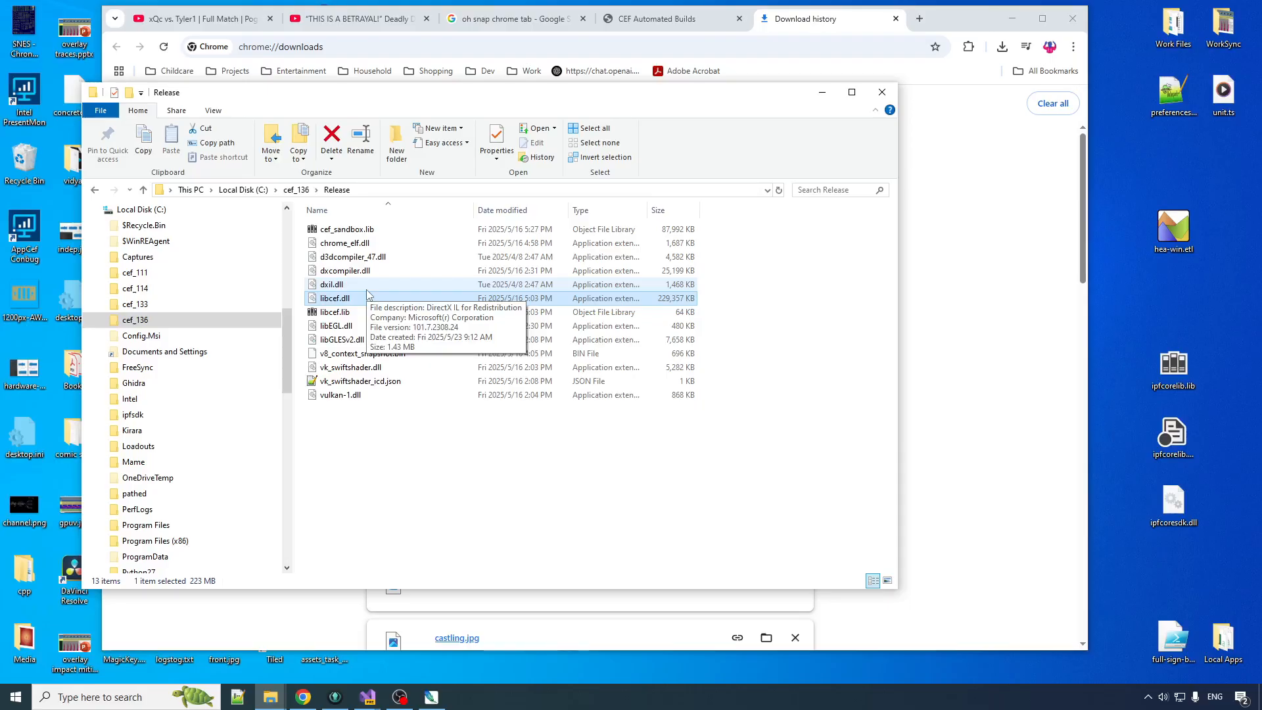
{"action": "mouse_move", "coordinate": [335, 312]}
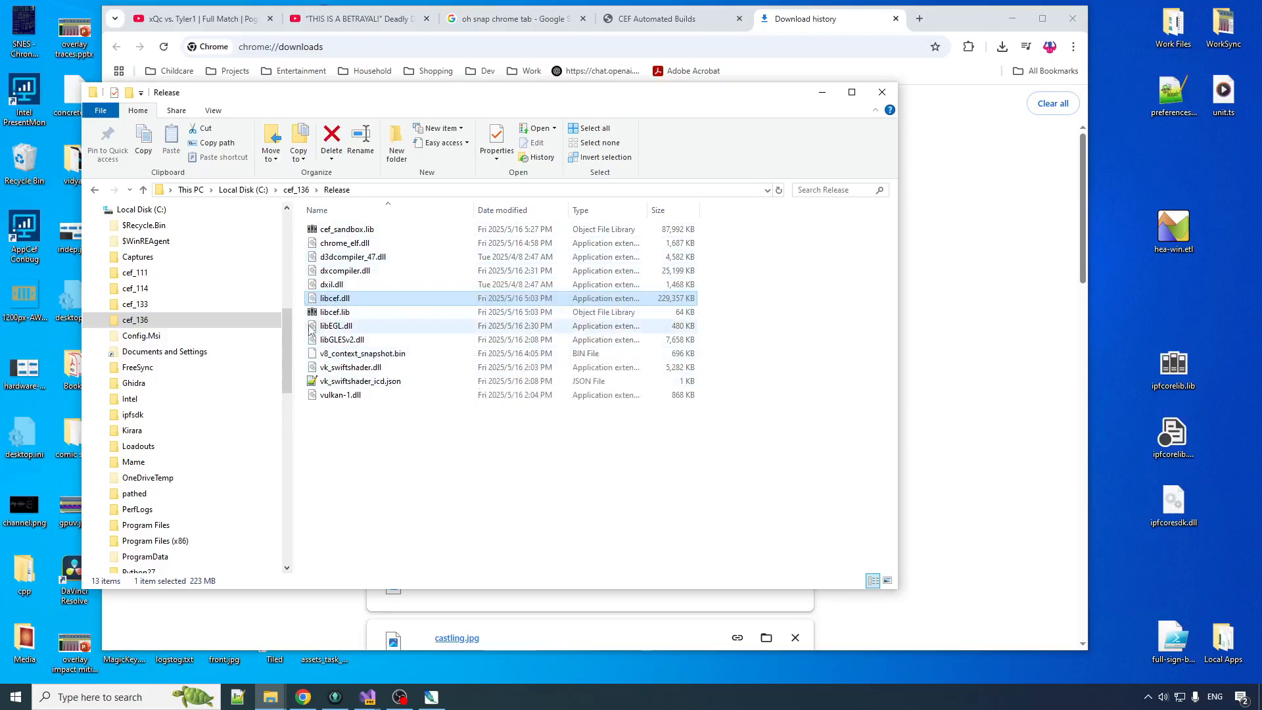
{"action": "mouse_move", "coordinate": [337, 326]}
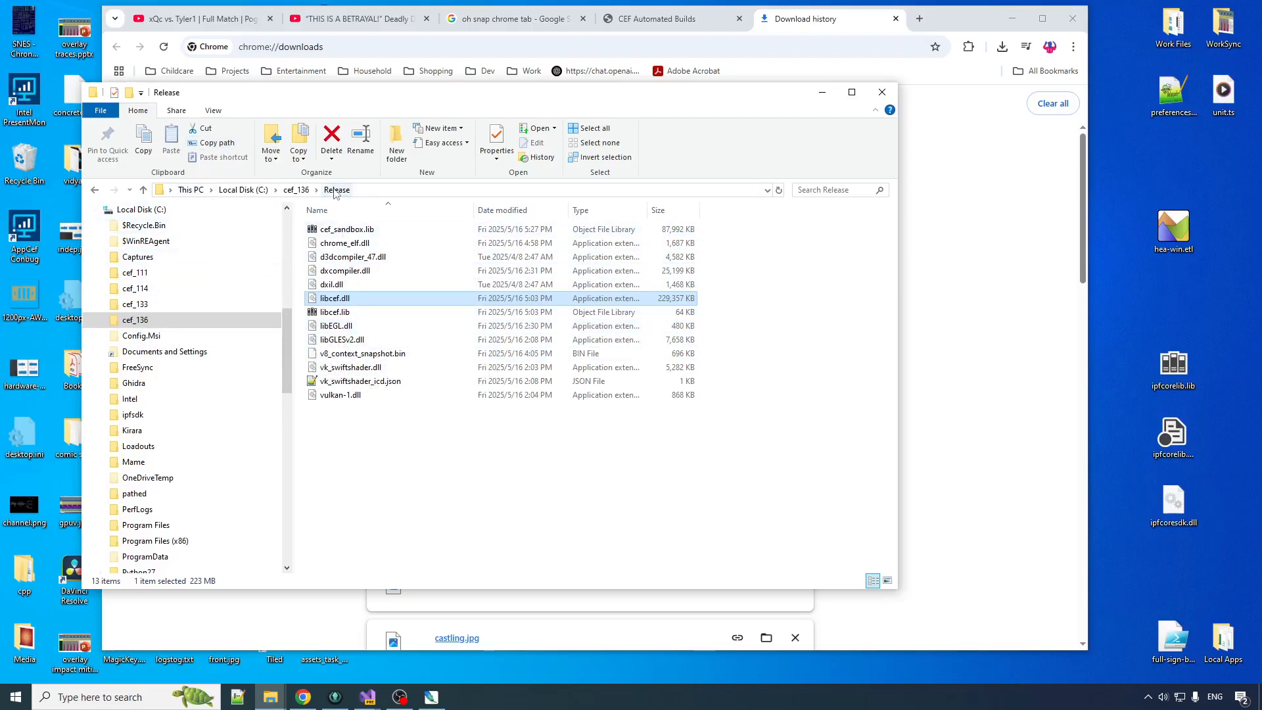
{"action": "mouse_move", "coordinate": [94, 190]}
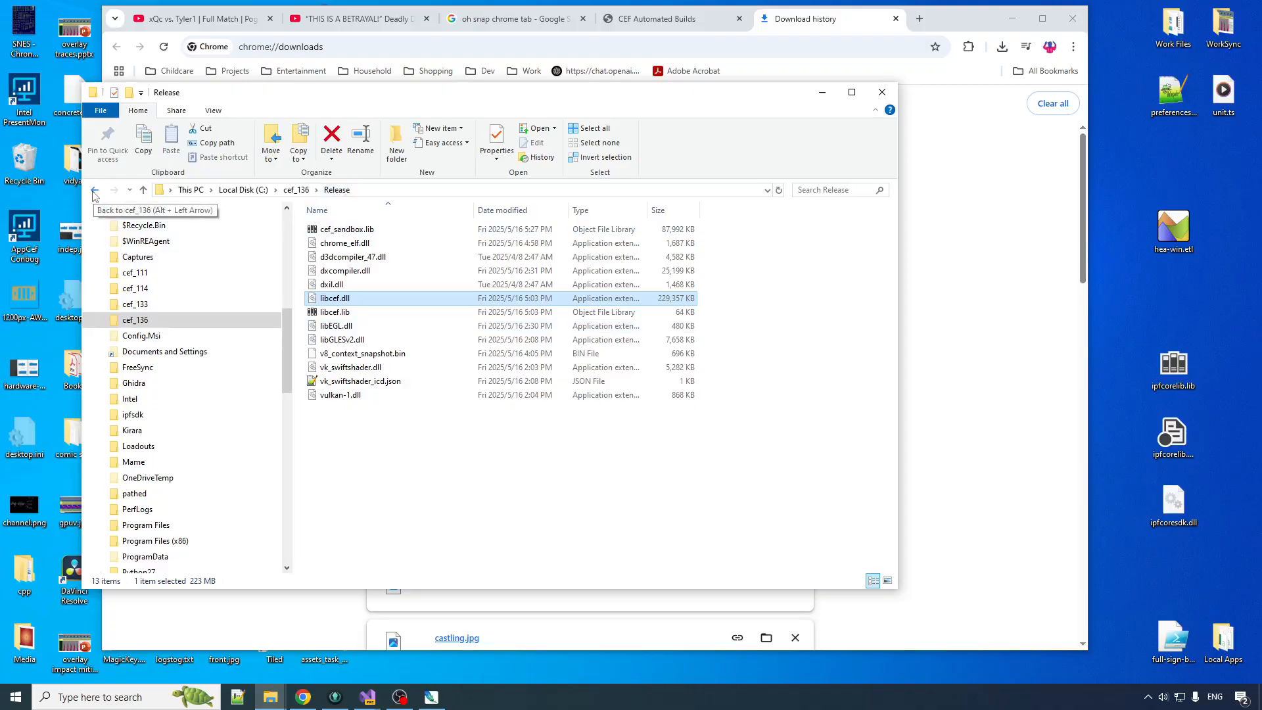
{"action": "left_click", "coordinate": [95, 190]}
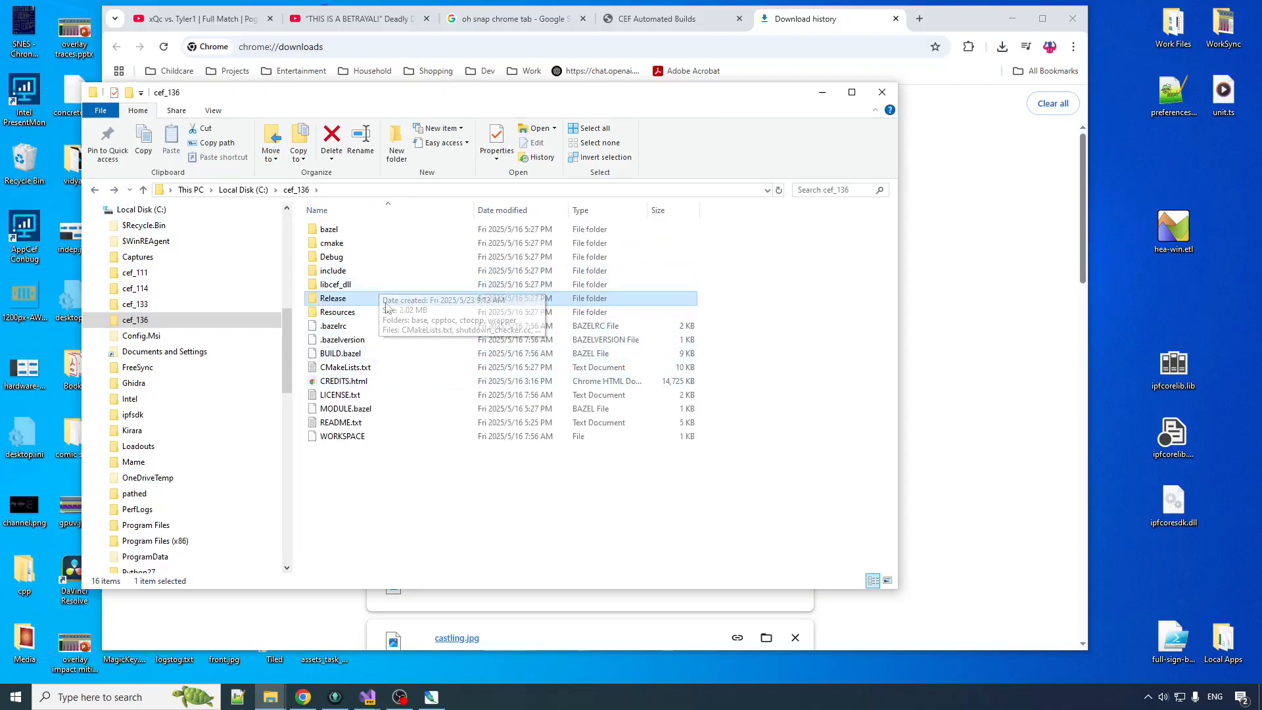
{"action": "double_click", "coordinate": [338, 312]}
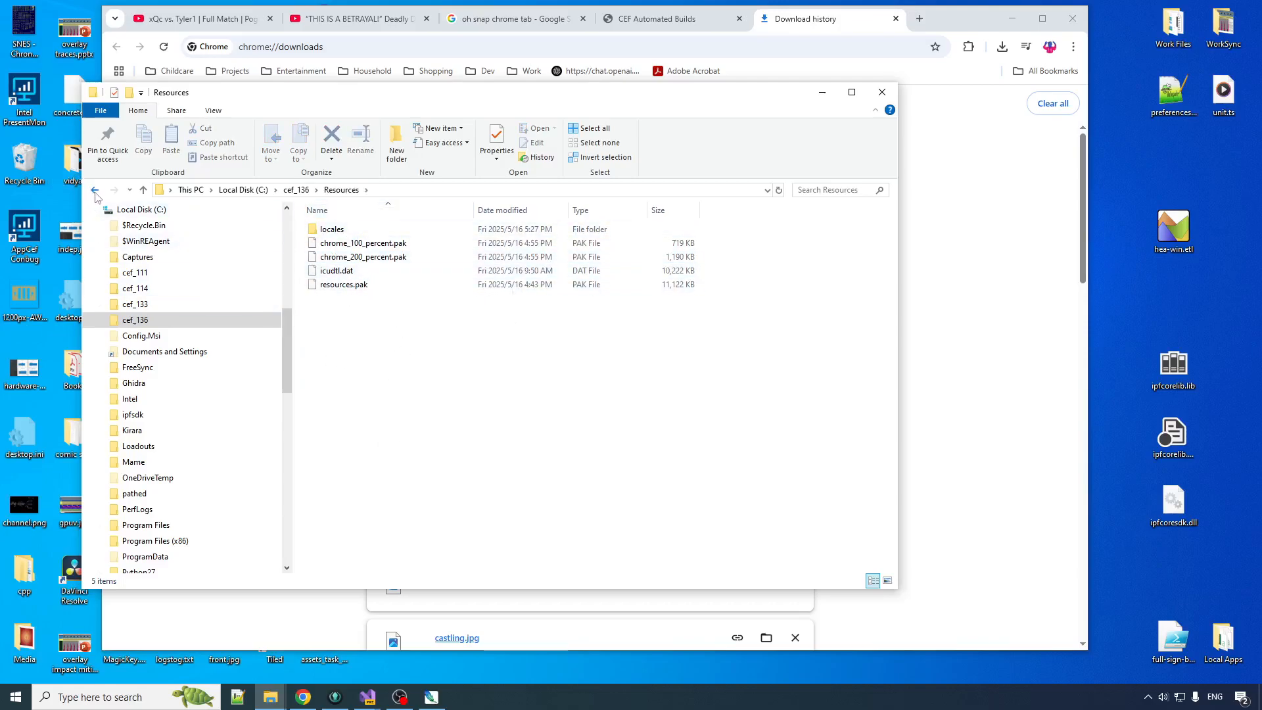
{"action": "left_click", "coordinate": [95, 189]}
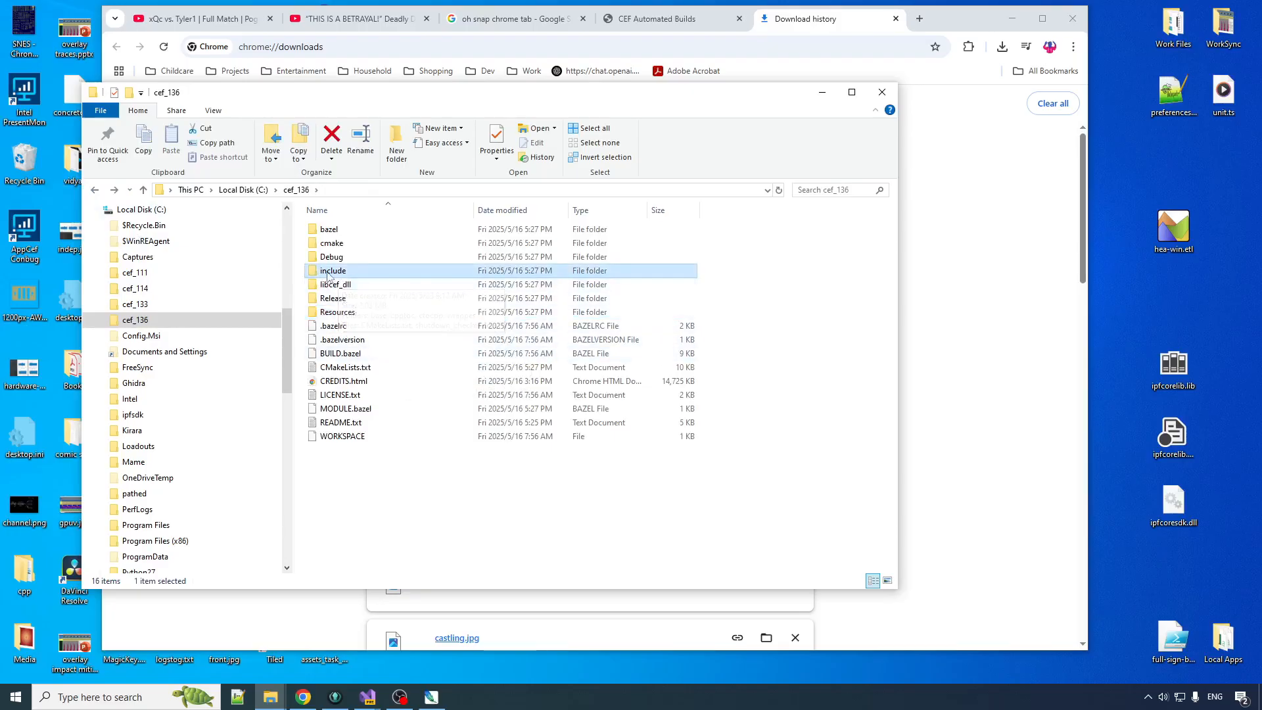
{"action": "double_click", "coordinate": [333, 270]}
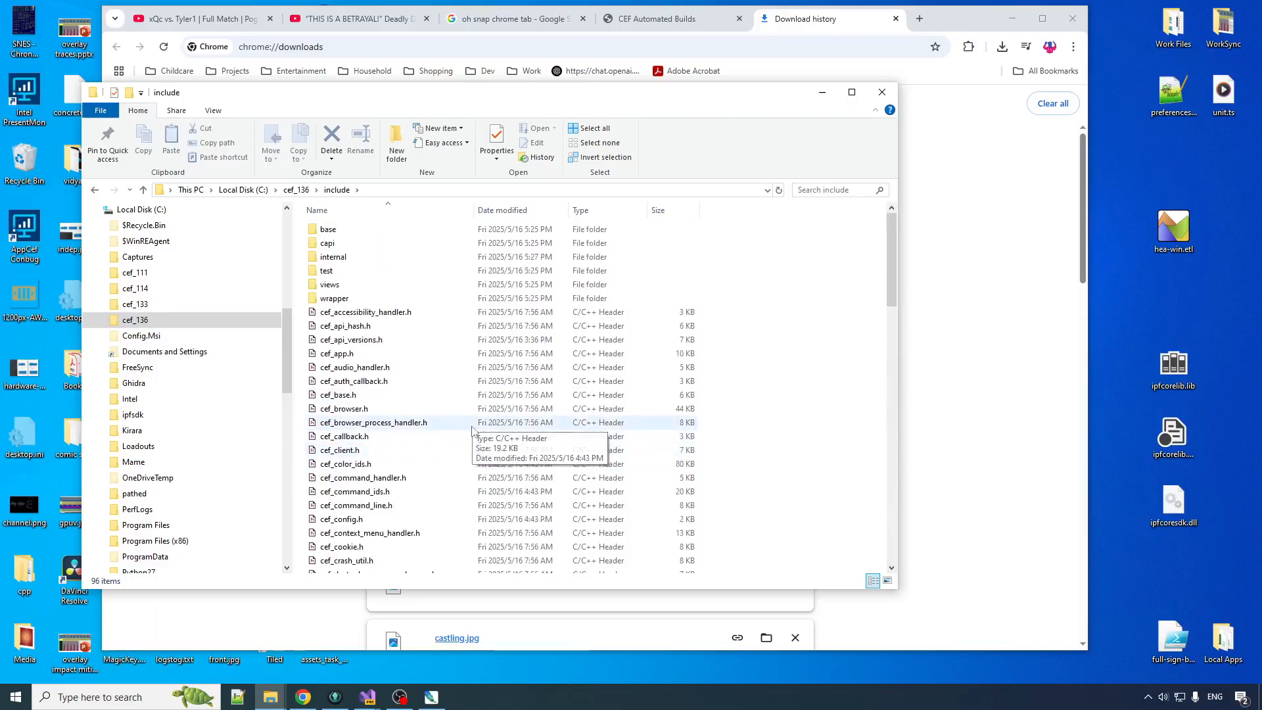
{"action": "mouse_move", "coordinate": [406, 383]}
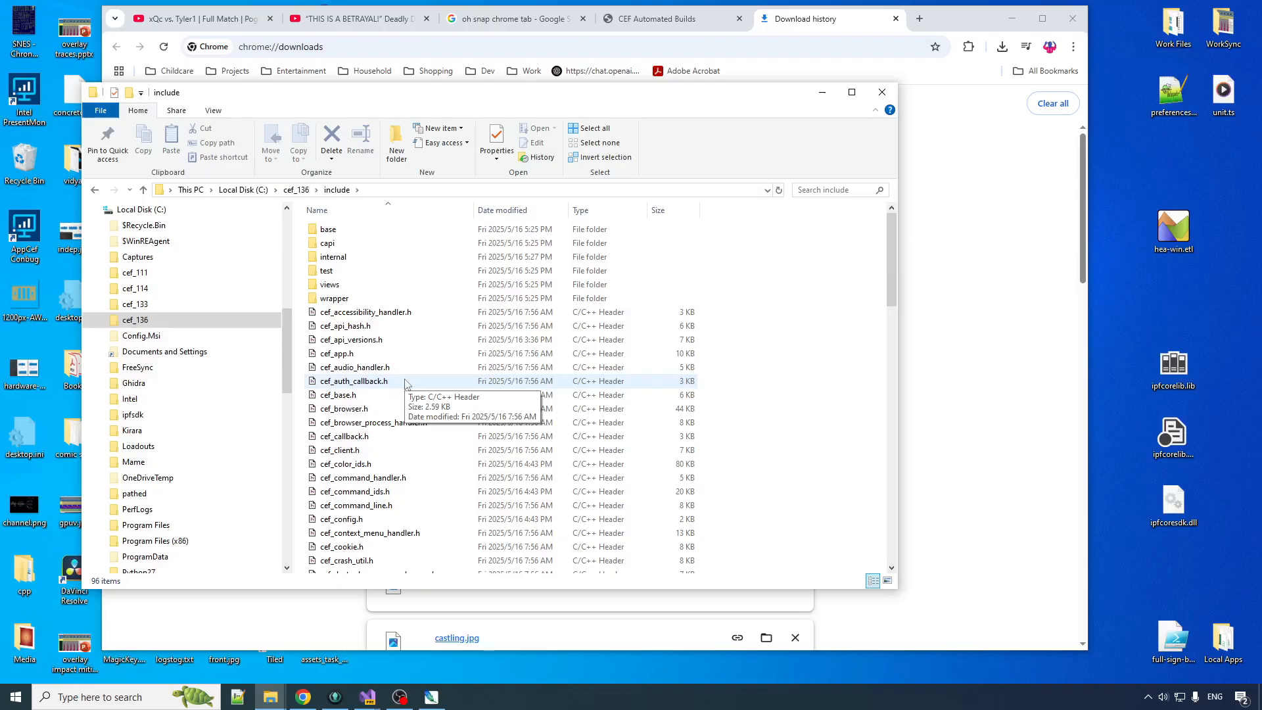
{"action": "left_click", "coordinate": [94, 189]}
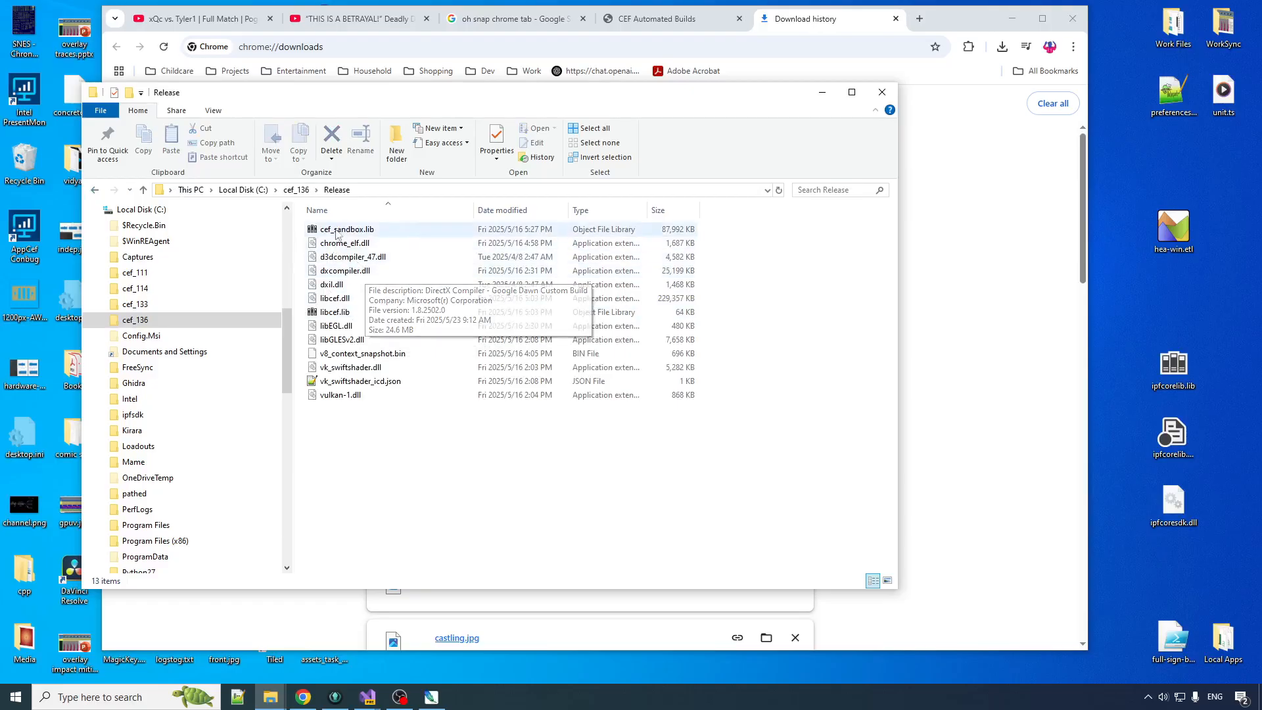
{"action": "left_click", "coordinate": [334, 298]}
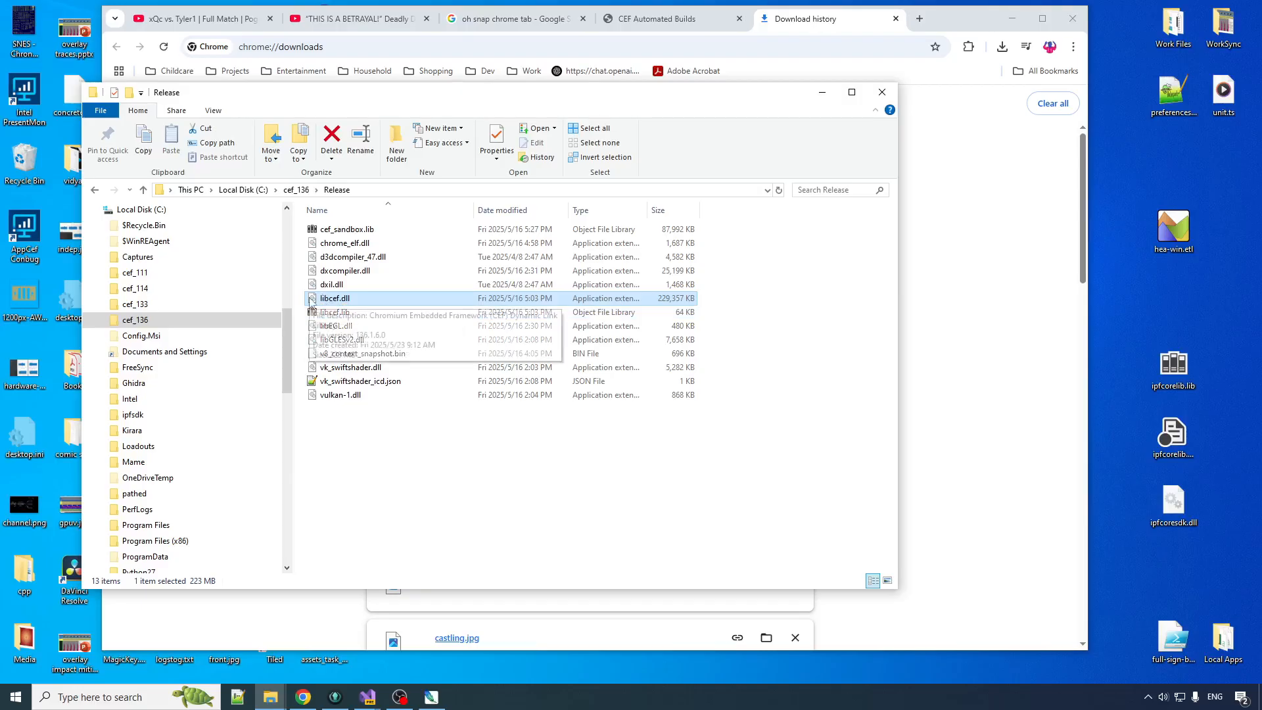
{"action": "mouse_move", "coordinate": [334, 298]}
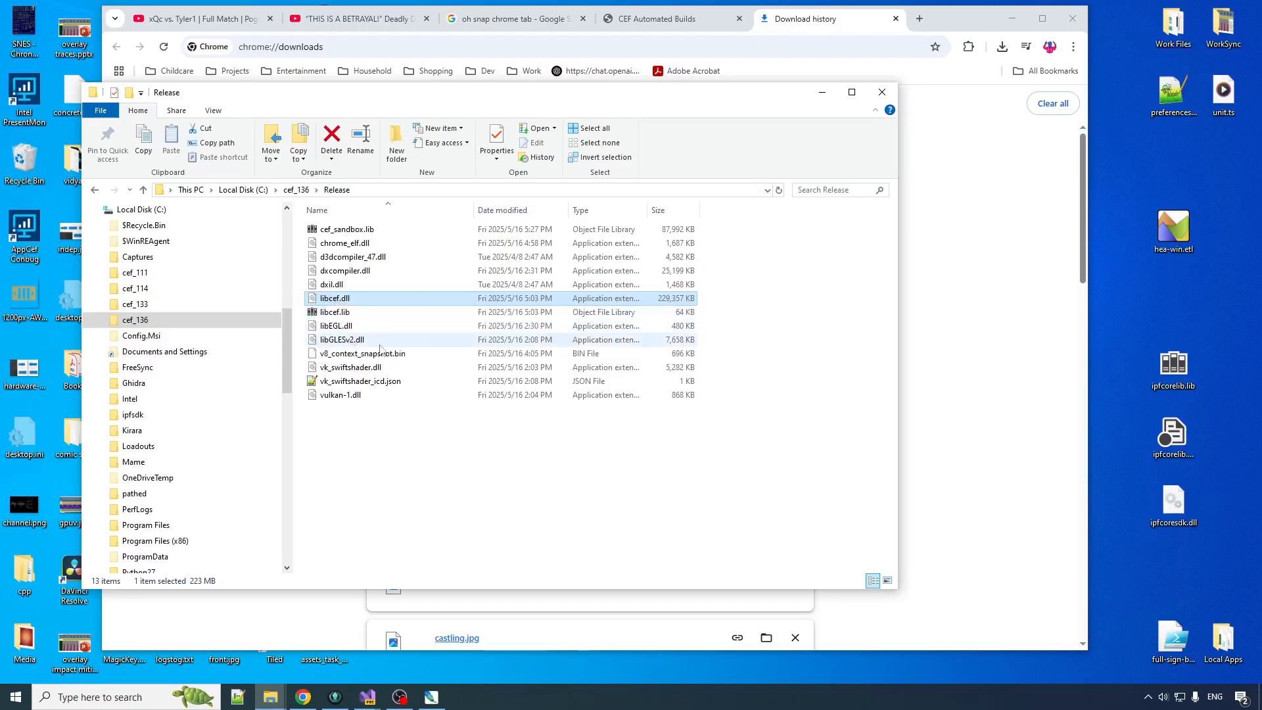
{"action": "mouse_move", "coordinate": [337, 313]}
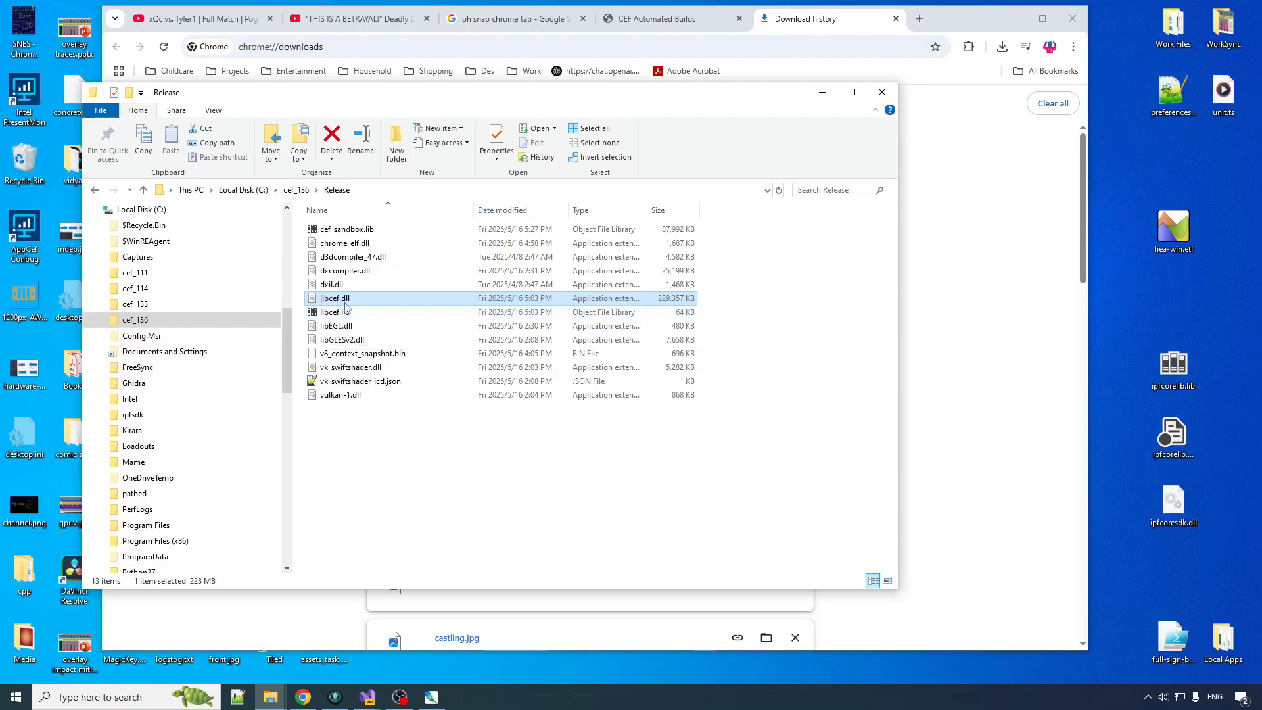
{"action": "mouse_move", "coordinate": [95, 193]}
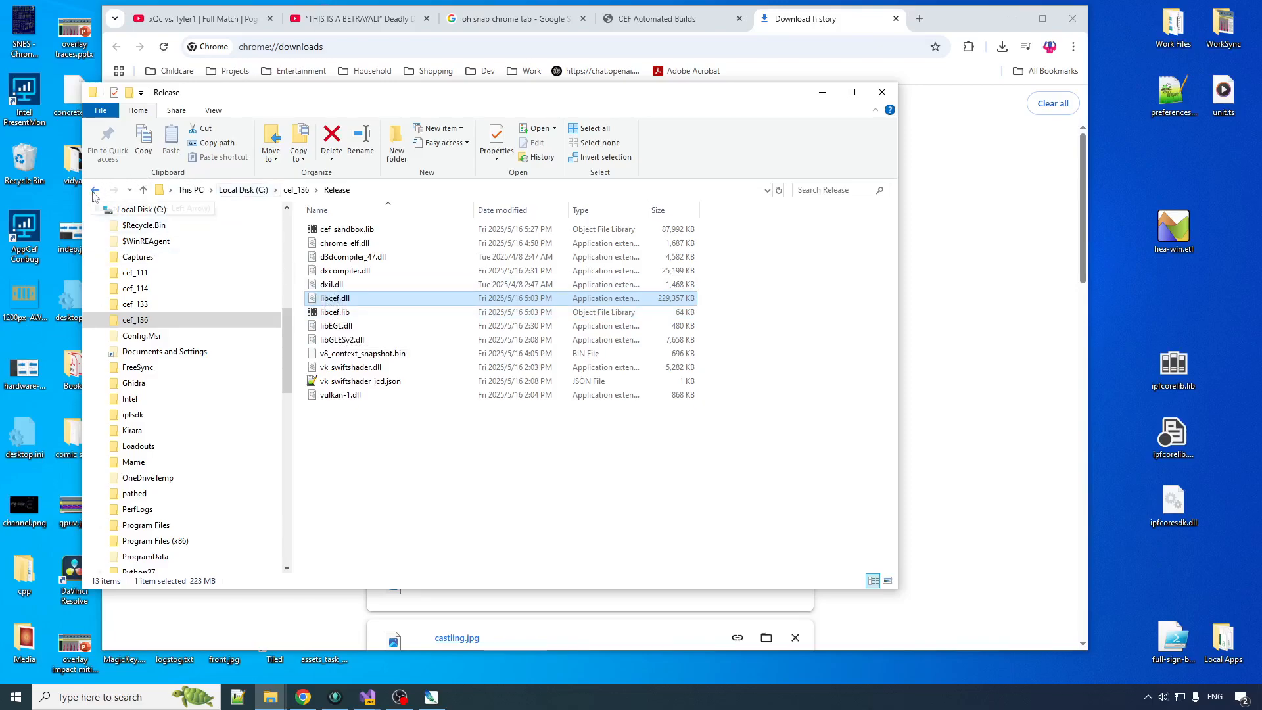
Look inside cef_136's include folder, return to the top level, and select CMakeLists.txt.
{"action": "left_click", "coordinate": [94, 191]}
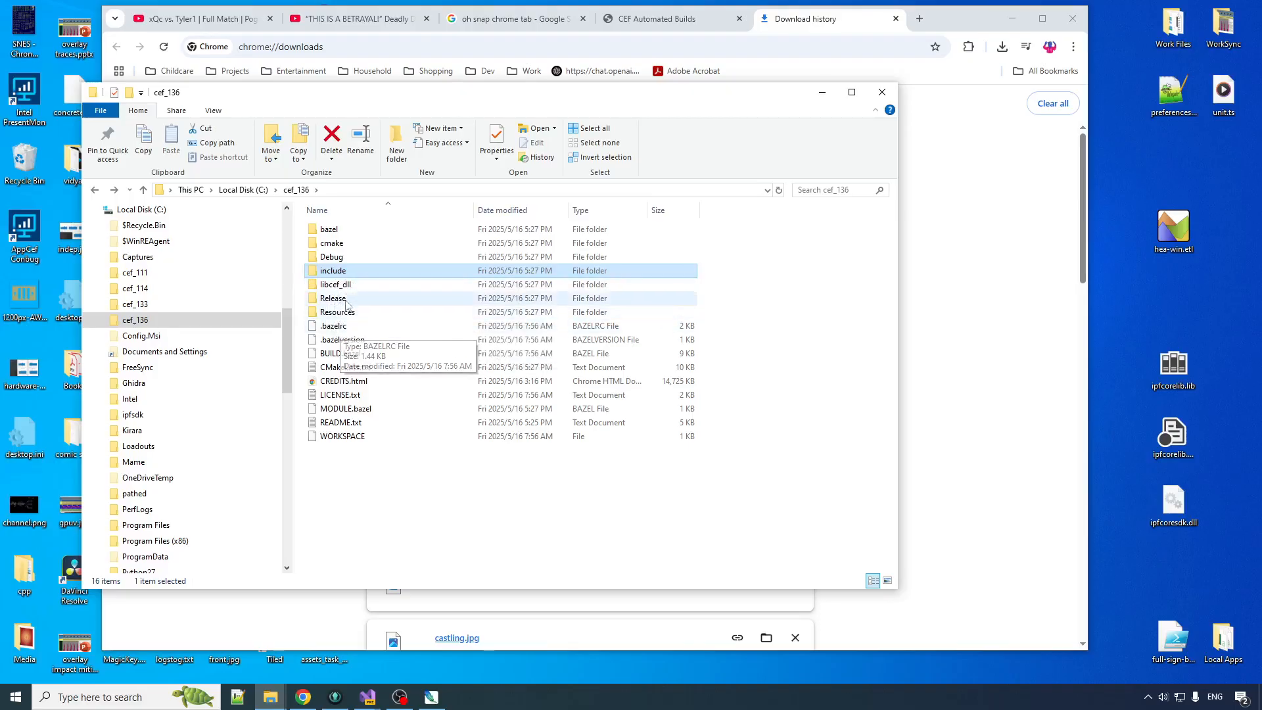
{"action": "double_click", "coordinate": [333, 270]}
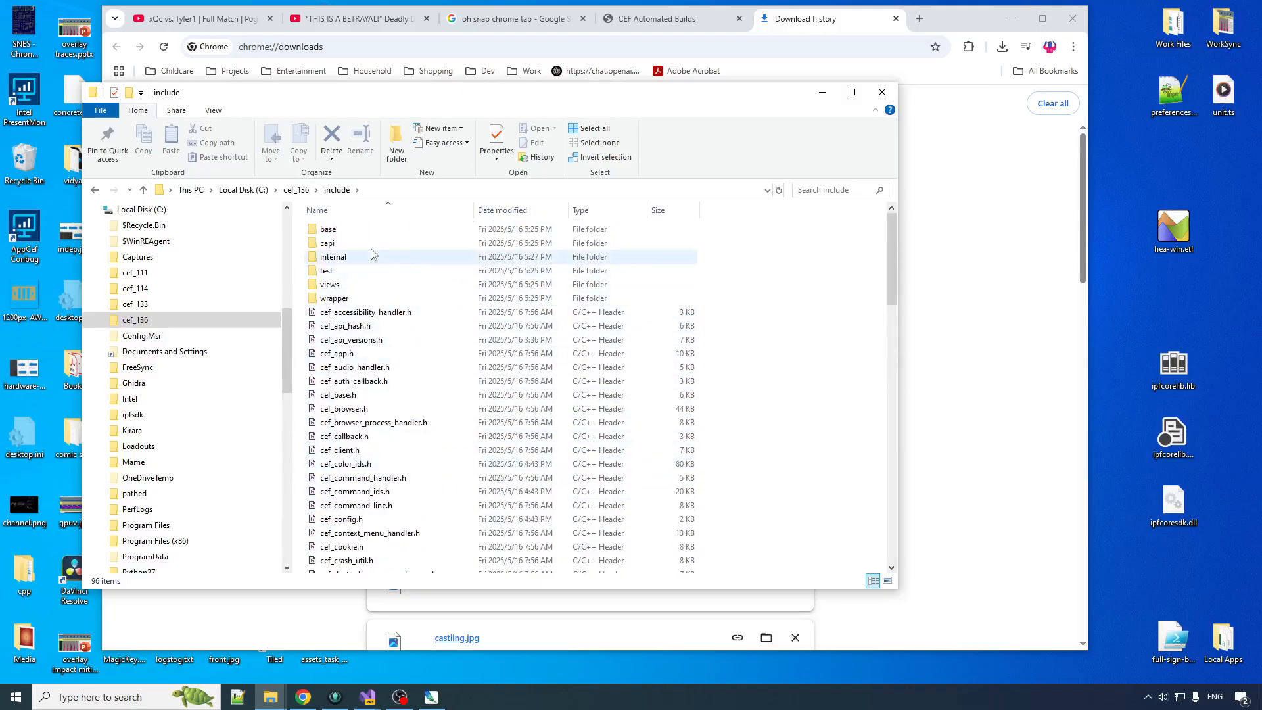
{"action": "left_click", "coordinate": [142, 190]}
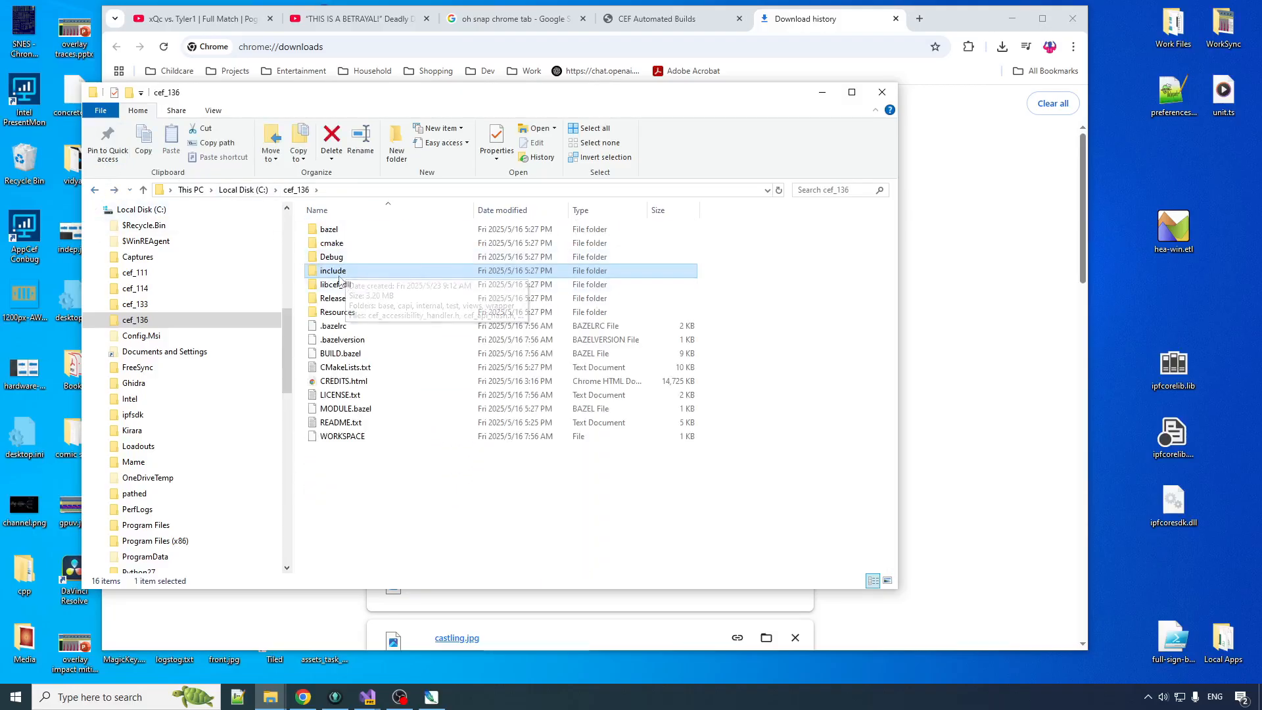
{"action": "mouse_move", "coordinate": [333, 270]}
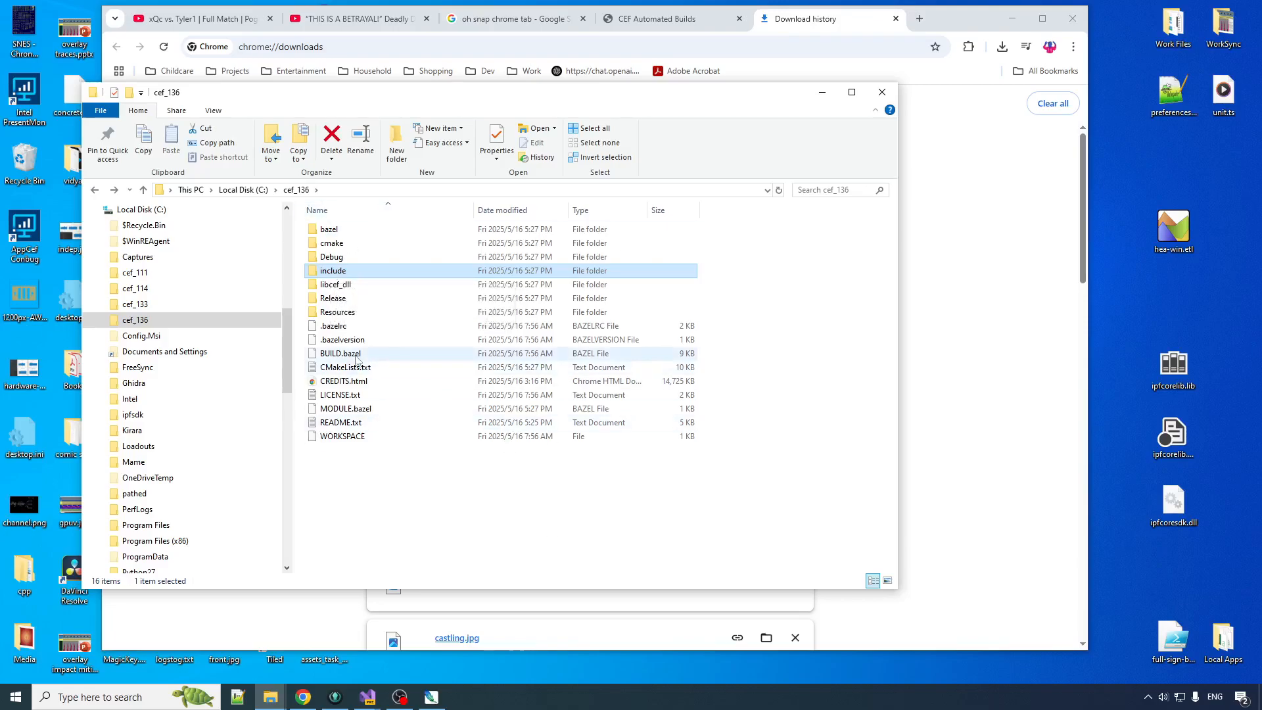
{"action": "left_click", "coordinate": [345, 367]}
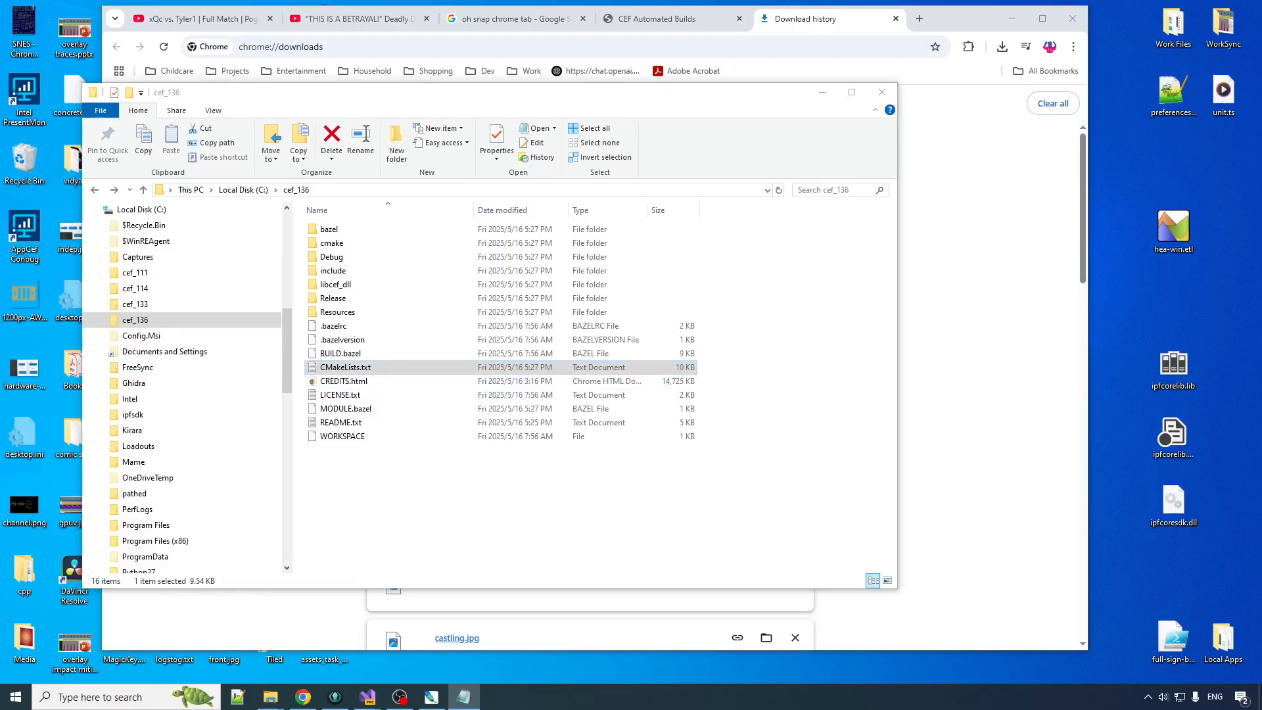
Open CMakeLists.txt in Notepad and scroll to the Windows 64-bit build examples.
{"action": "double_click", "coordinate": [344, 367]}
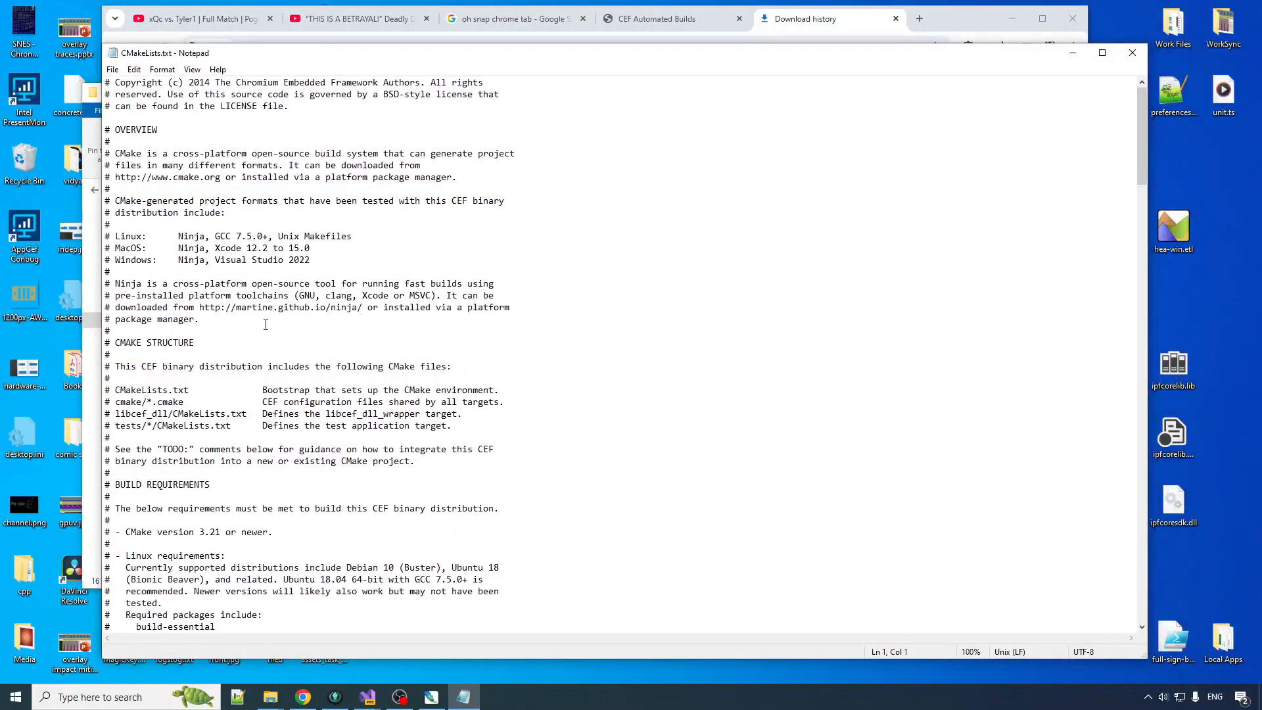
{"action": "scroll", "scroll_direction": "down", "scroll_amount": 3}
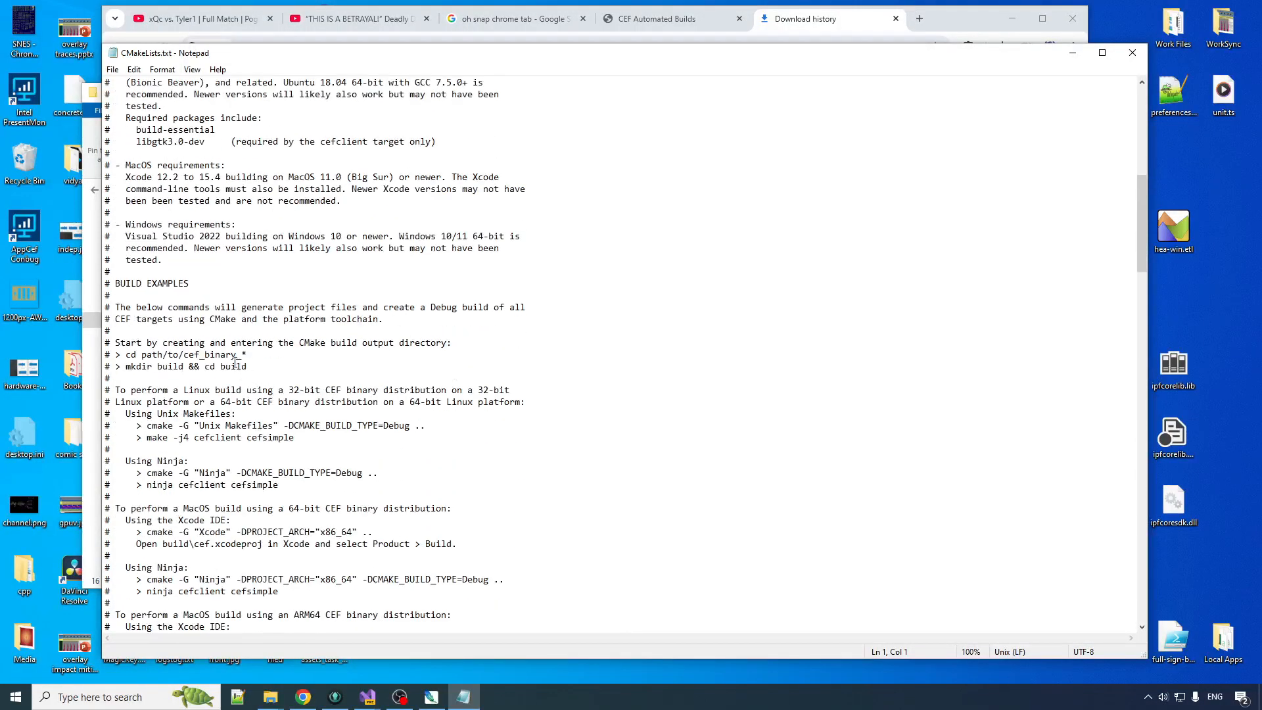
{"action": "scroll", "scroll_direction": "down", "scroll_amount": 3}
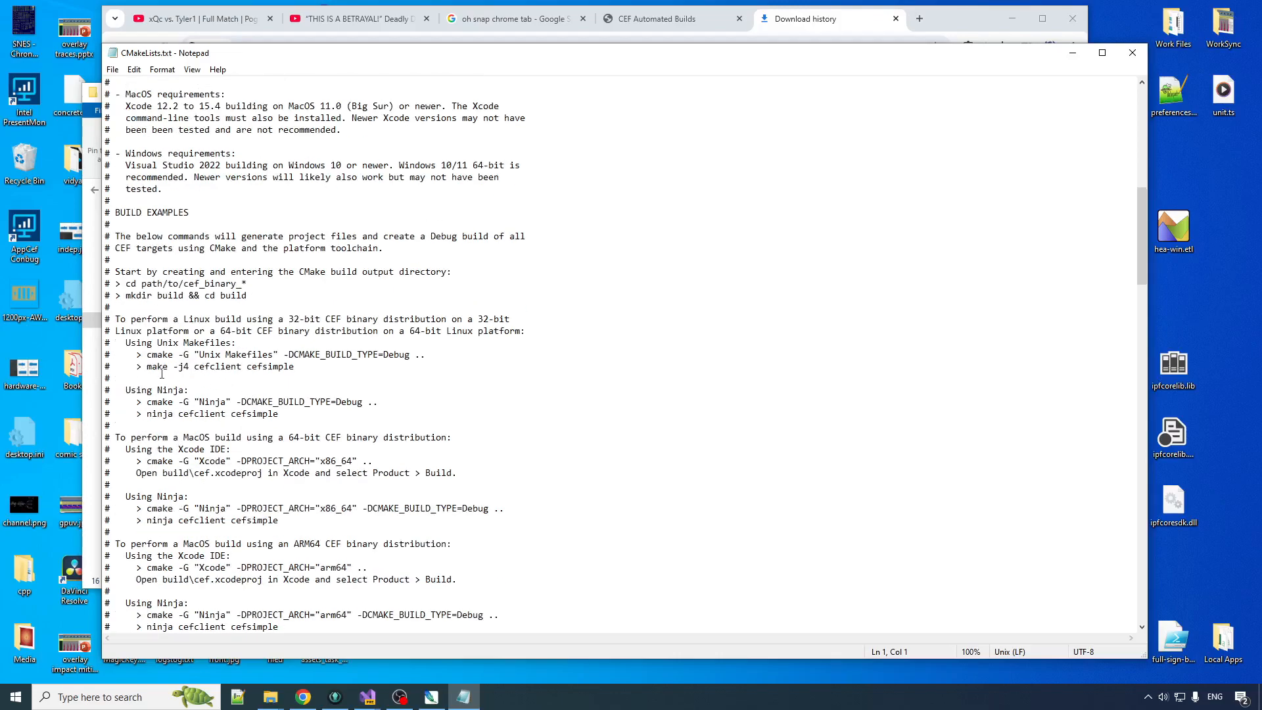
{"action": "scroll", "scroll_direction": "down", "scroll_amount": 3}
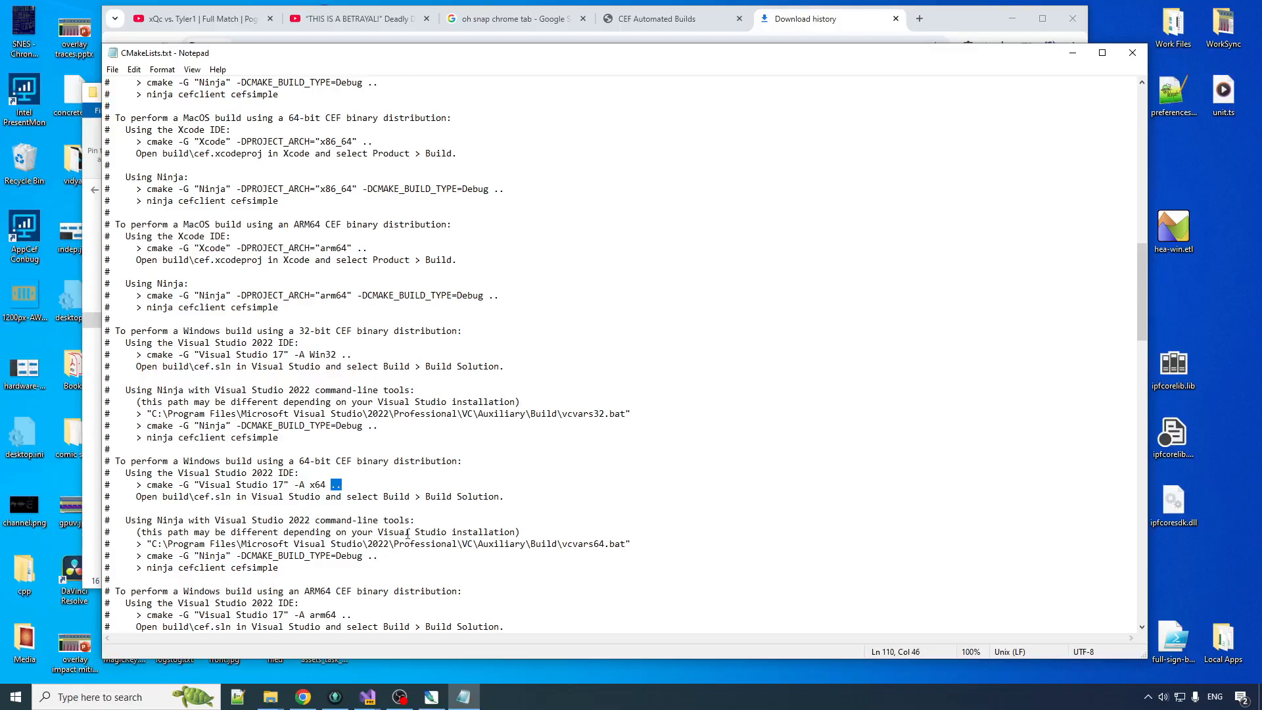
{"action": "mouse_move", "coordinate": [567, 329]}
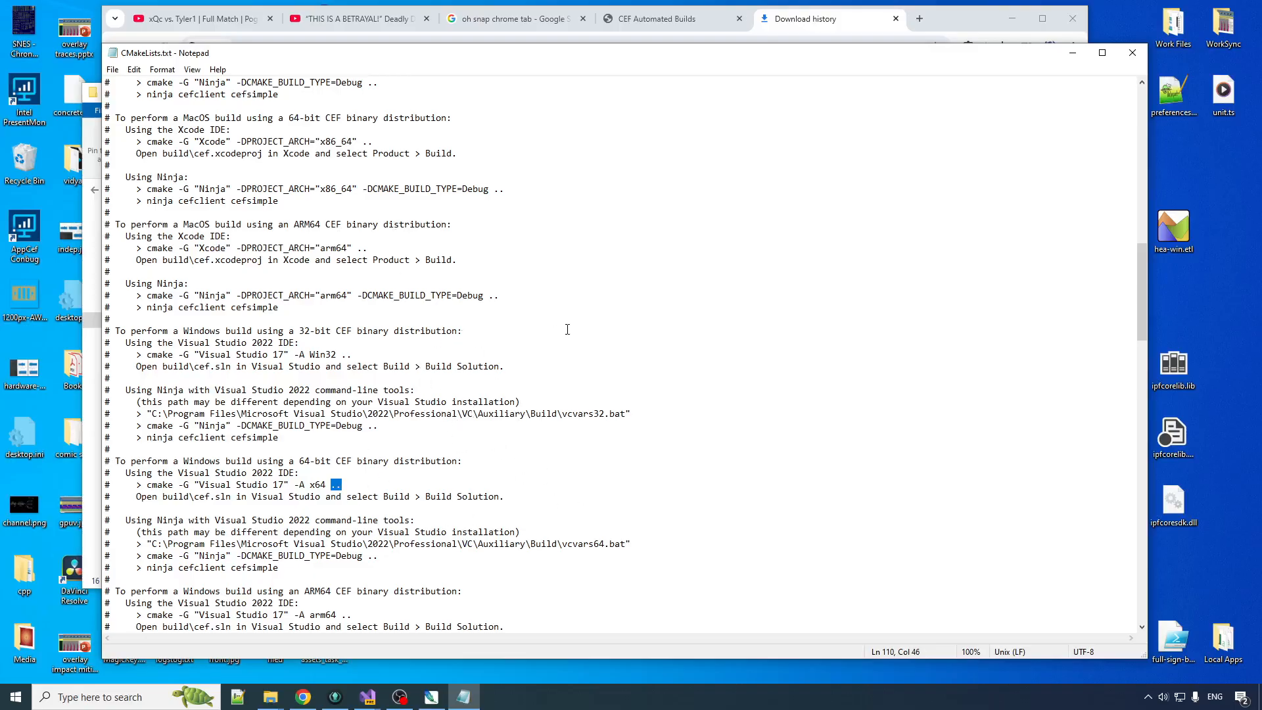
{"action": "mouse_move", "coordinate": [280, 496]}
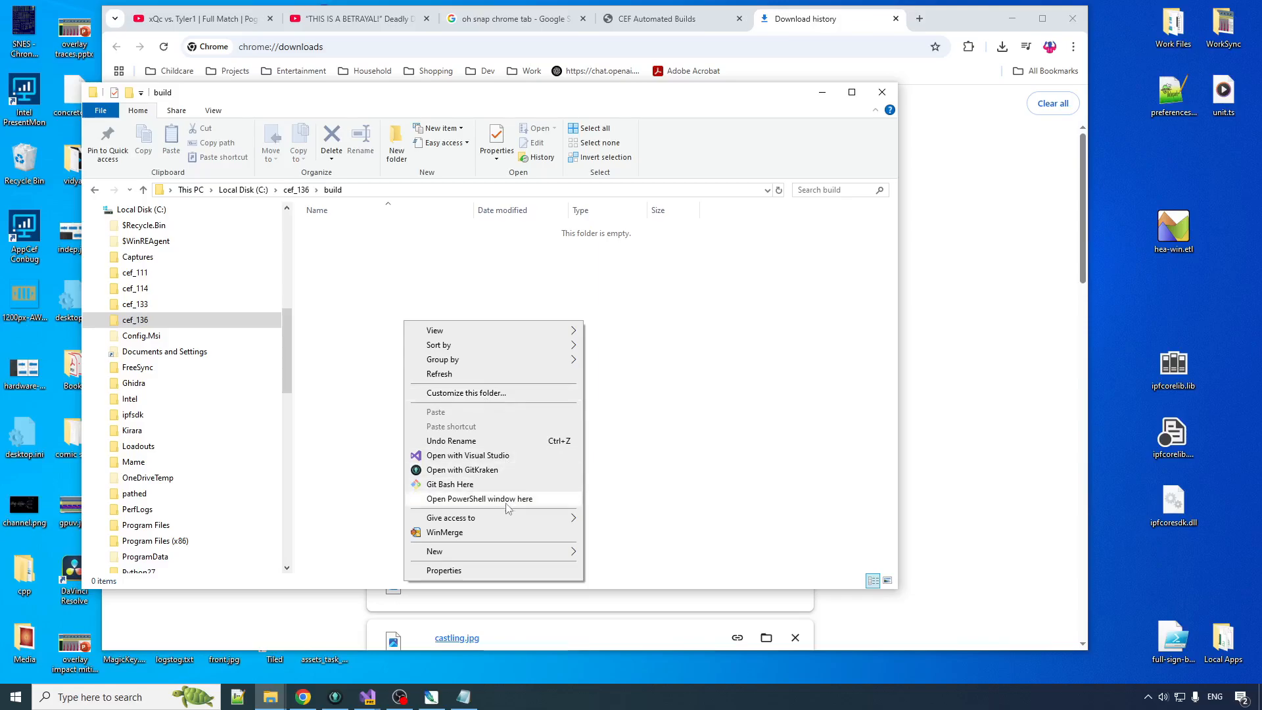
Open a command shell in the empty build folder and begin typing cmake.
{"action": "left_click", "coordinate": [478, 499]}
{"action": "type", "text": "cmd"}
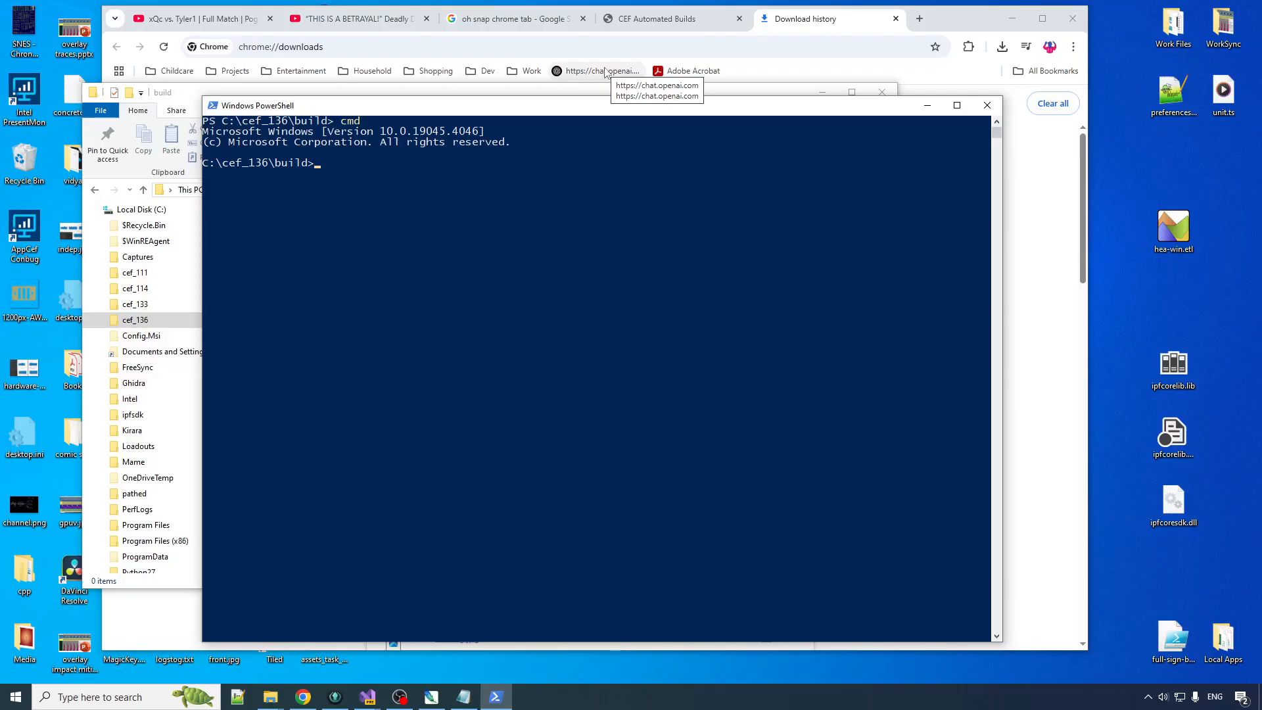
{"action": "type", "text": "c"}
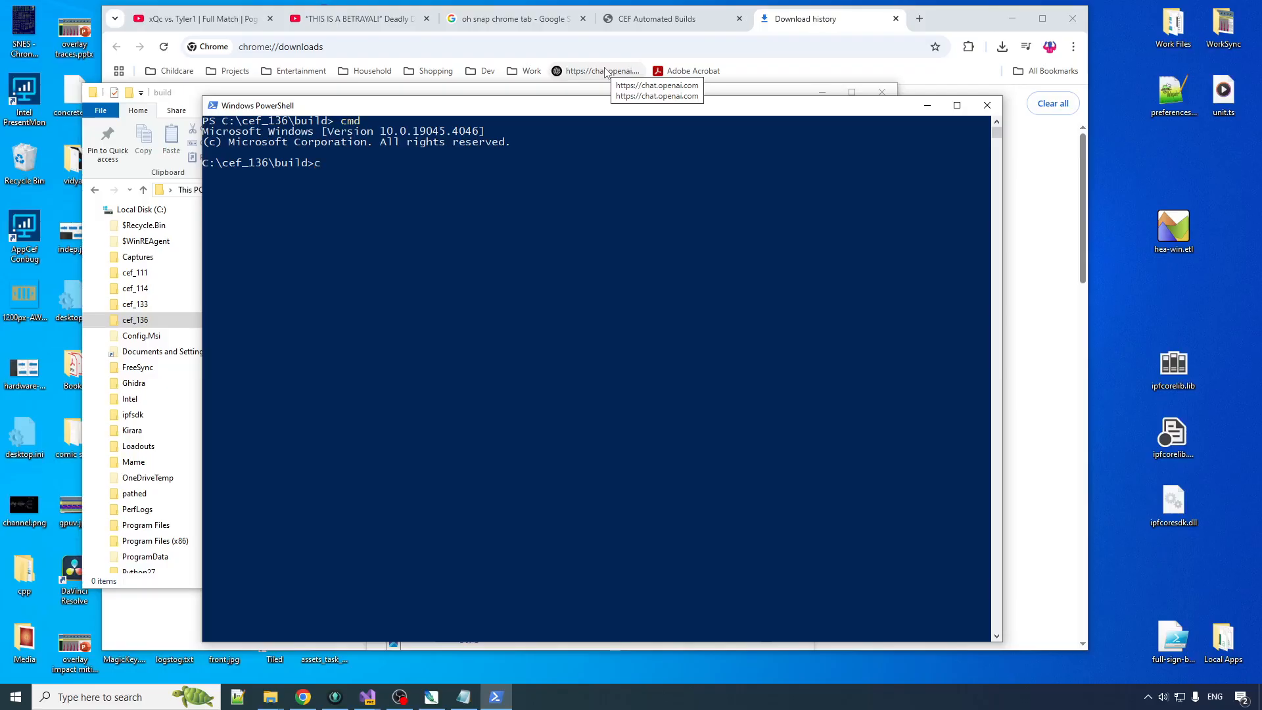
{"action": "type", "text": "make"}
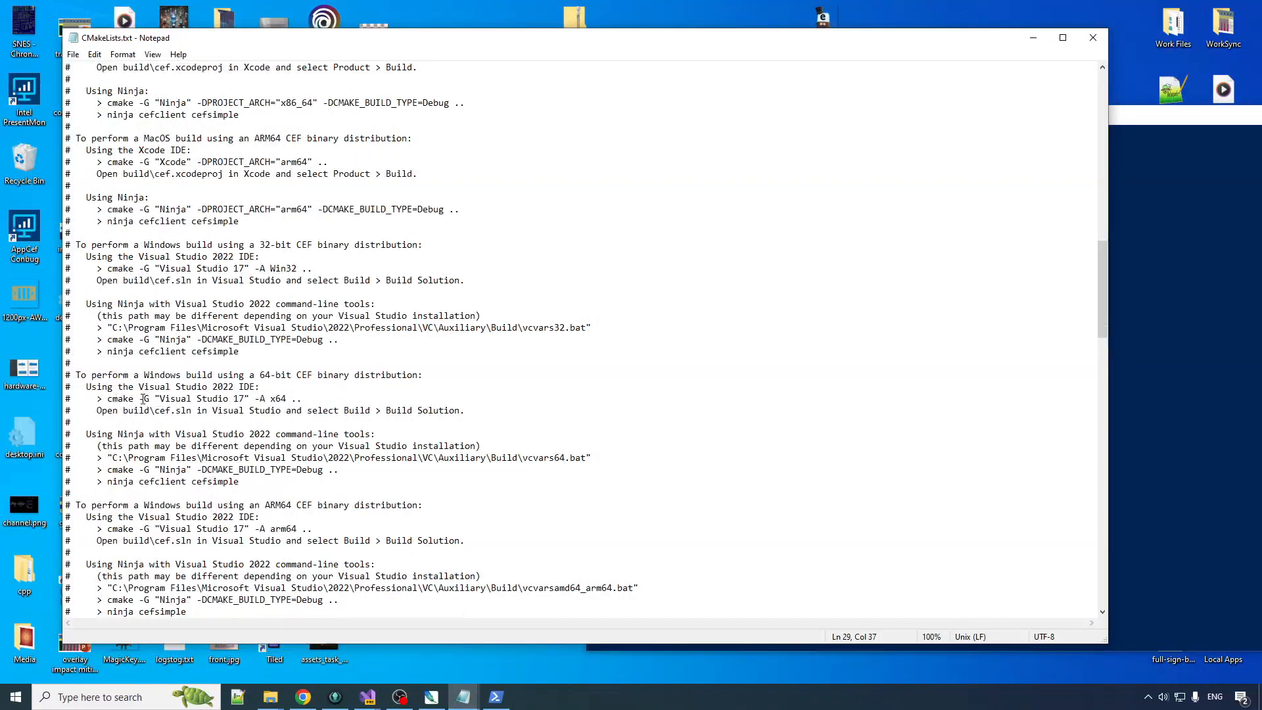
Copy the cmake arguments '-G "Visual Studio 17" -A x64 ..' from CMakeLists.txt.
{"action": "left_click_drag", "start_coordinate": [139, 398], "coordinate": [266, 399]}
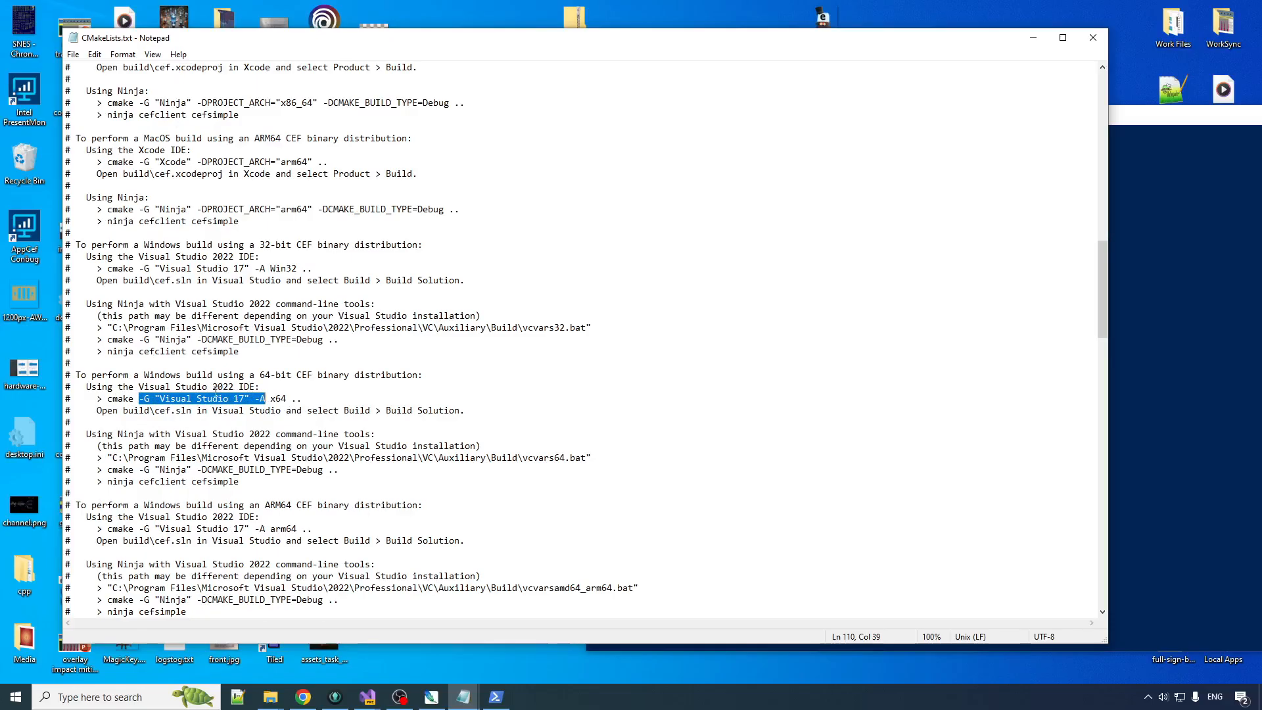
{"action": "left_click", "coordinate": [191, 398]}
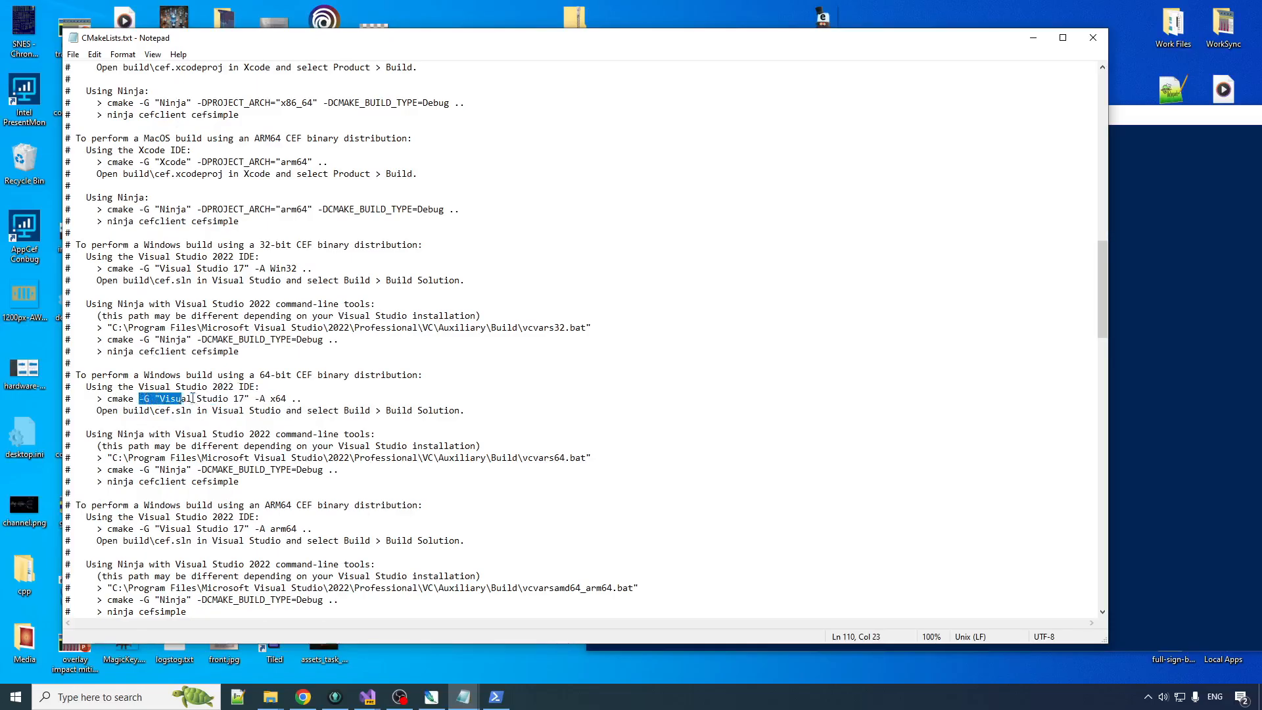
{"action": "right_click", "coordinate": [218, 398]}
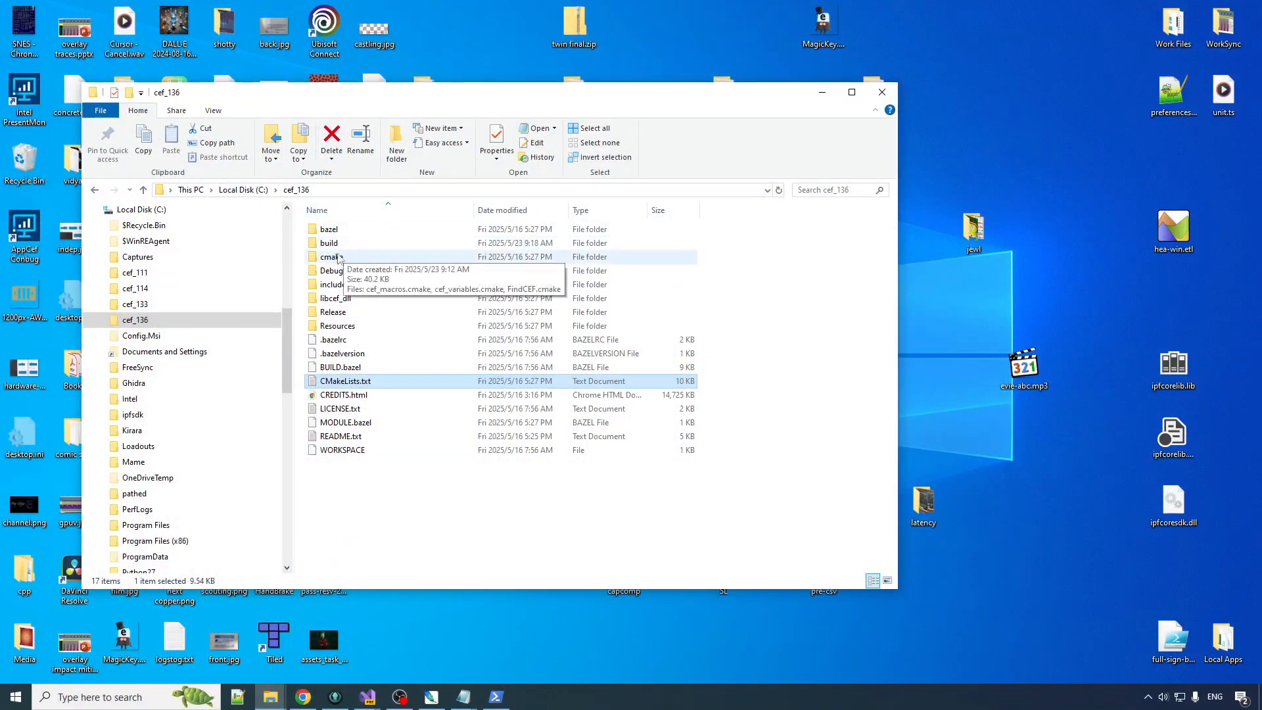
Open cef.sln from cef_136's build folder in Visual Studio 2022.
{"action": "double_click", "coordinate": [329, 243]}
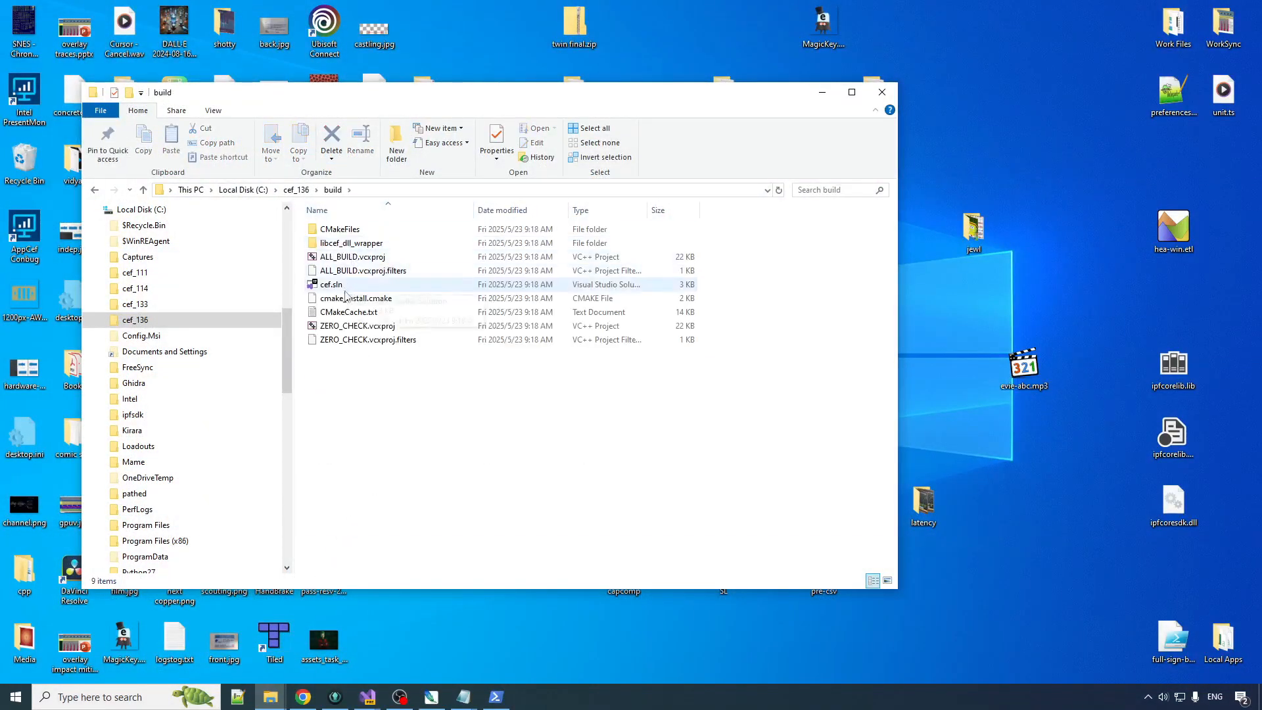
{"action": "double_click", "coordinate": [330, 284]}
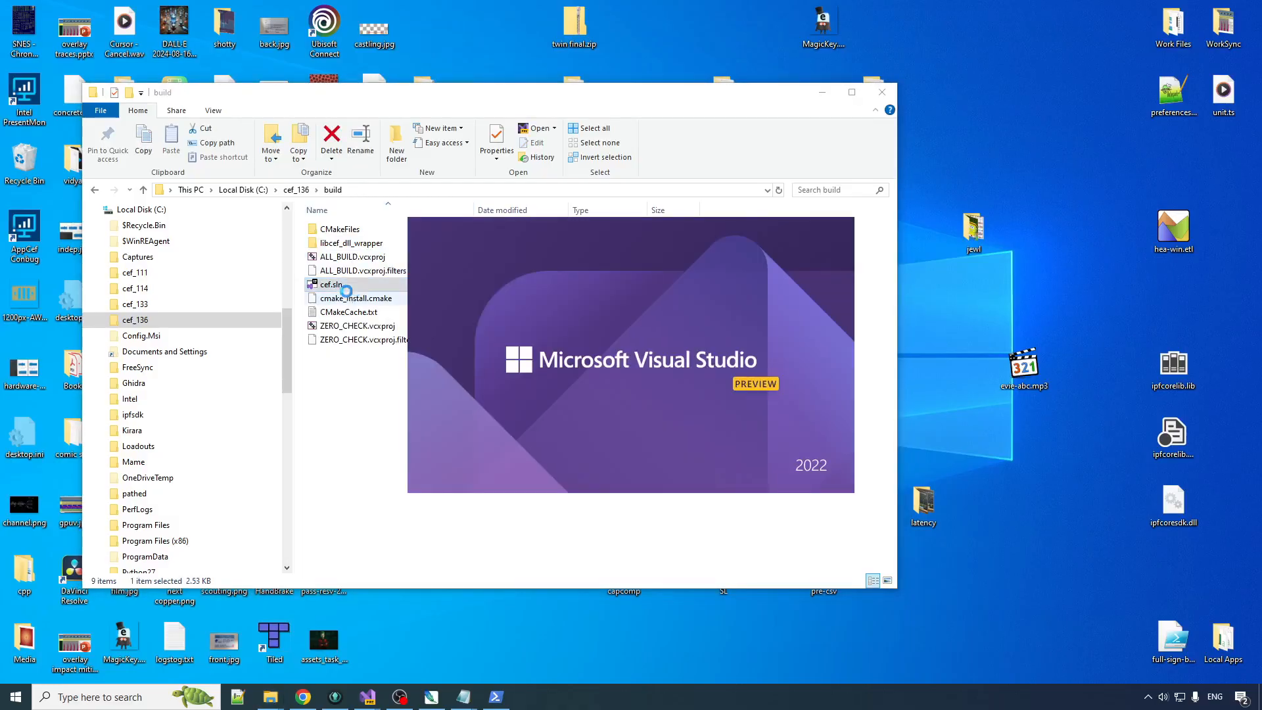
{"action": "double_click", "coordinate": [330, 284]}
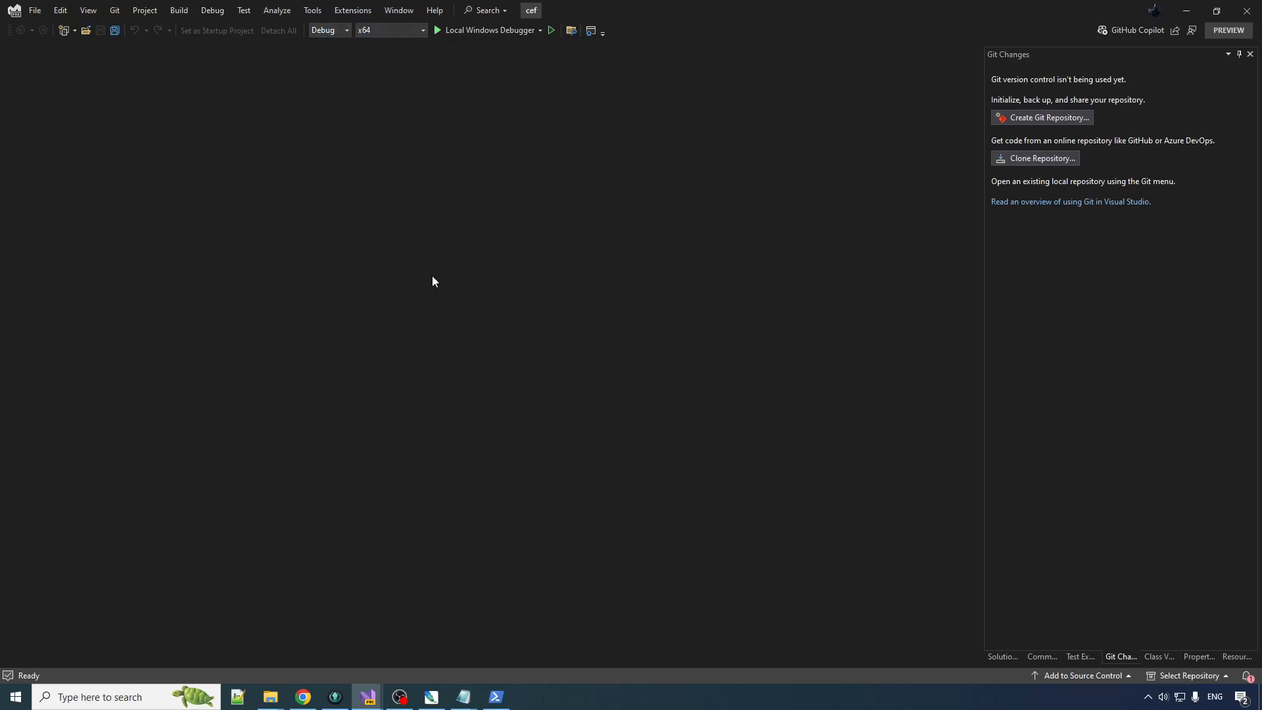
{"action": "mouse_move", "coordinate": [254, 30]}
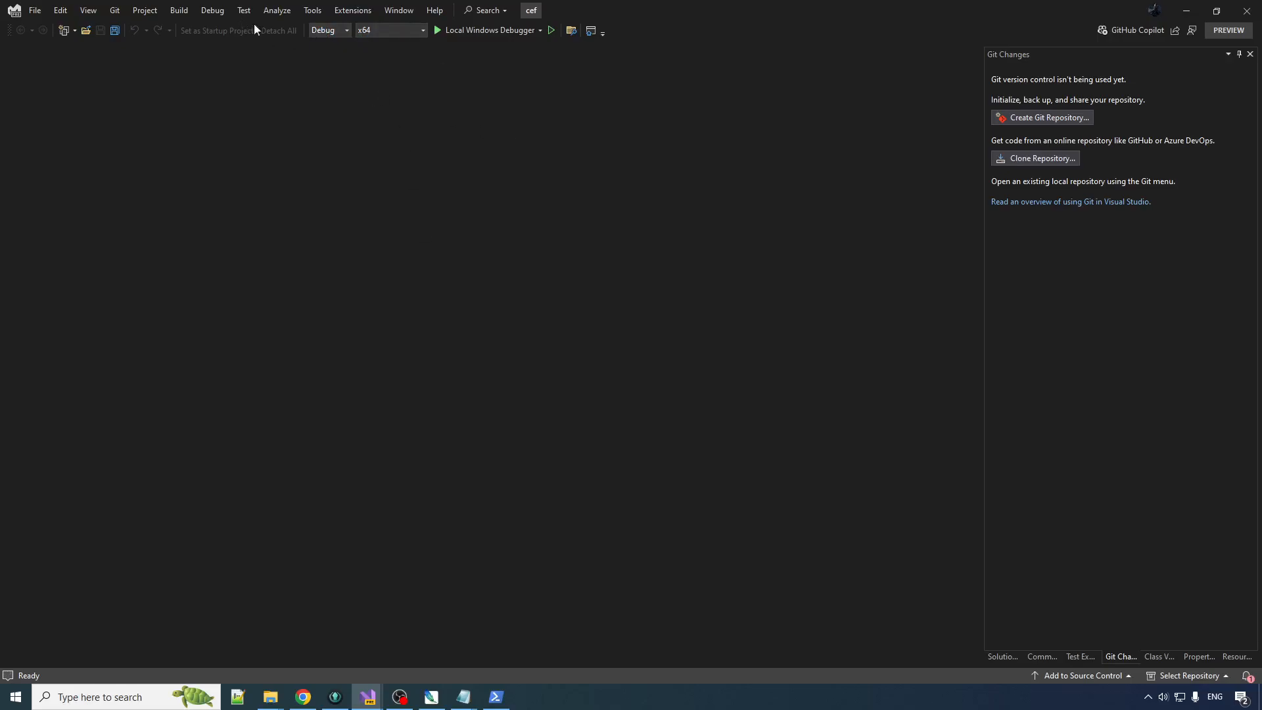
Show Class View and build the cef solution, producing libcef_dll_wrapper.lib.
{"action": "left_click", "coordinate": [1143, 656]}
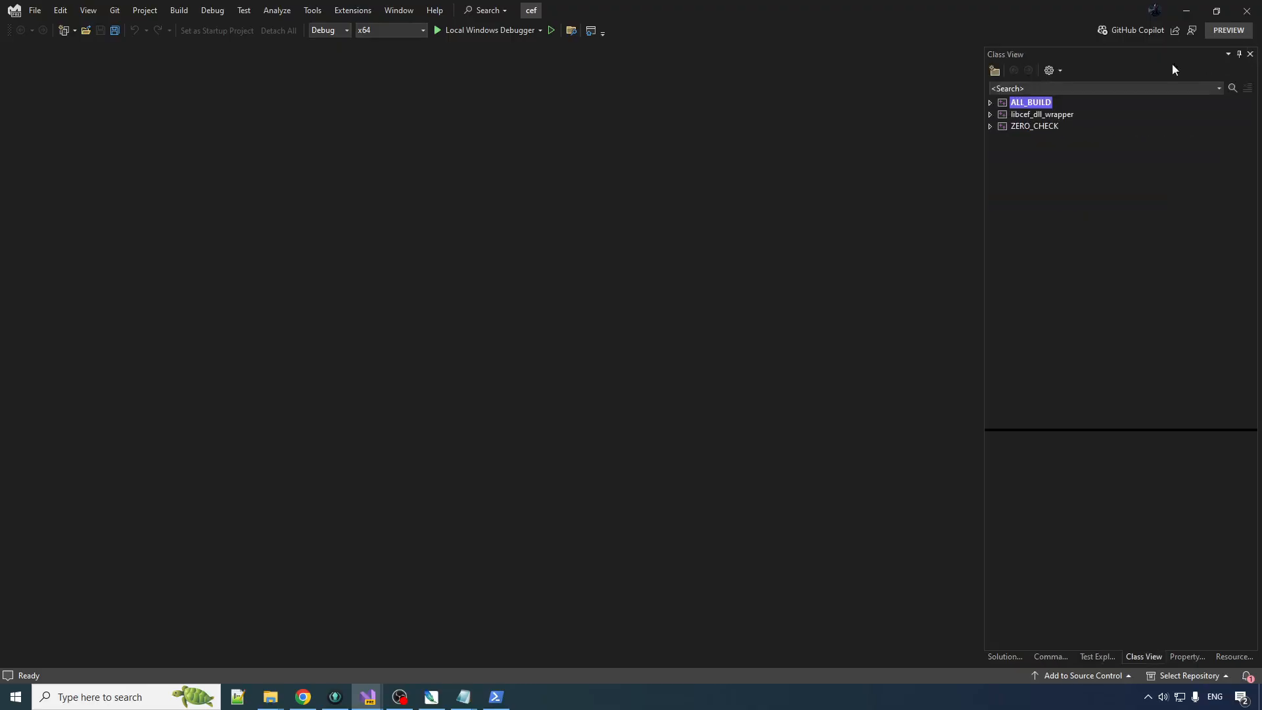
{"action": "left_click", "coordinate": [179, 10]}
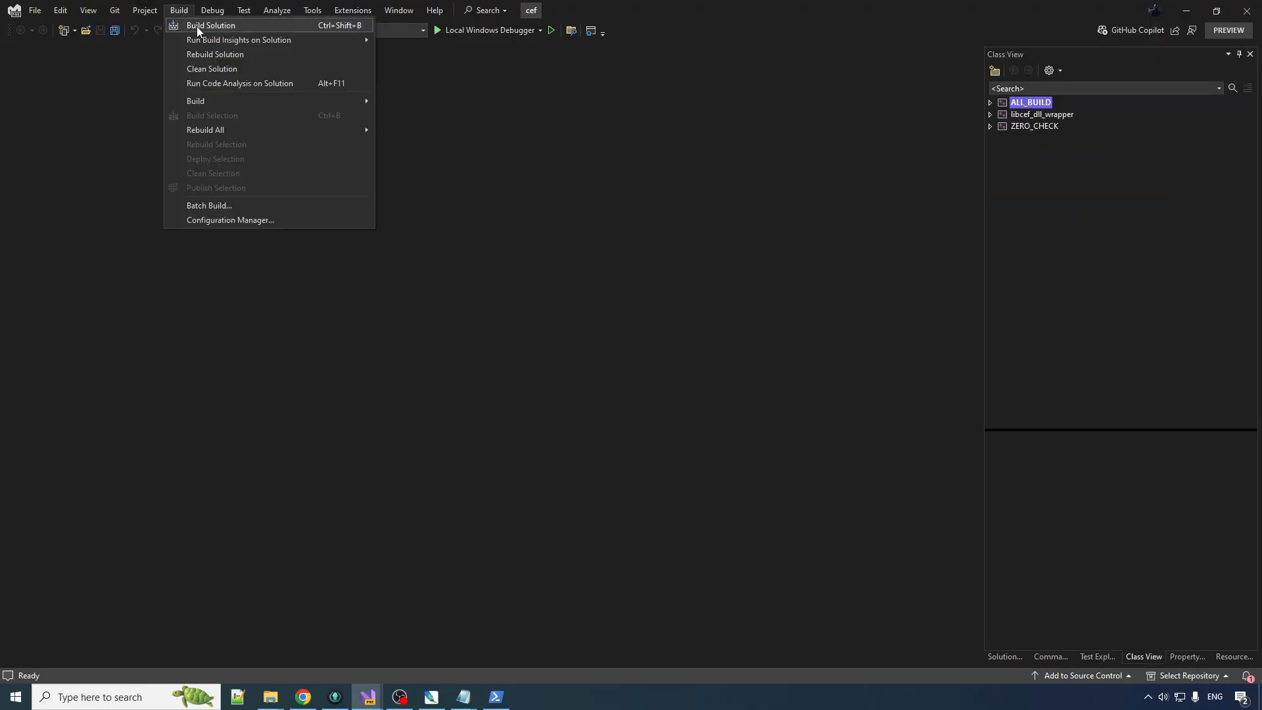
{"action": "left_click", "coordinate": [210, 25]}
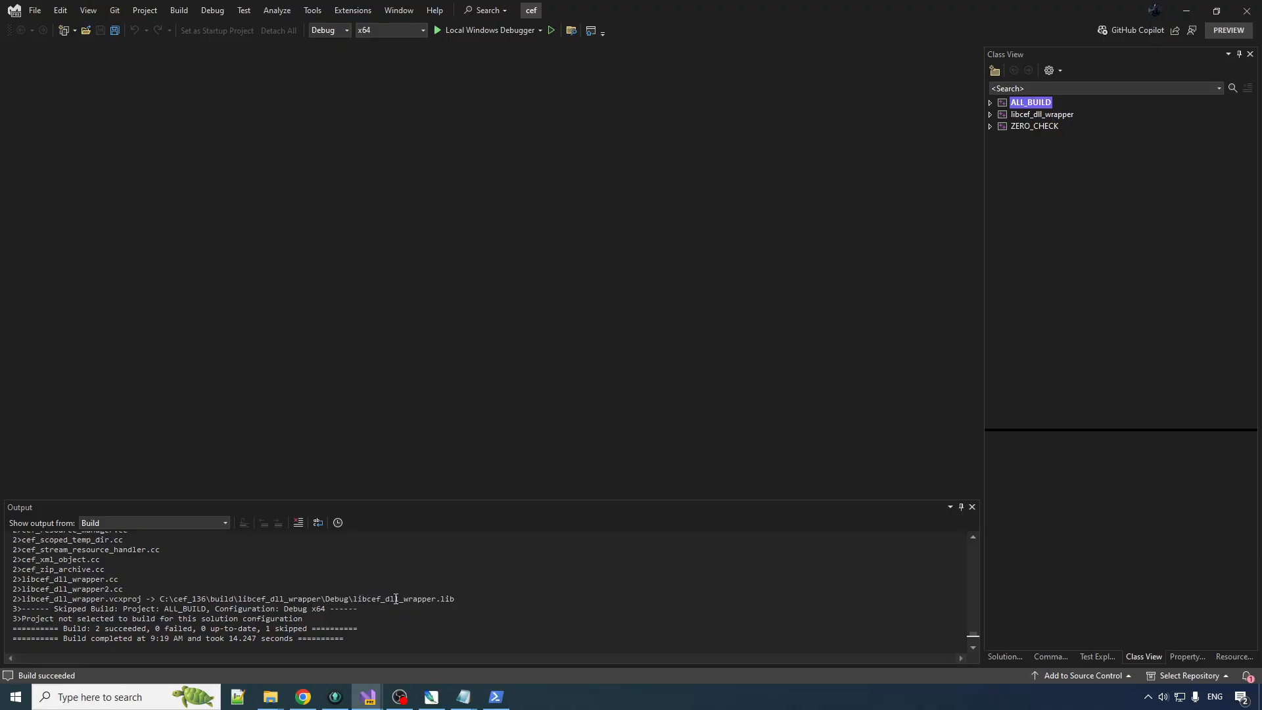
{"action": "mouse_move", "coordinate": [1173, 22]}
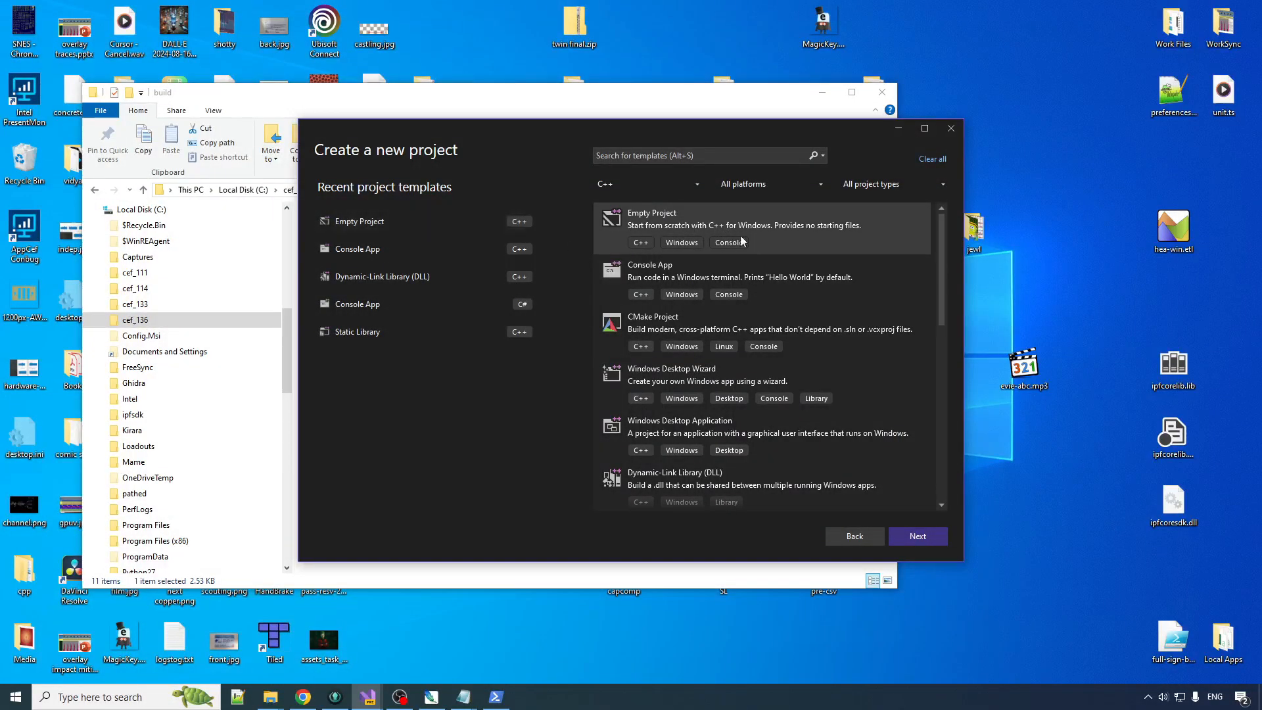
{"action": "mouse_move", "coordinate": [750, 265]}
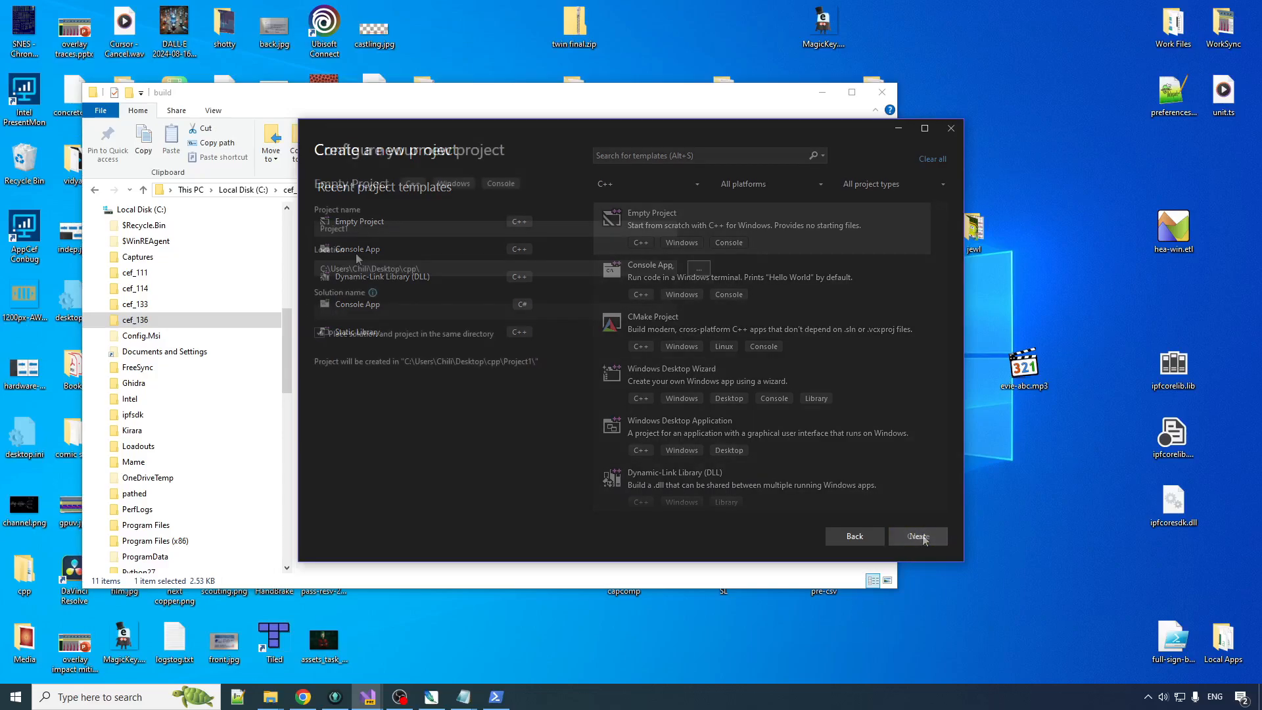
Create an empty C++ project named NanoCef from the Empty Project template.
{"action": "left_click", "coordinate": [917, 537]}
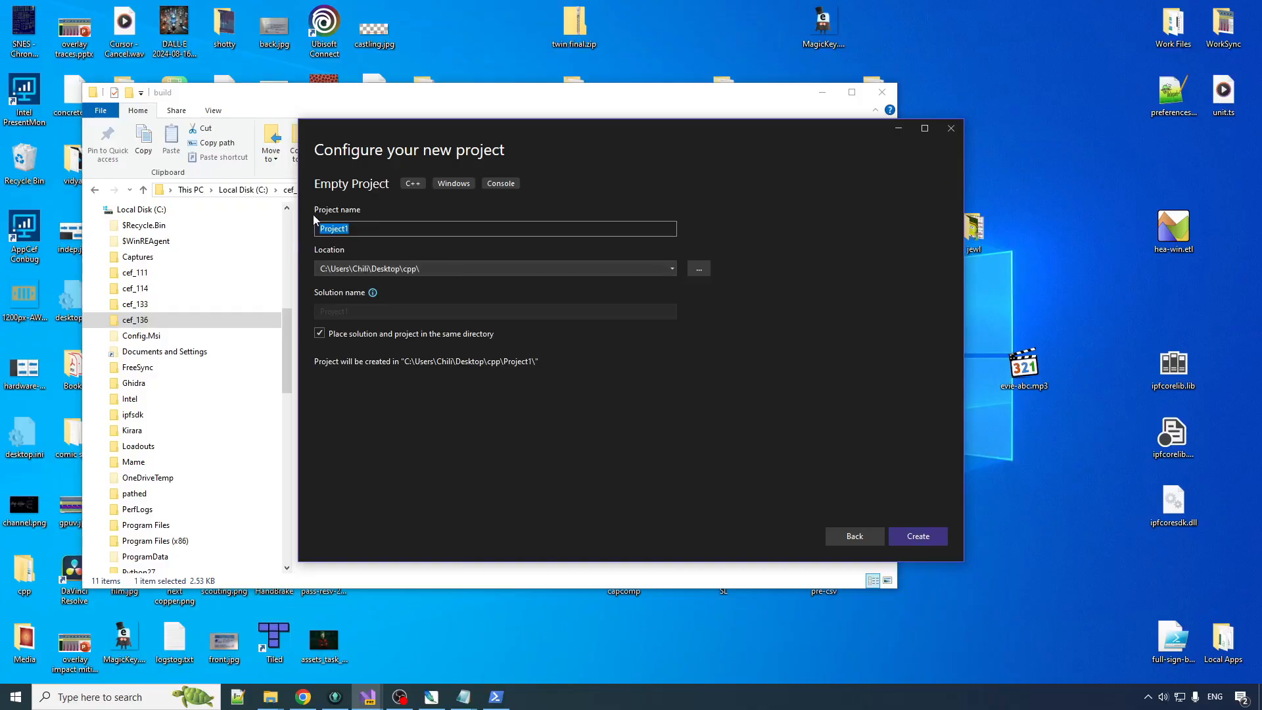
{"action": "type", "text": "NanoCef"}
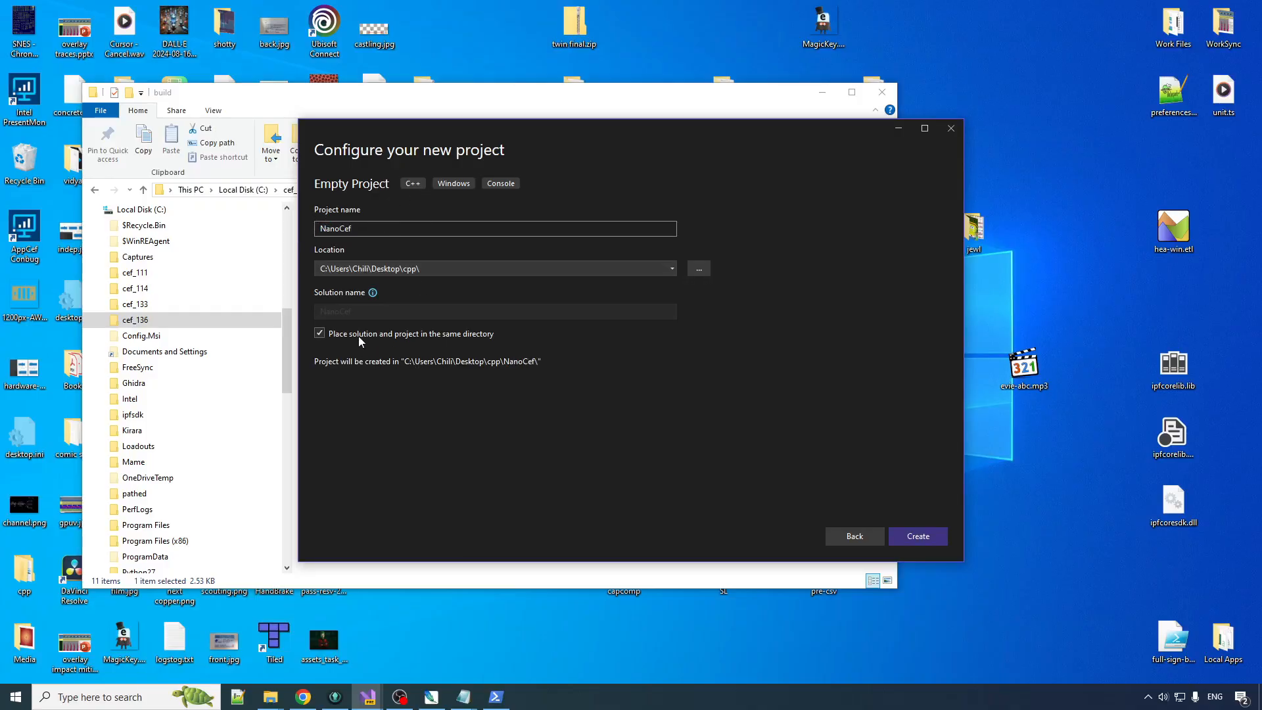
{"action": "mouse_move", "coordinate": [484, 340]}
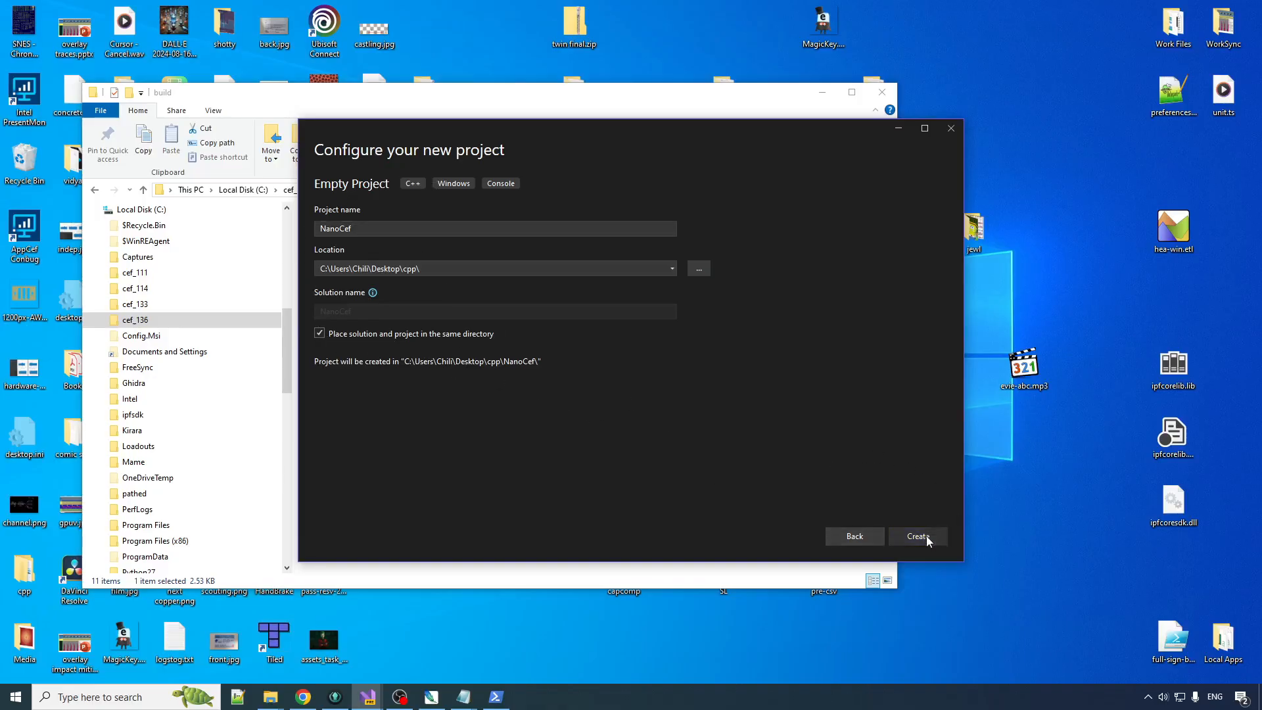
{"action": "left_click", "coordinate": [917, 536]}
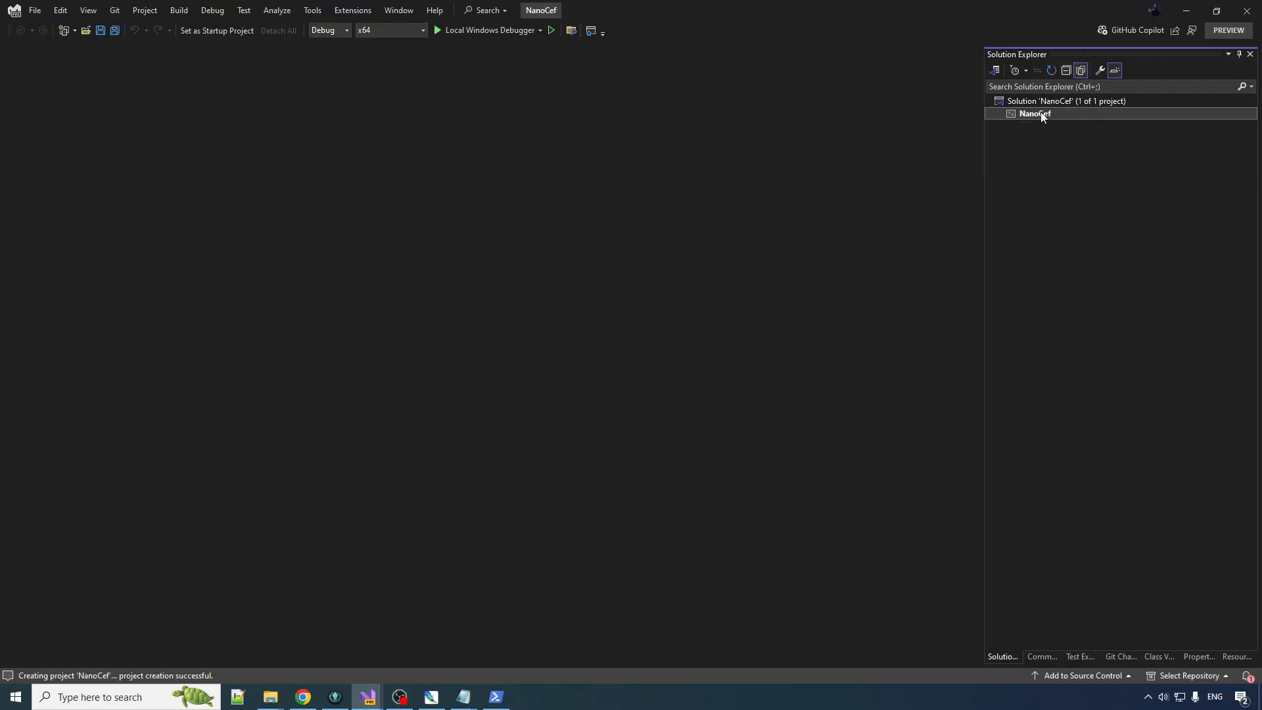
Open NanoCef's Properties and look through the Debugging, Advanced and vcpkg pages.
{"action": "right_click", "coordinate": [1034, 114]}
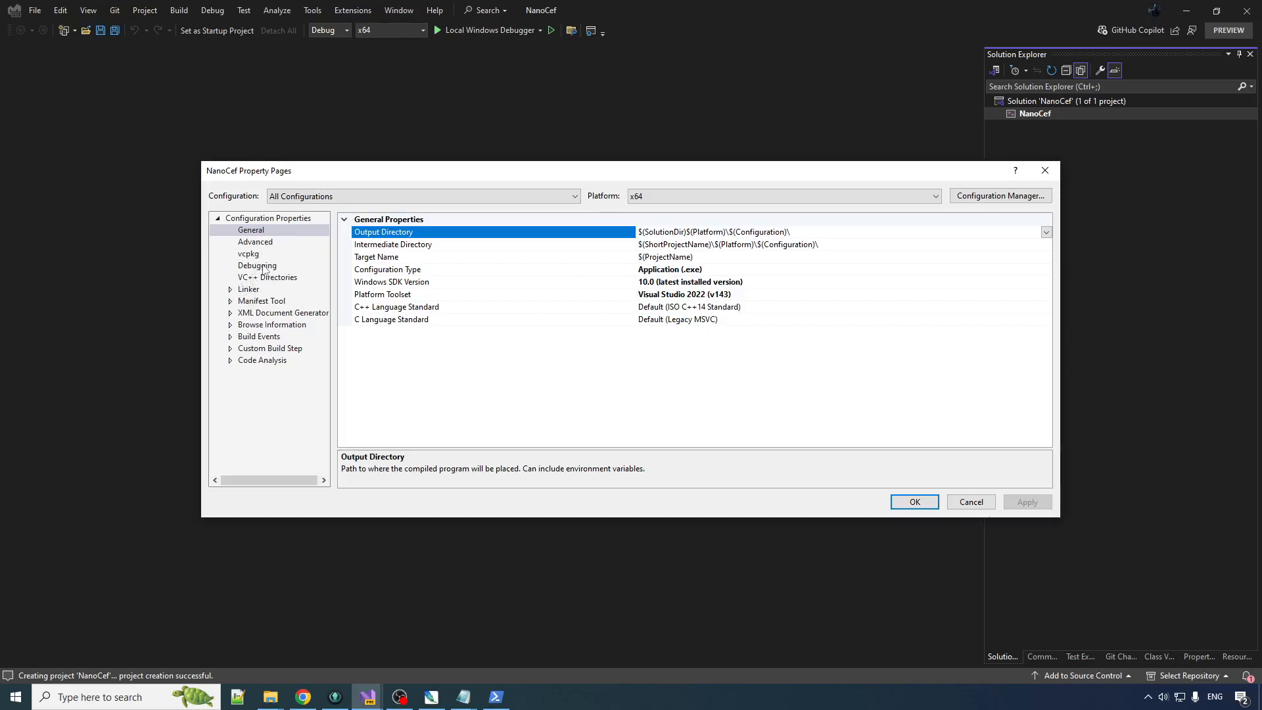
{"action": "left_click", "coordinate": [257, 265]}
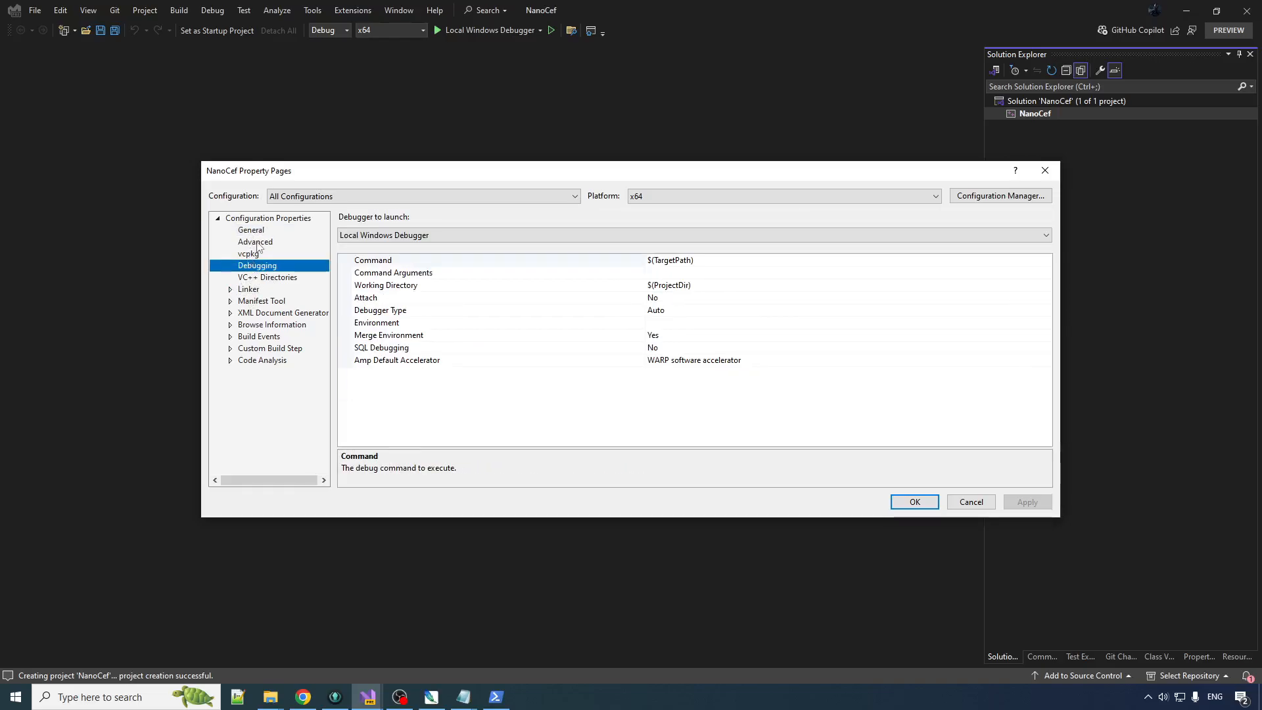
{"action": "left_click", "coordinate": [255, 242]}
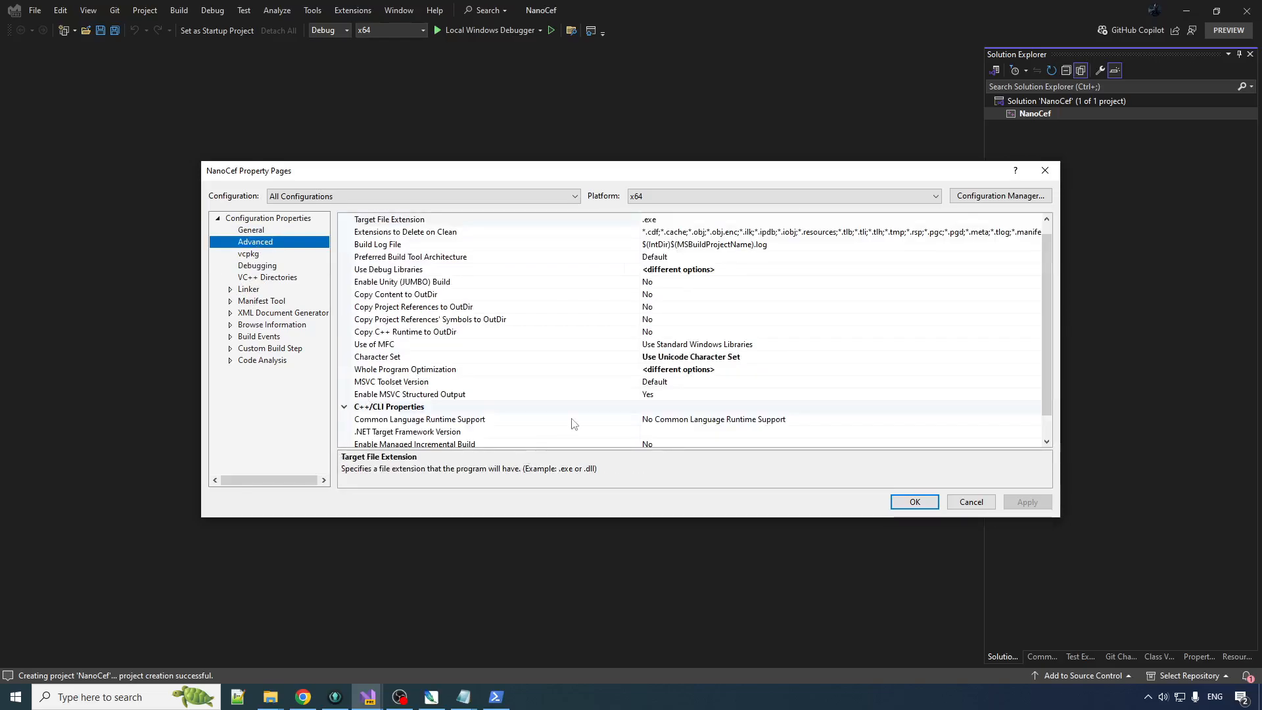
{"action": "left_click", "coordinate": [248, 254]}
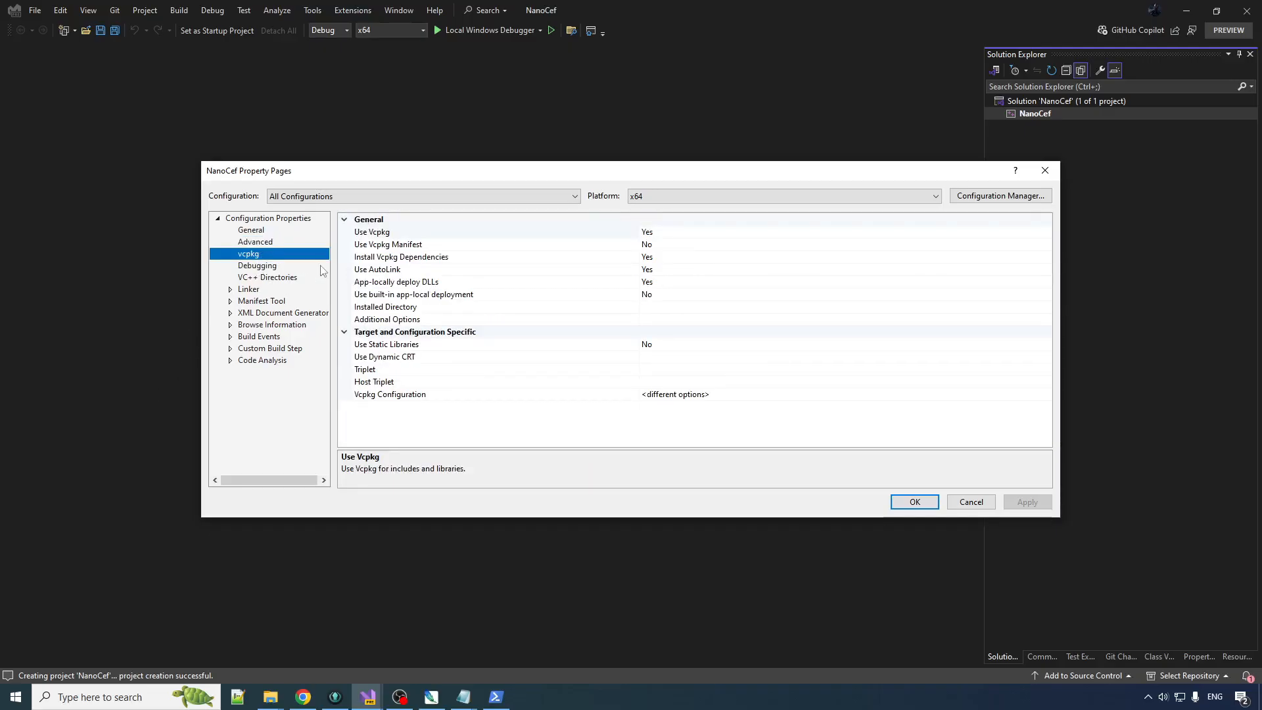
{"action": "mouse_move", "coordinate": [242, 294]}
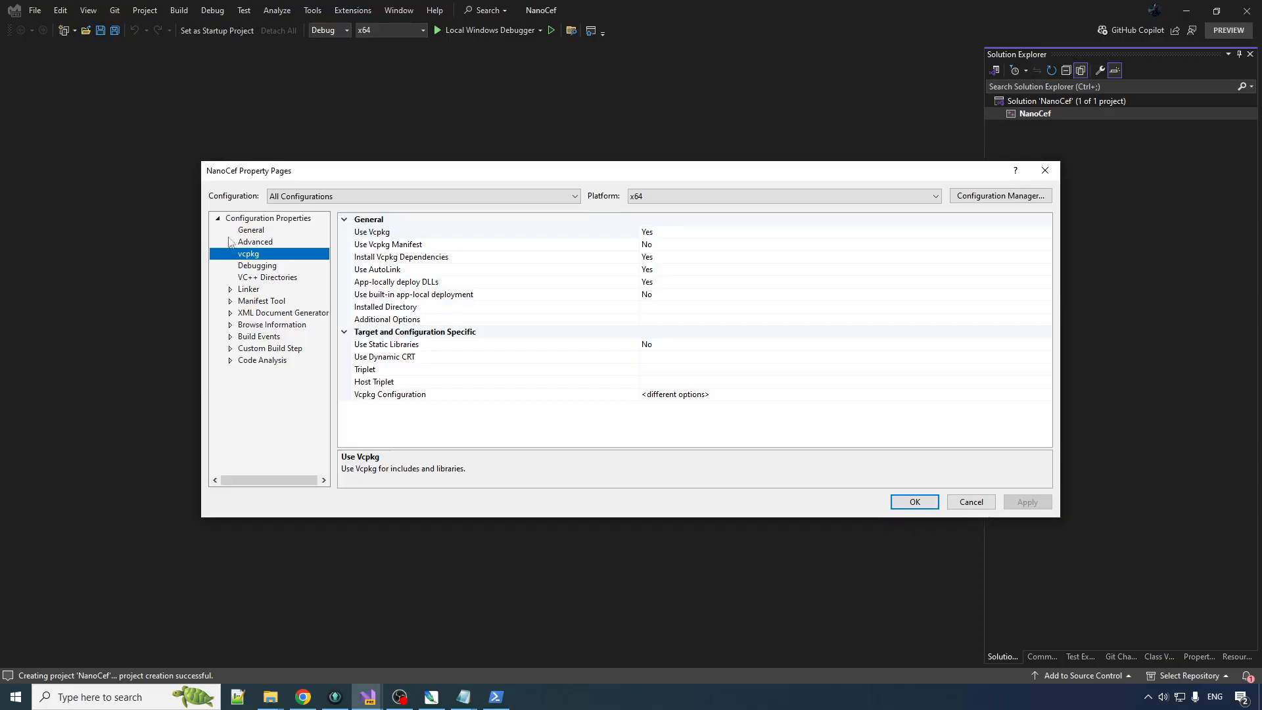
{"action": "mouse_move", "coordinate": [254, 285]}
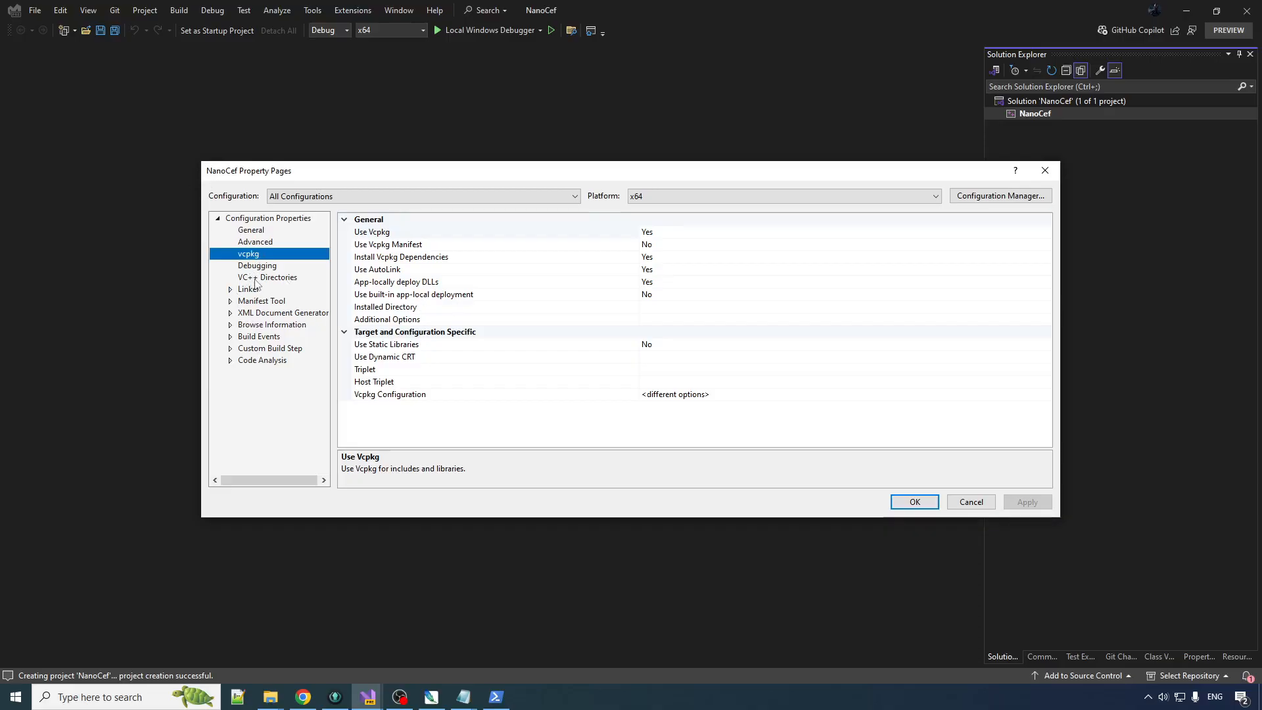
{"action": "left_click", "coordinate": [254, 241]}
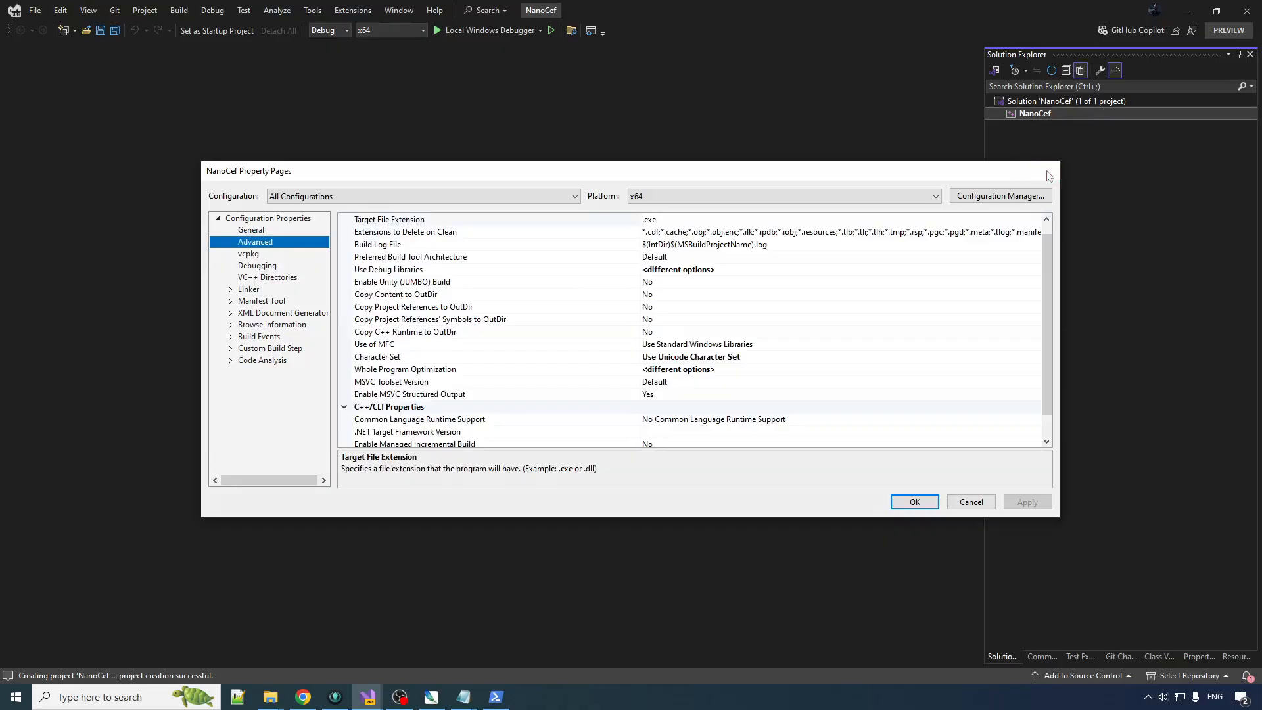
Add a new empty C++ file named WinMain.cpp to the NanoCef project.
{"action": "right_click", "coordinate": [1034, 114]}
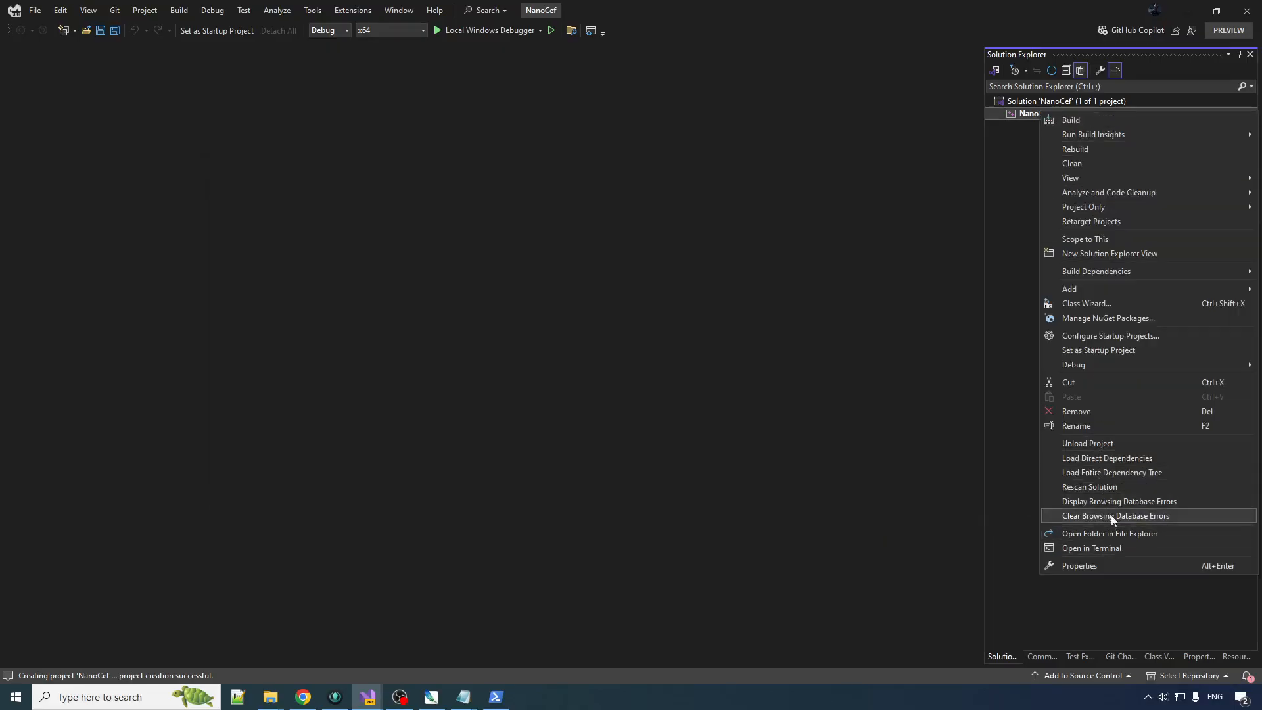
{"action": "left_click", "coordinate": [1069, 288]}
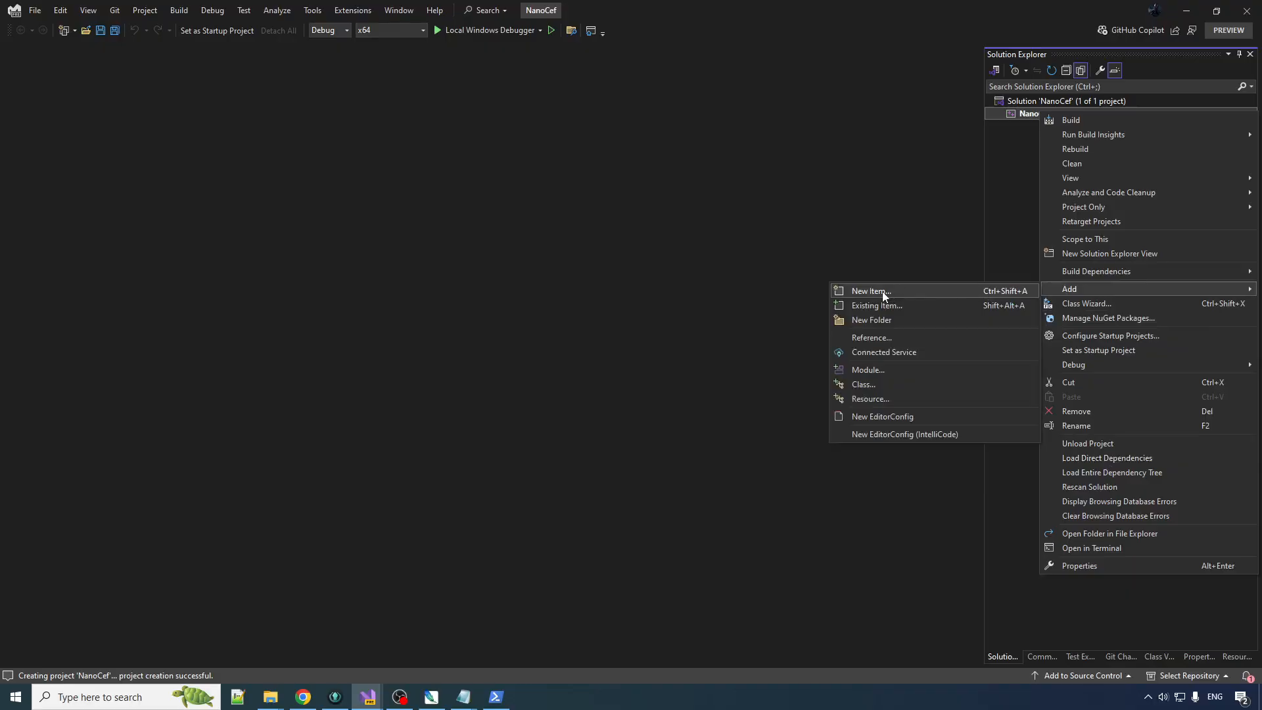
{"action": "left_click", "coordinate": [871, 291]}
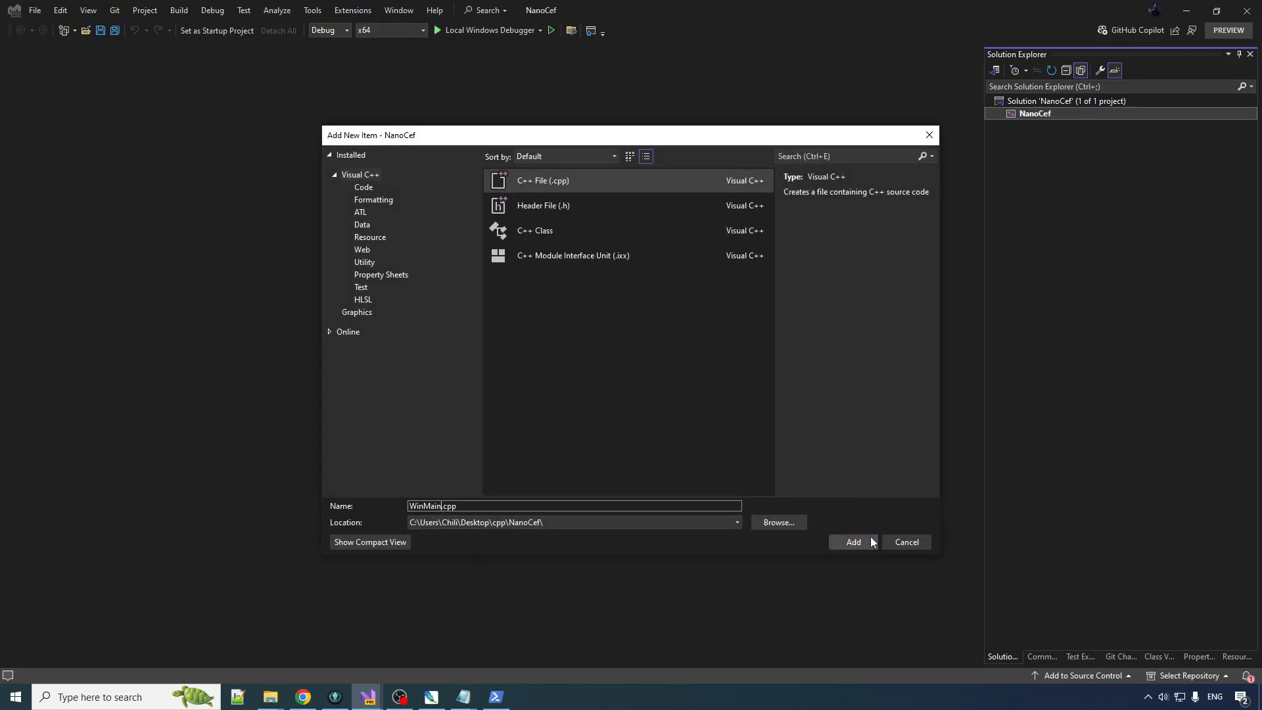
{"action": "left_click", "coordinate": [854, 542]}
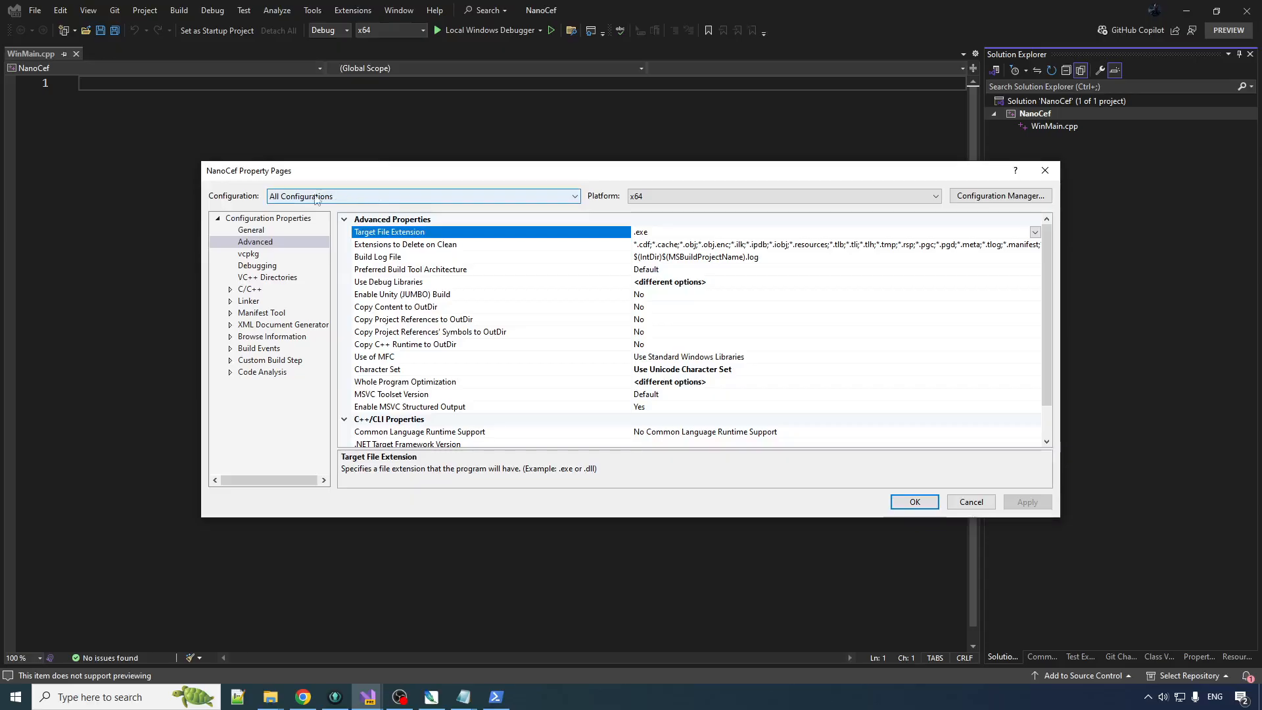
Set Character Set to Multi-Byte and C++ Language Standard to Preview /std:c++latest, applying both.
{"action": "left_click", "coordinate": [377, 369]}
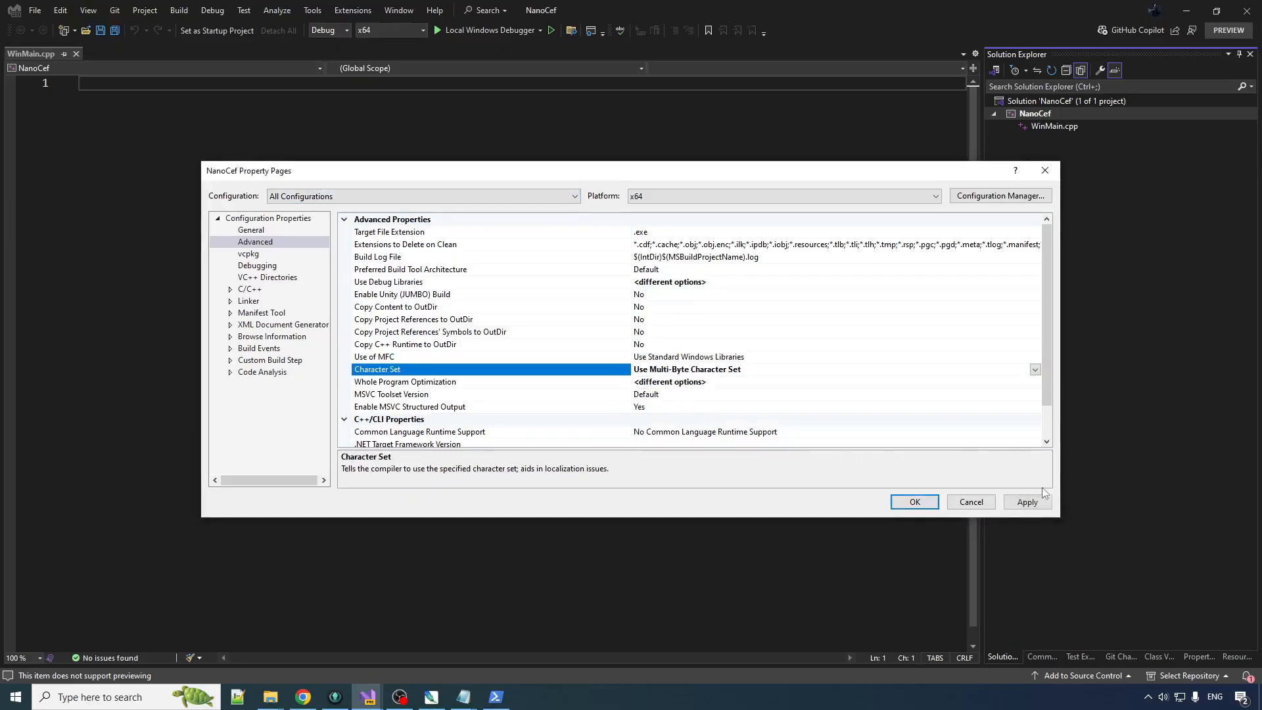
{"action": "left_click", "coordinate": [248, 254]}
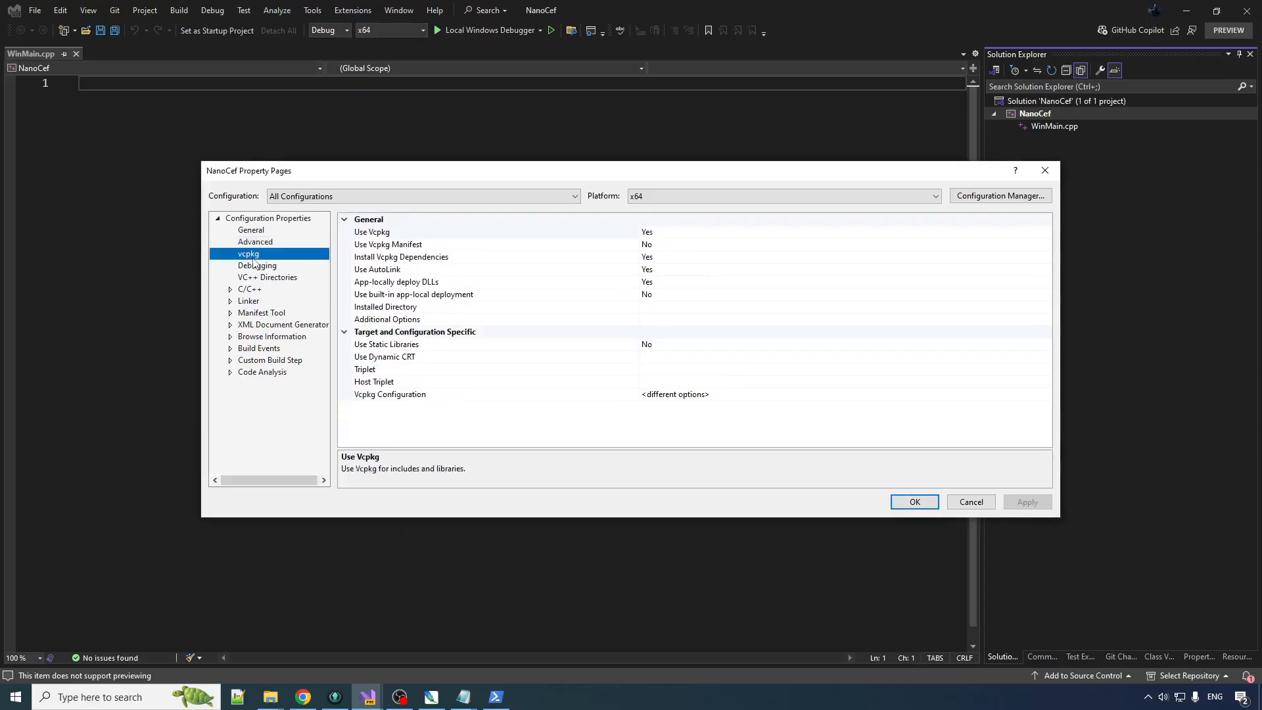
{"action": "left_click", "coordinate": [257, 265]}
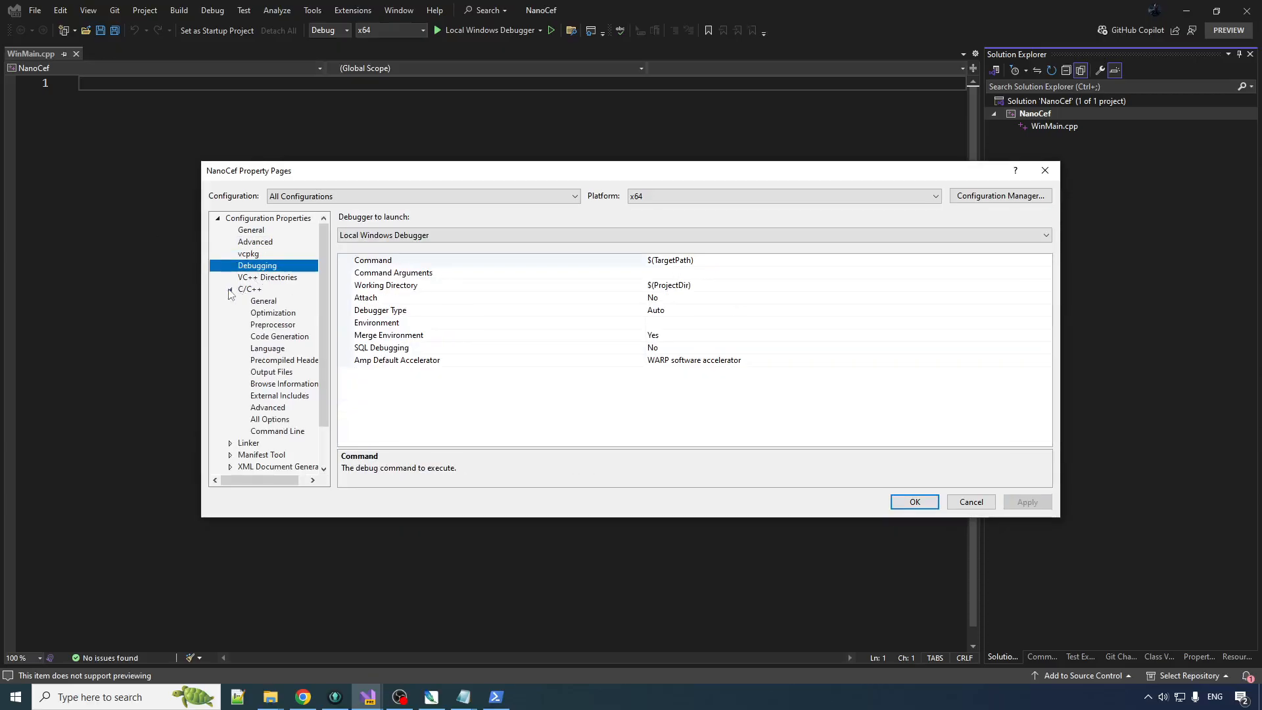
{"action": "left_click", "coordinate": [263, 301]}
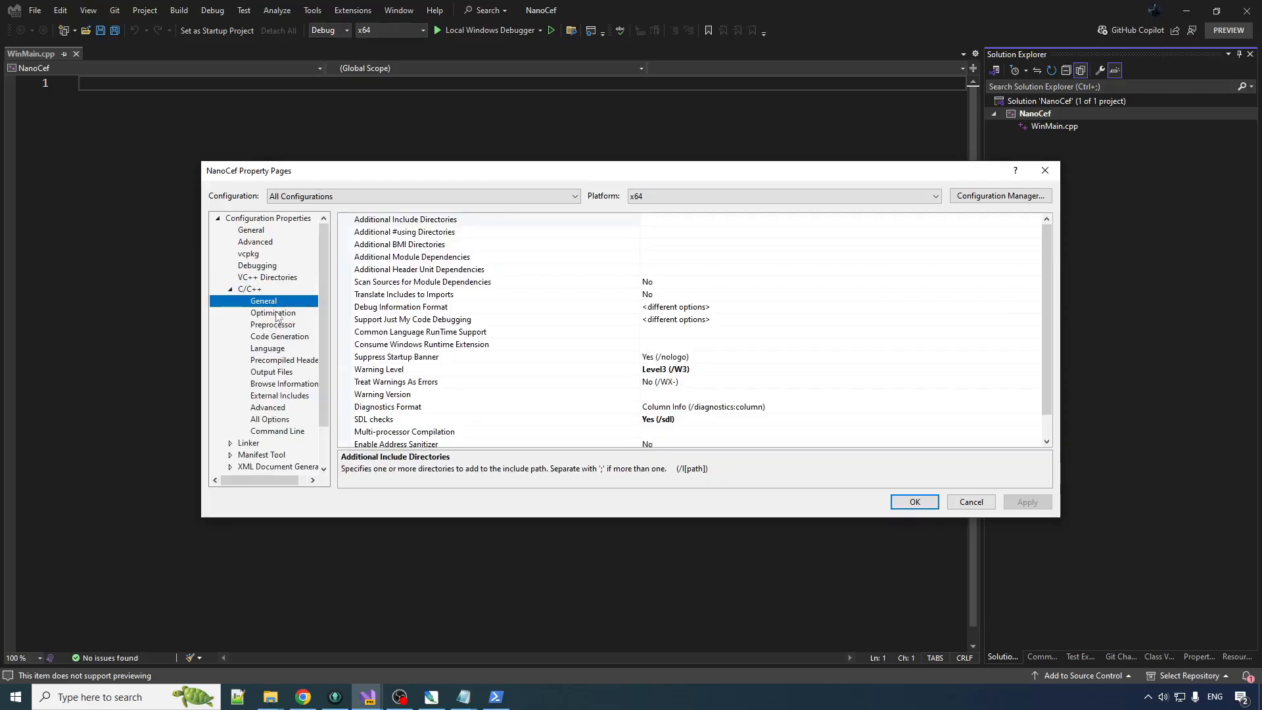
{"action": "left_click", "coordinate": [268, 347]}
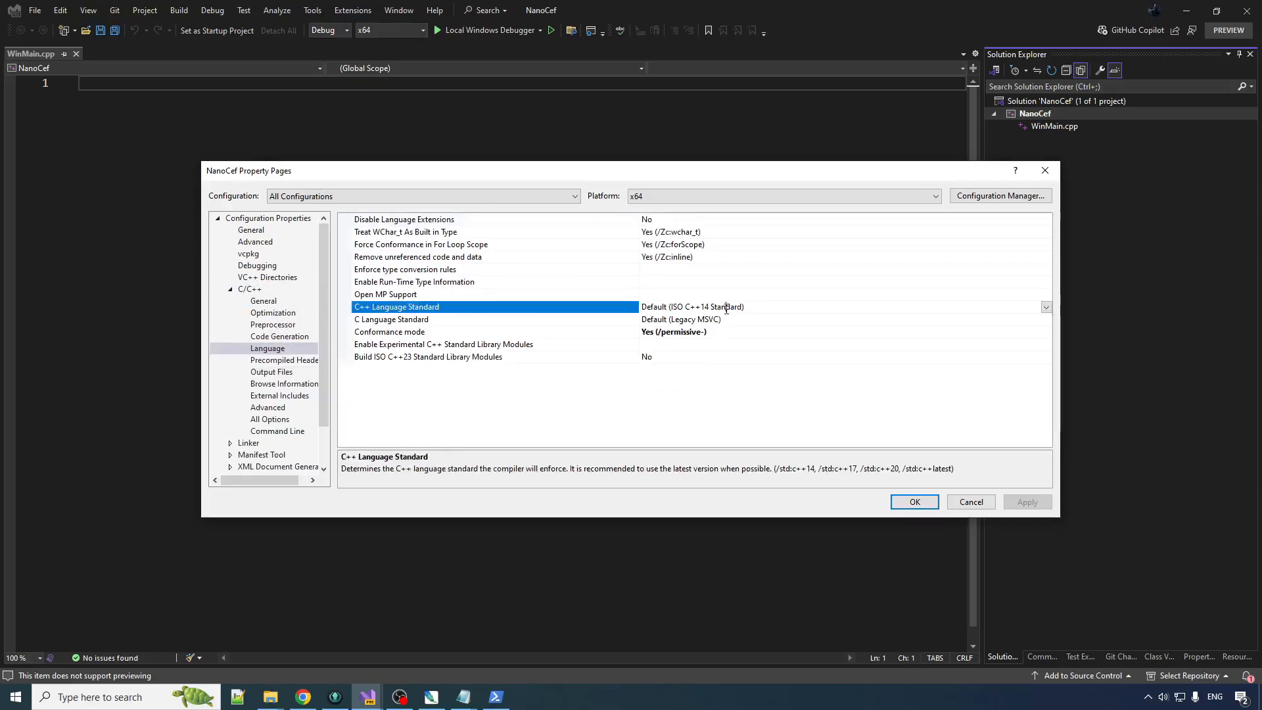
{"action": "left_click", "coordinate": [1045, 307]}
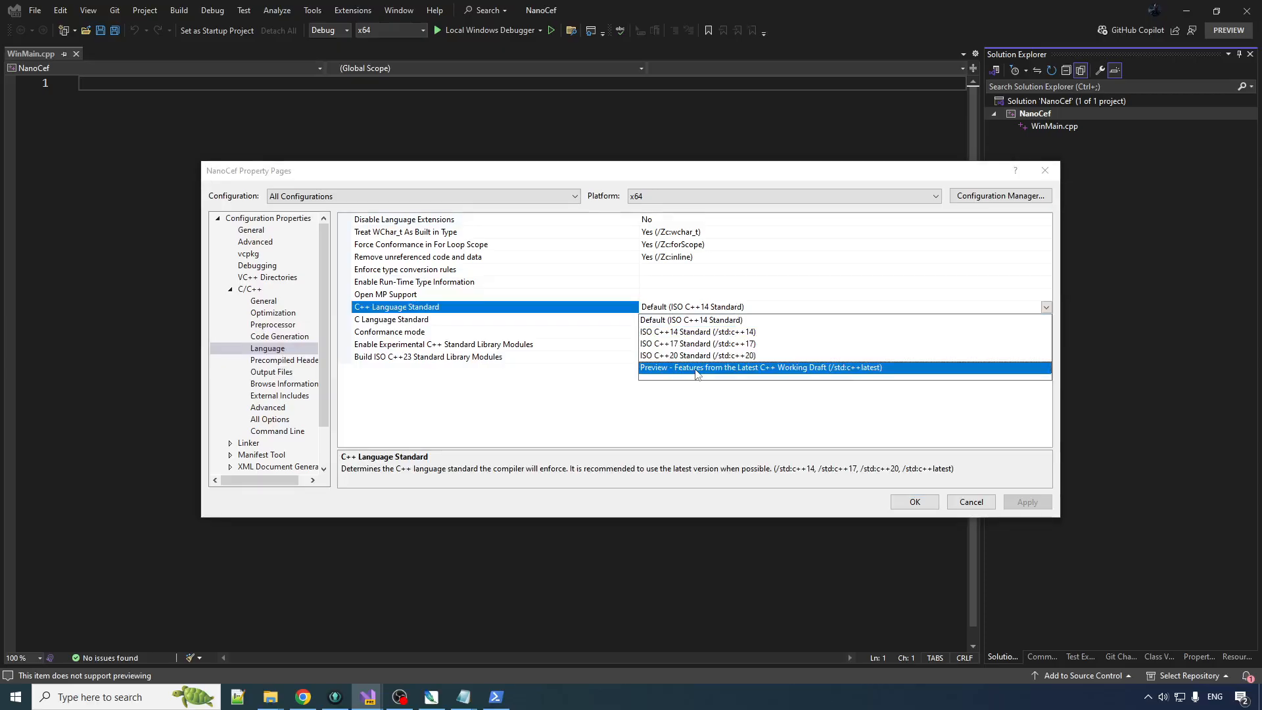
{"action": "left_click", "coordinate": [760, 367]}
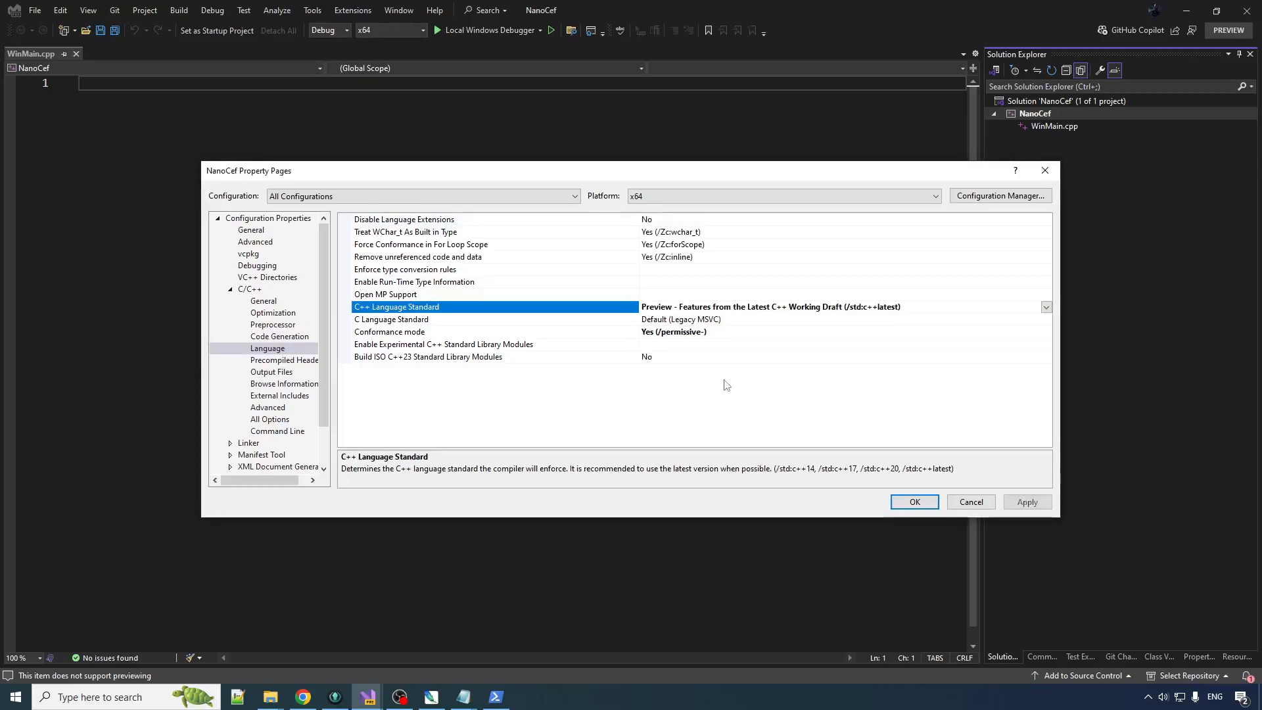
{"action": "mouse_move", "coordinate": [817, 399]}
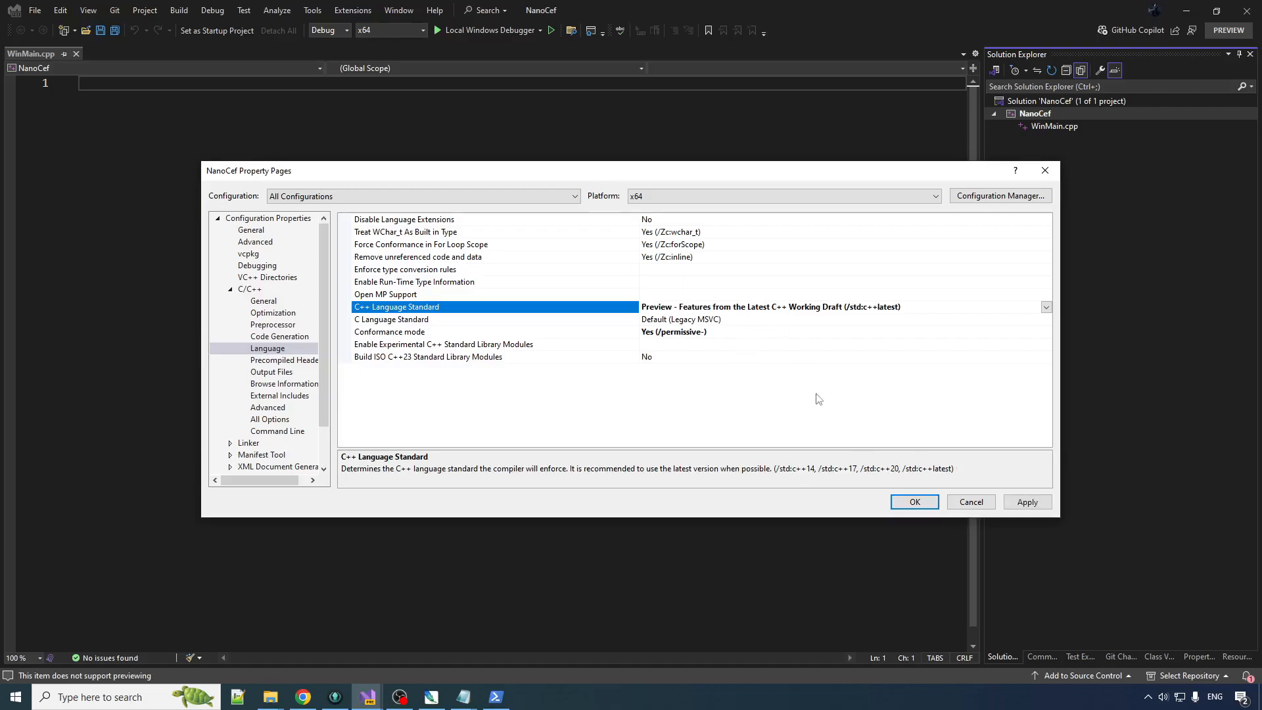
{"action": "left_click", "coordinate": [402, 219]}
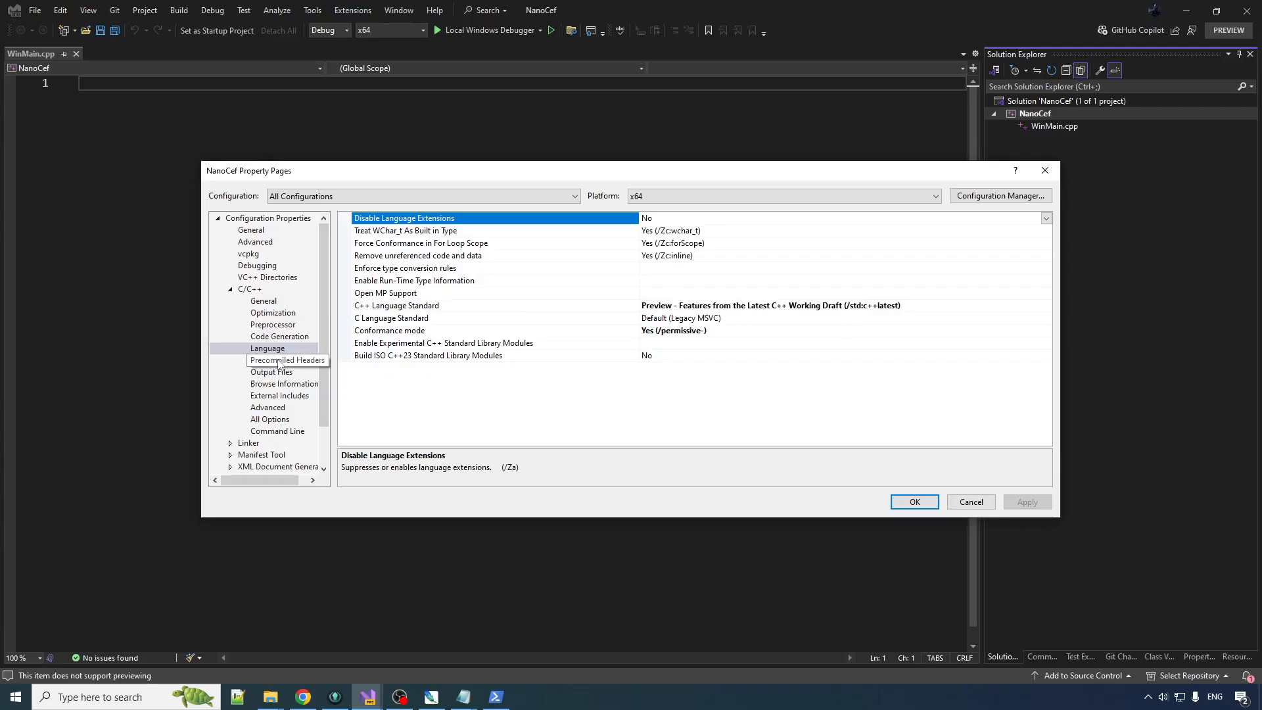
{"action": "left_click", "coordinate": [287, 360]}
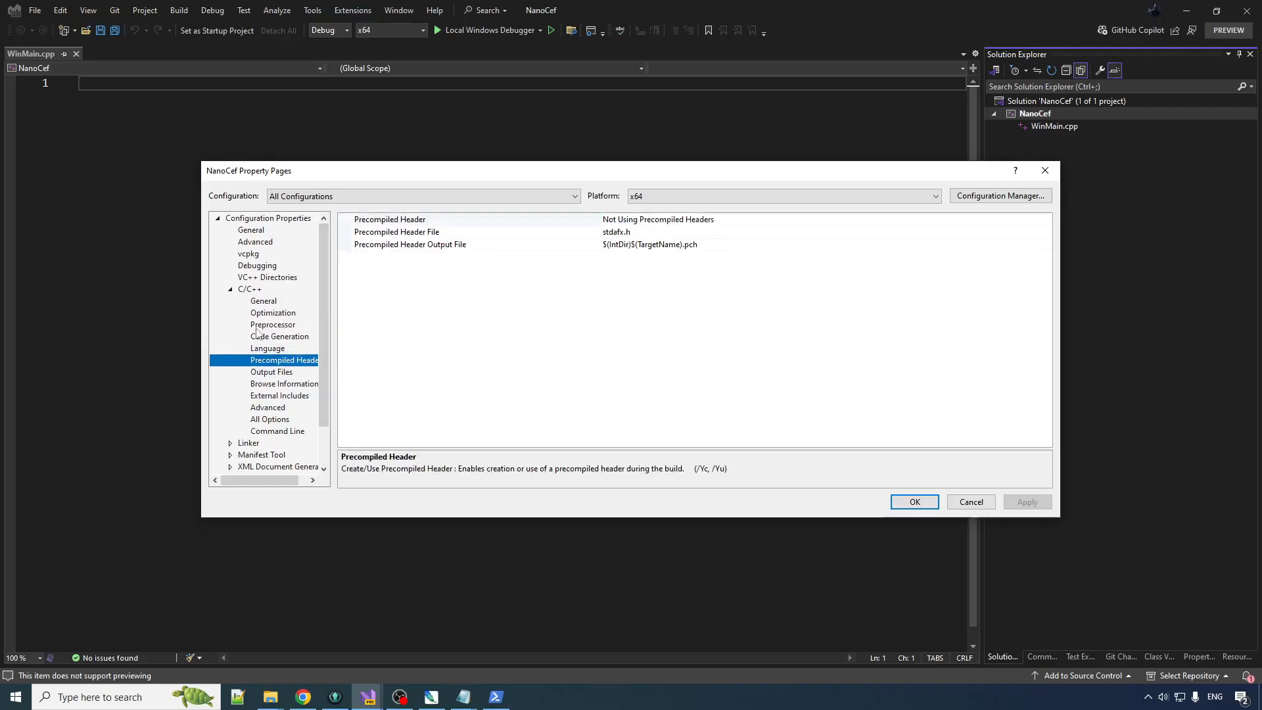
{"action": "left_click", "coordinate": [281, 337]}
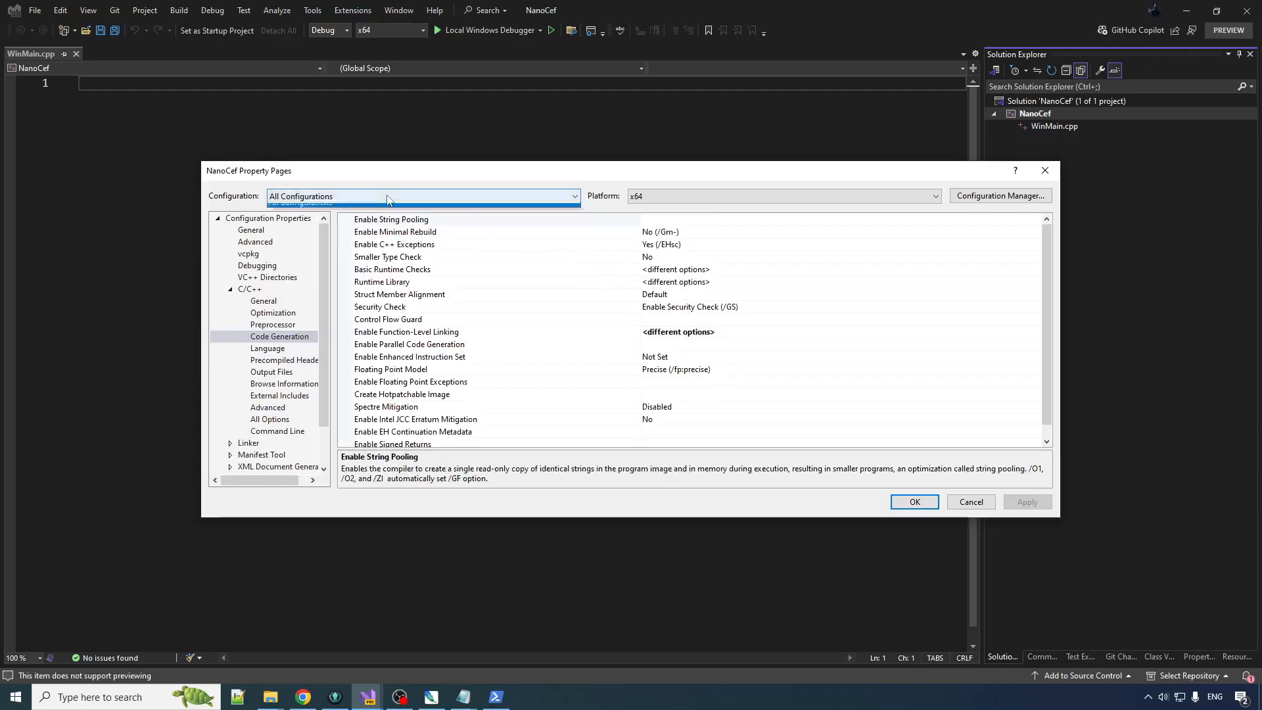
Set Runtime Library to /MT for Release and /MTd for Debug, and apply.
{"action": "left_click", "coordinate": [423, 196]}
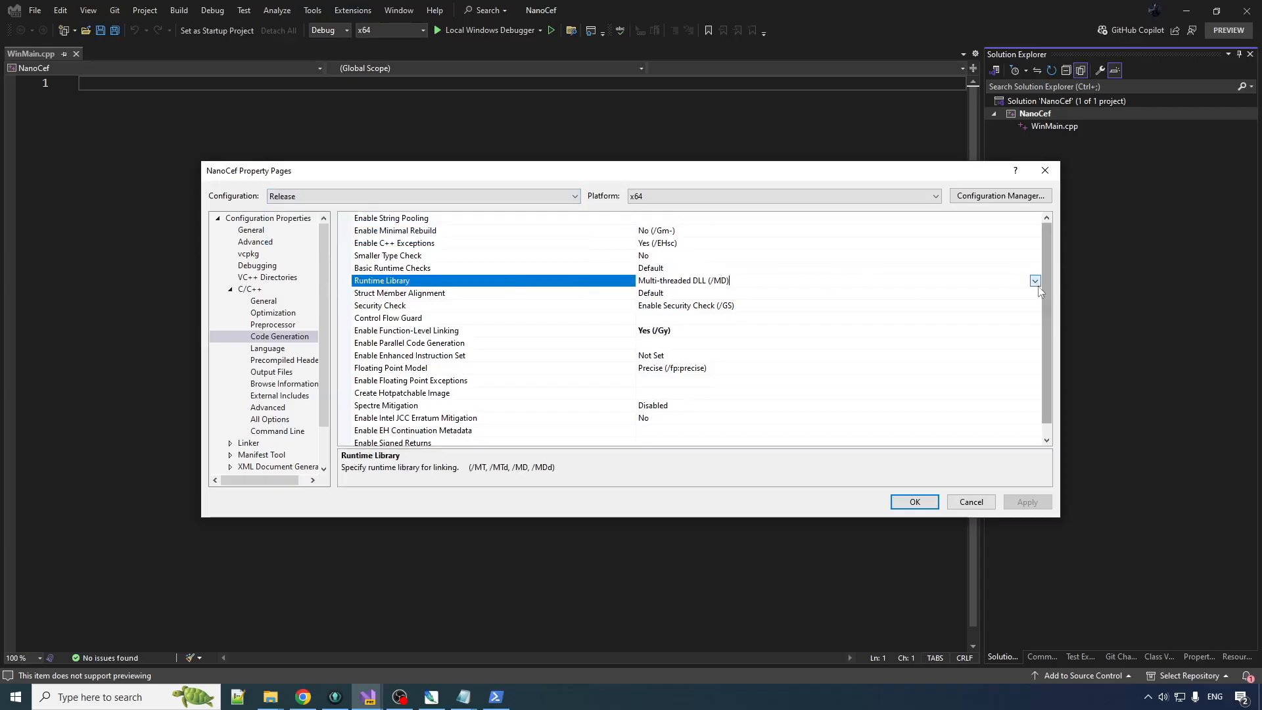
{"action": "left_click", "coordinate": [1036, 280]}
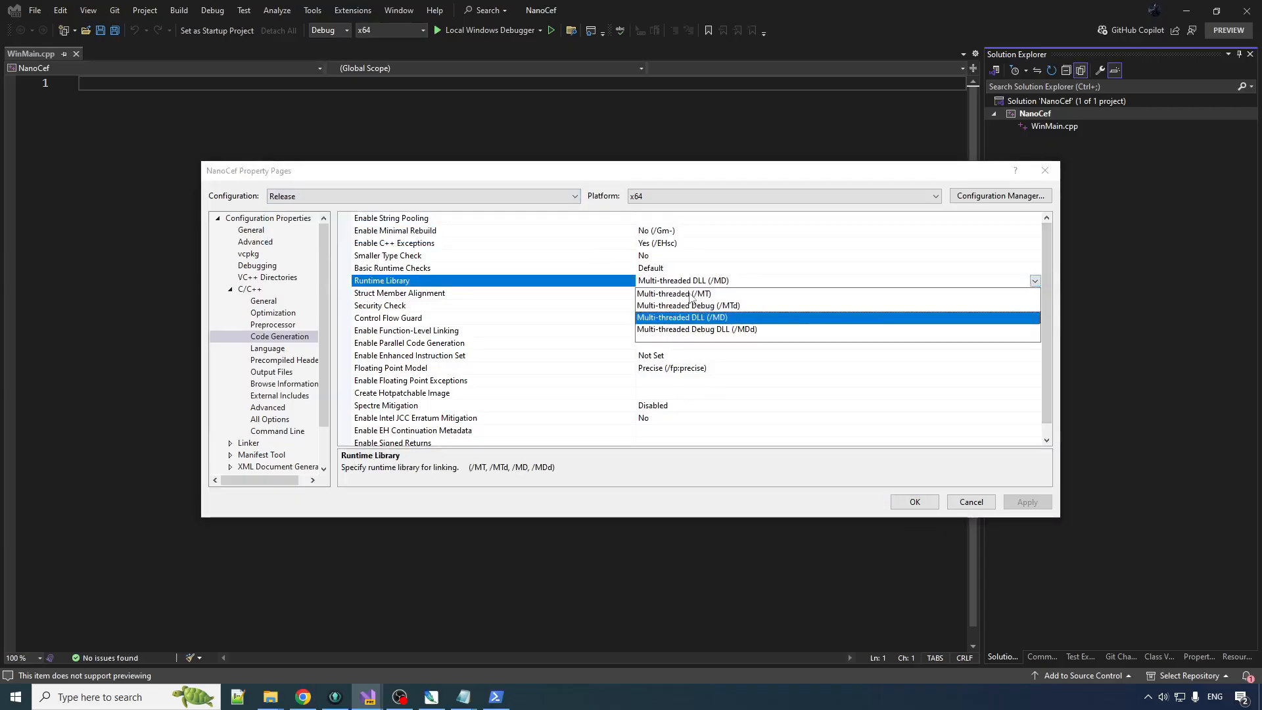
{"action": "left_click", "coordinate": [674, 293]}
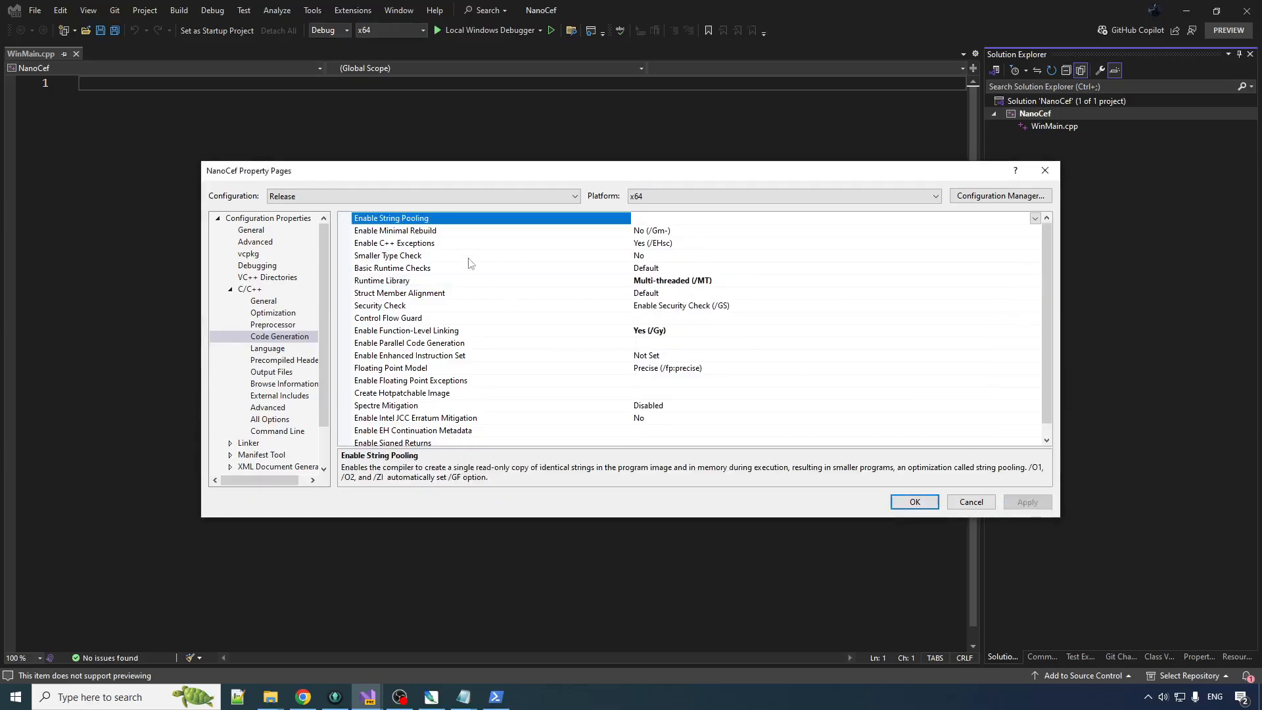
{"action": "left_click", "coordinate": [422, 196]}
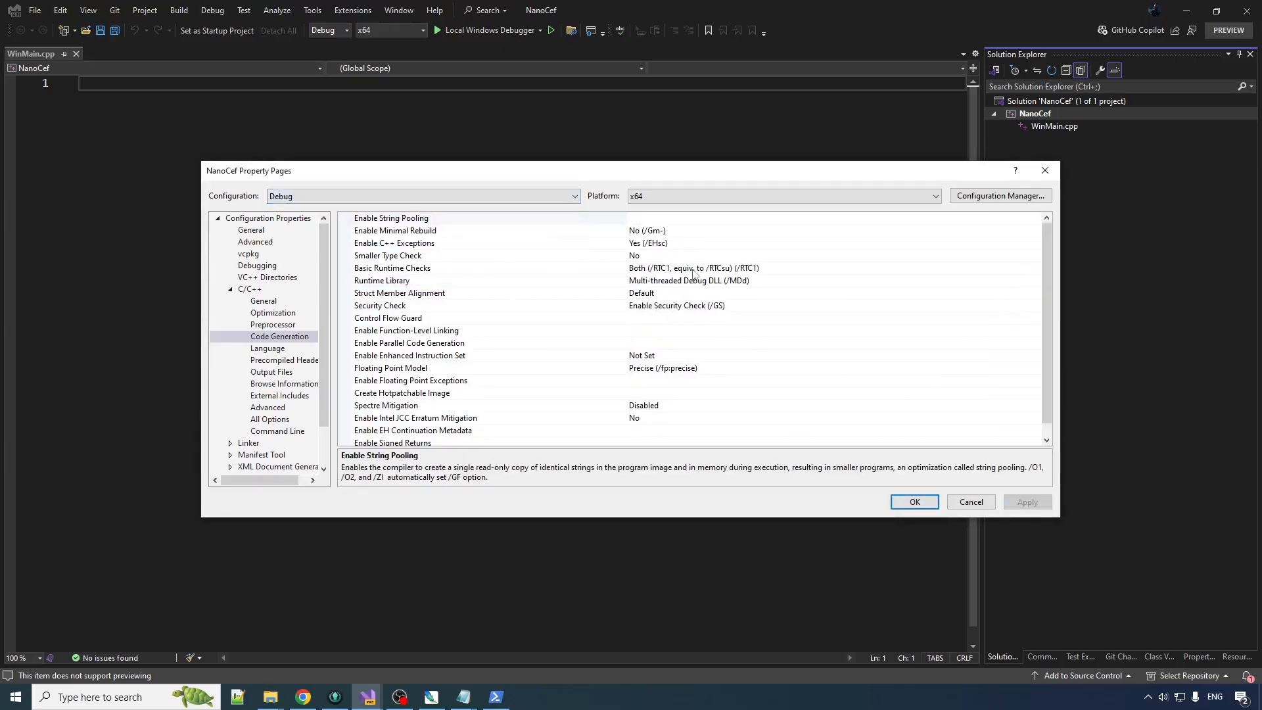
{"action": "left_click", "coordinate": [1035, 280]}
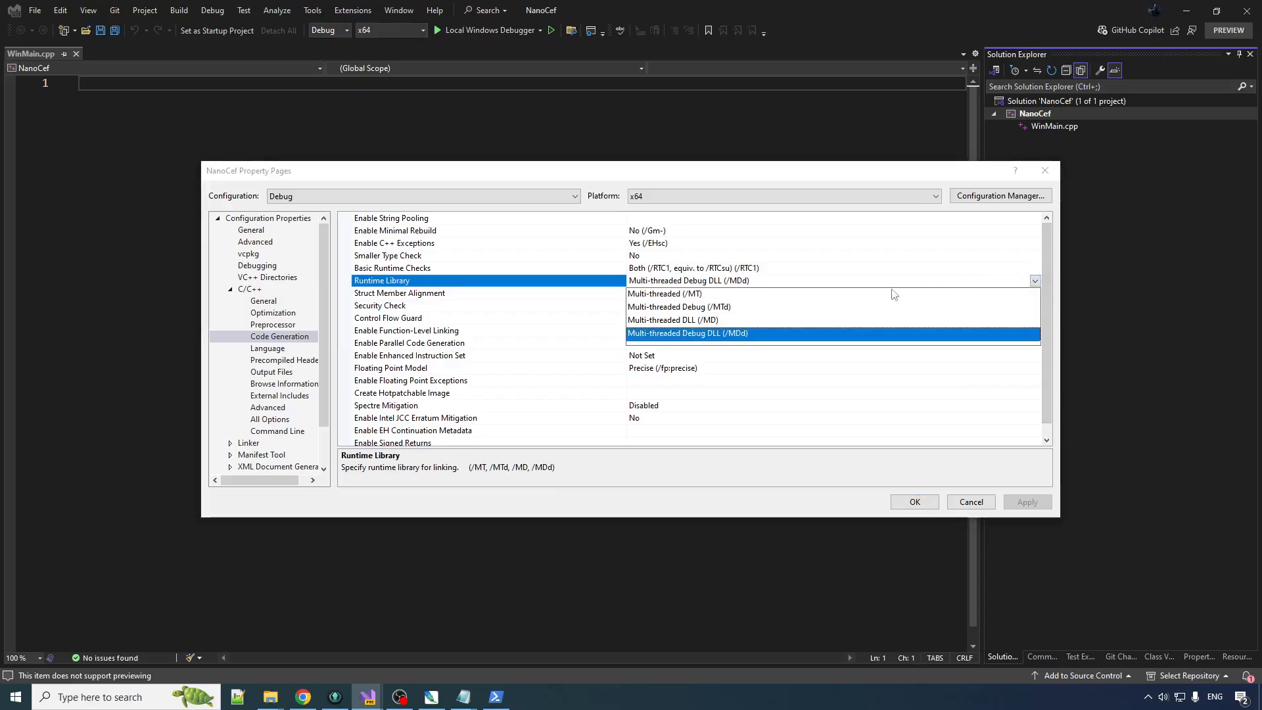
{"action": "left_click", "coordinate": [679, 307]}
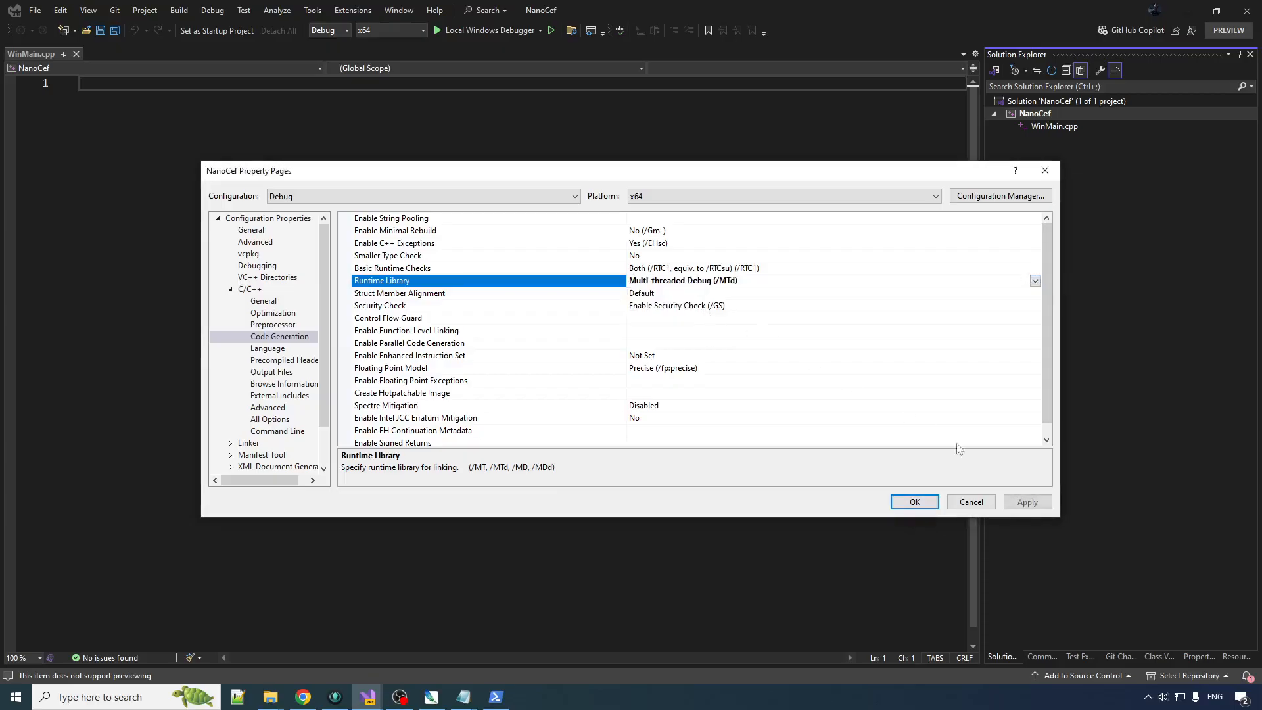
{"action": "left_click", "coordinate": [391, 218]}
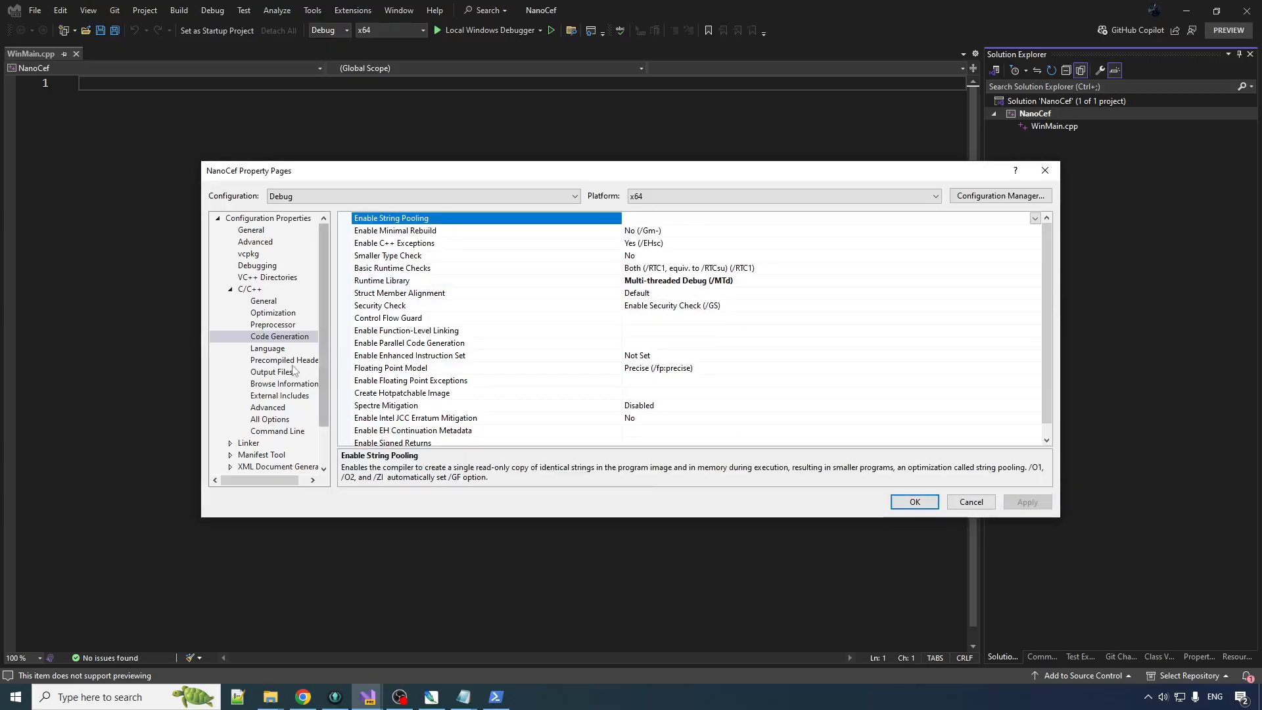
Check the C++ Language and Linker System pages, then close Properties with OK.
{"action": "left_click", "coordinate": [268, 348]}
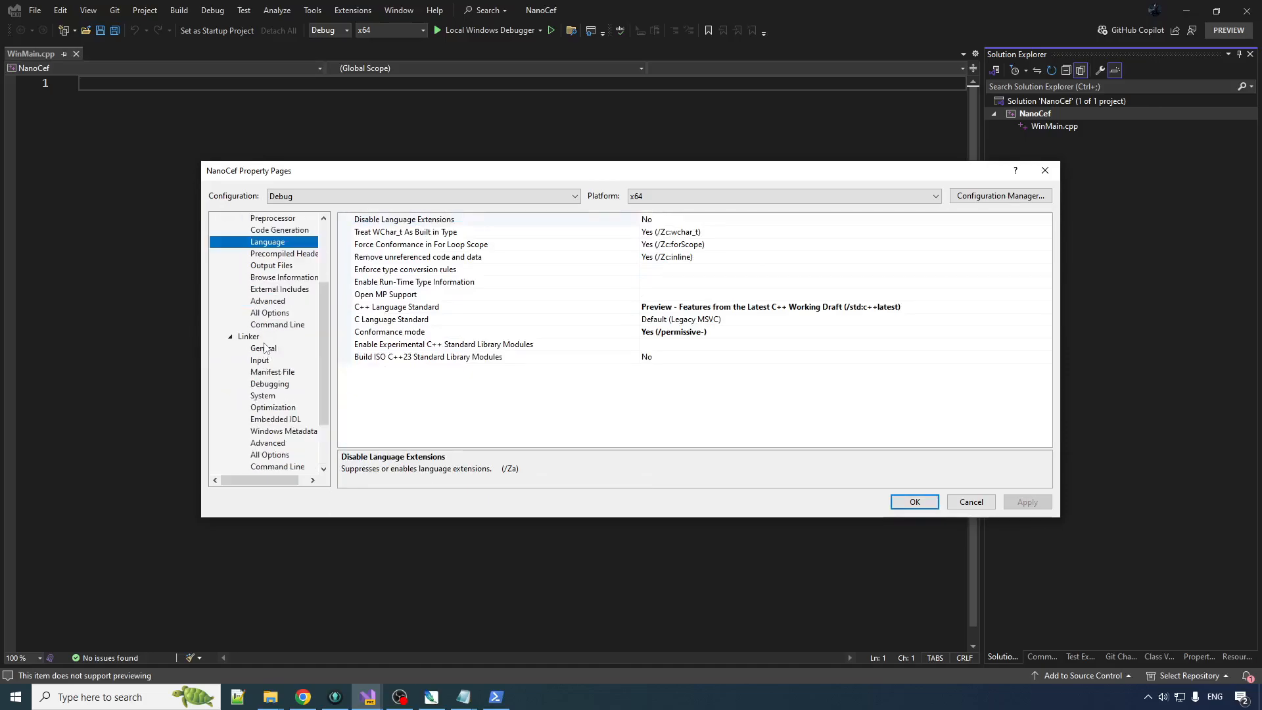
{"action": "left_click", "coordinate": [263, 395]}
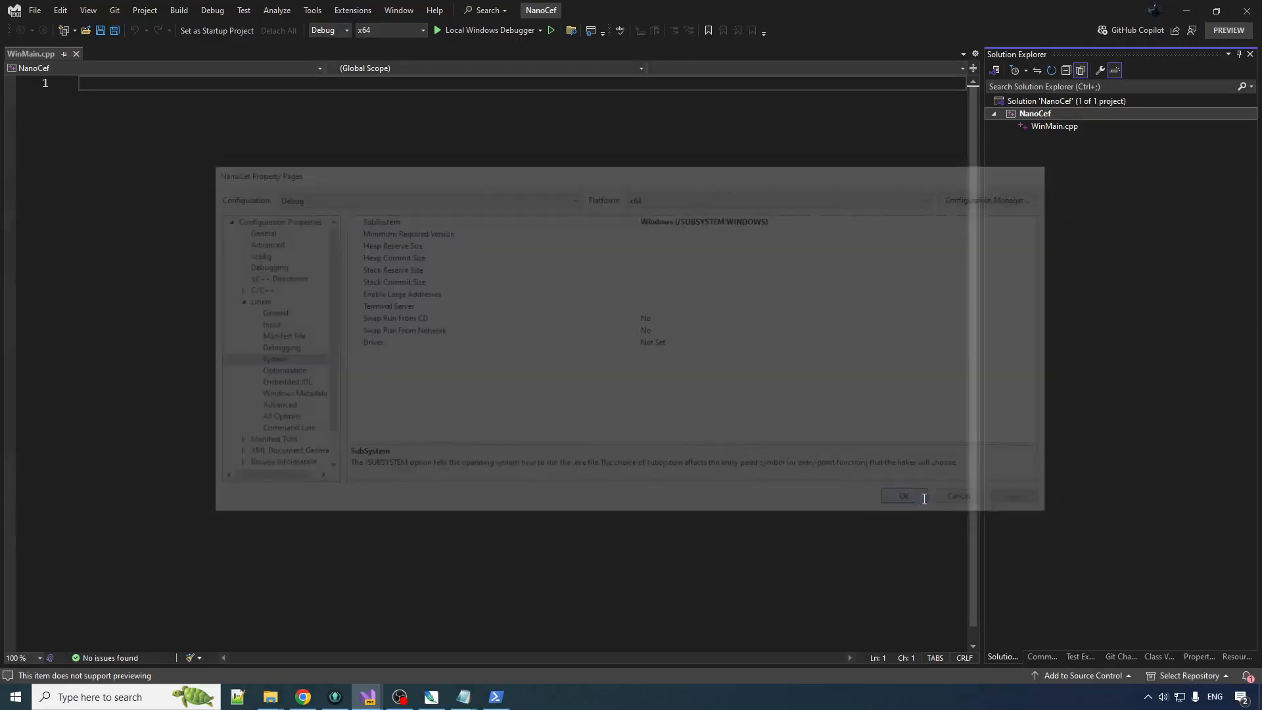
{"action": "left_click", "coordinate": [902, 496]}
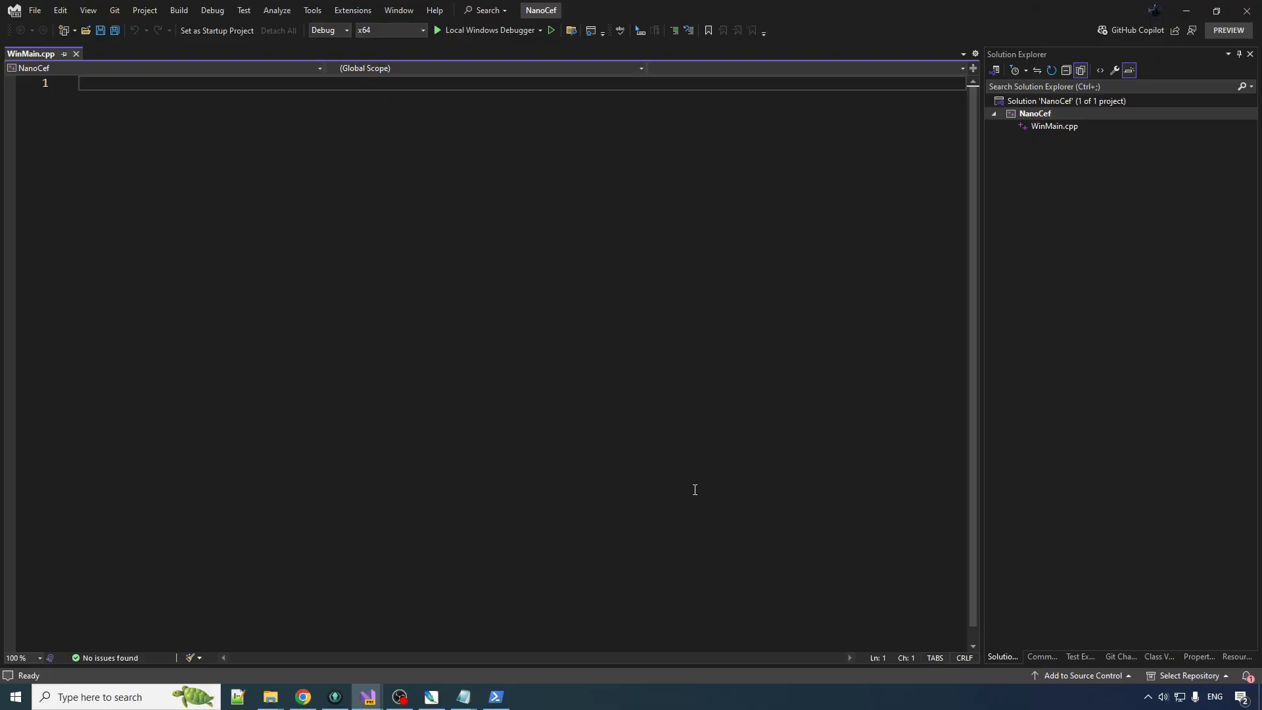
Write a minimal WinMain that includes Windows.h and returns 0, then build.
{"action": "type", "text": "int"}
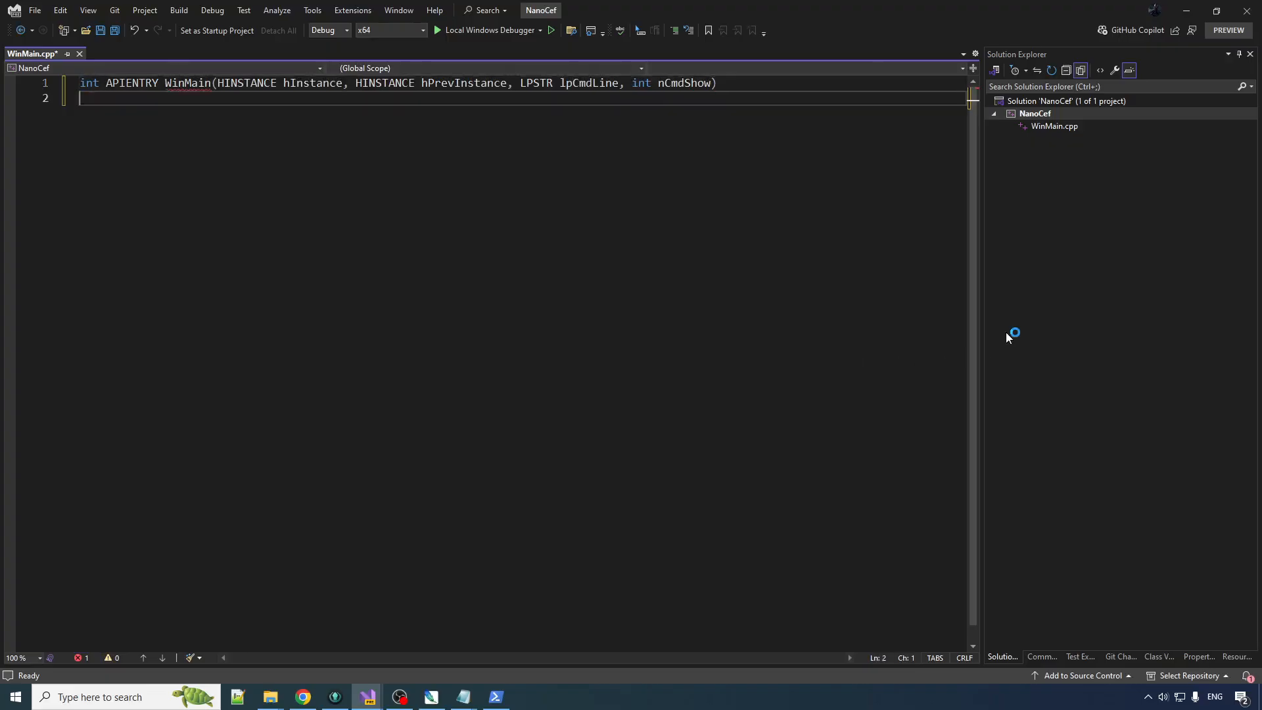
{"action": "type", "text": "{"}
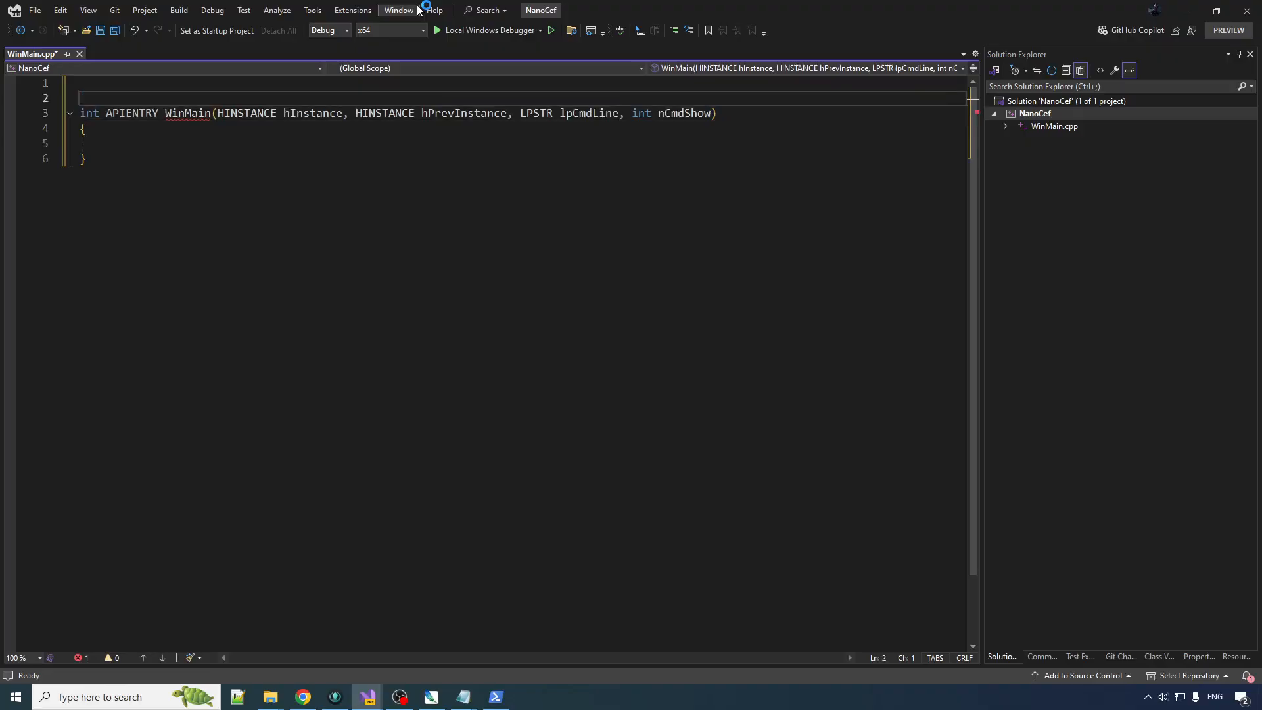
{"action": "type", "text": "#include <"}
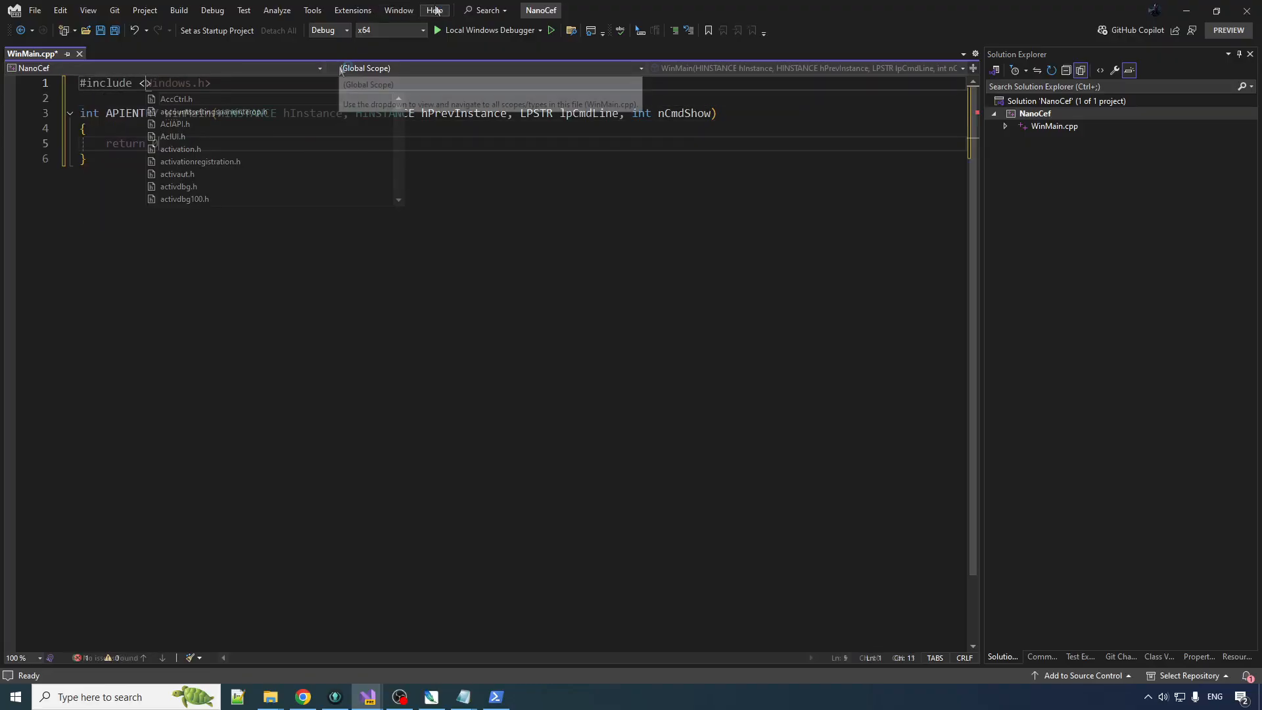
{"action": "key", "text": "Escape"}
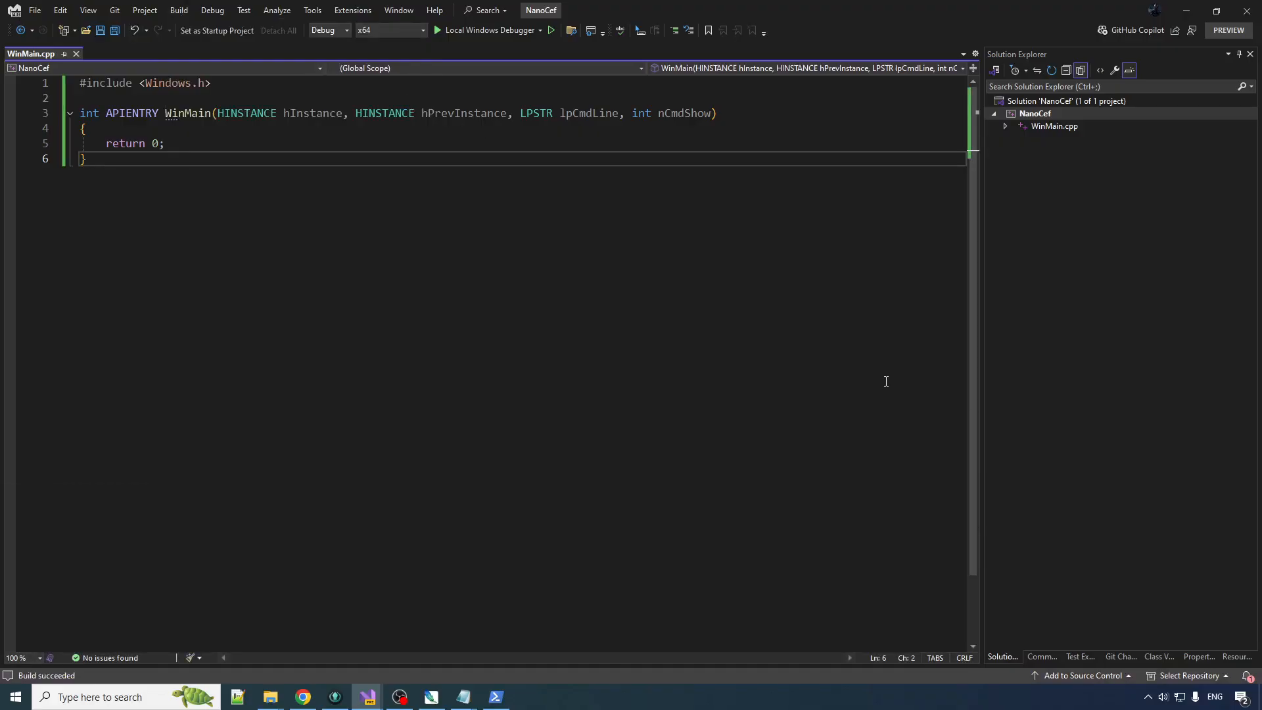
{"action": "mouse_move", "coordinate": [670, 481]}
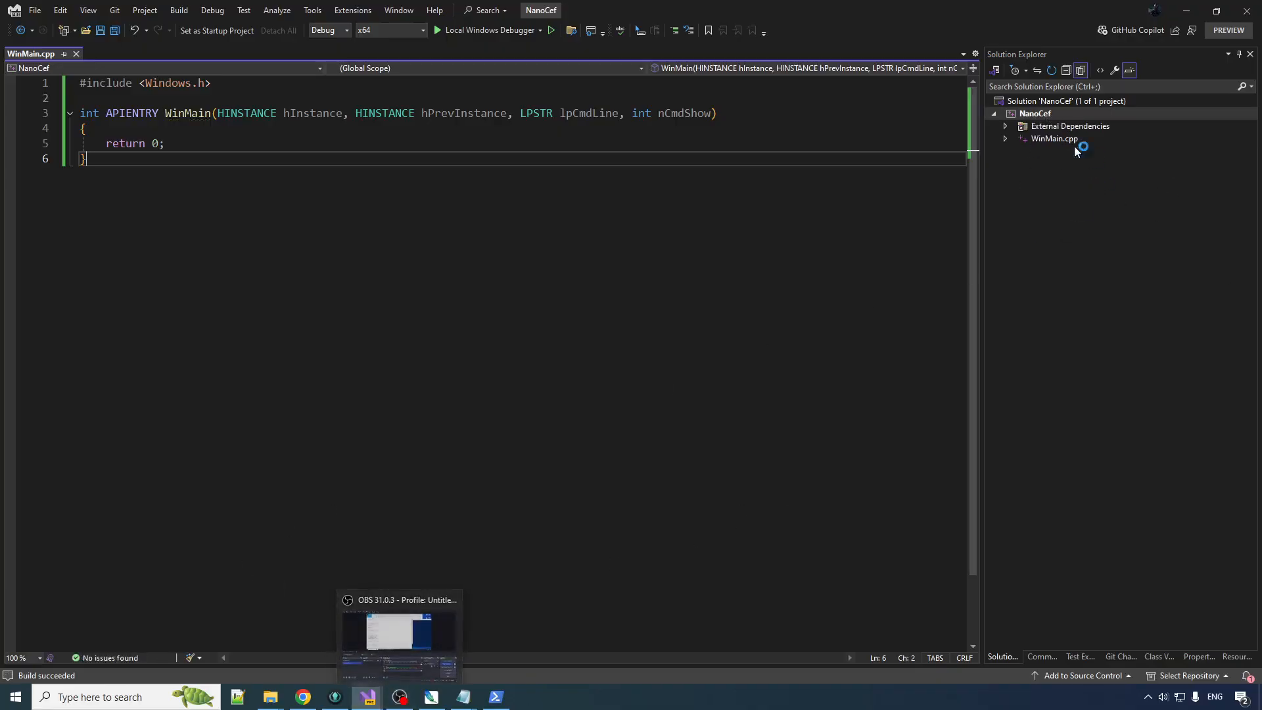
Open NanoCef's folder in File Explorer, create a folder named Cef, and open it.
{"action": "left_click", "coordinate": [1034, 113]}
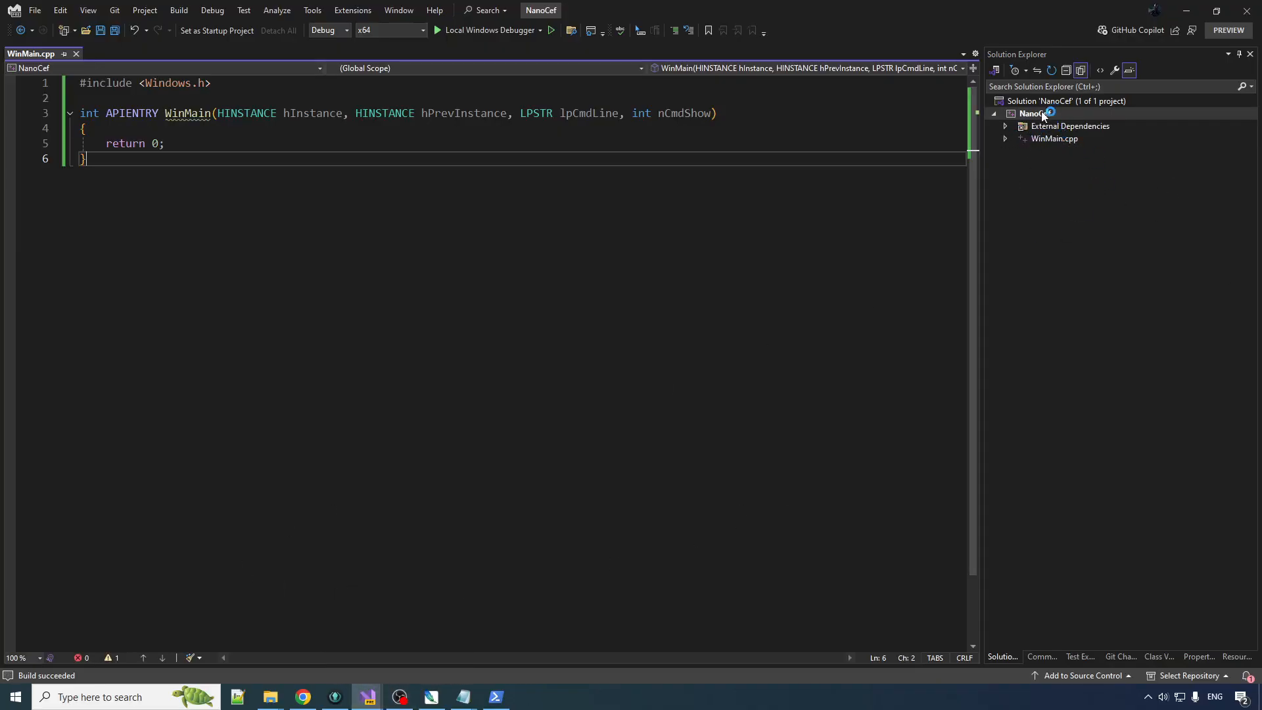
{"action": "right_click", "coordinate": [1033, 114]}
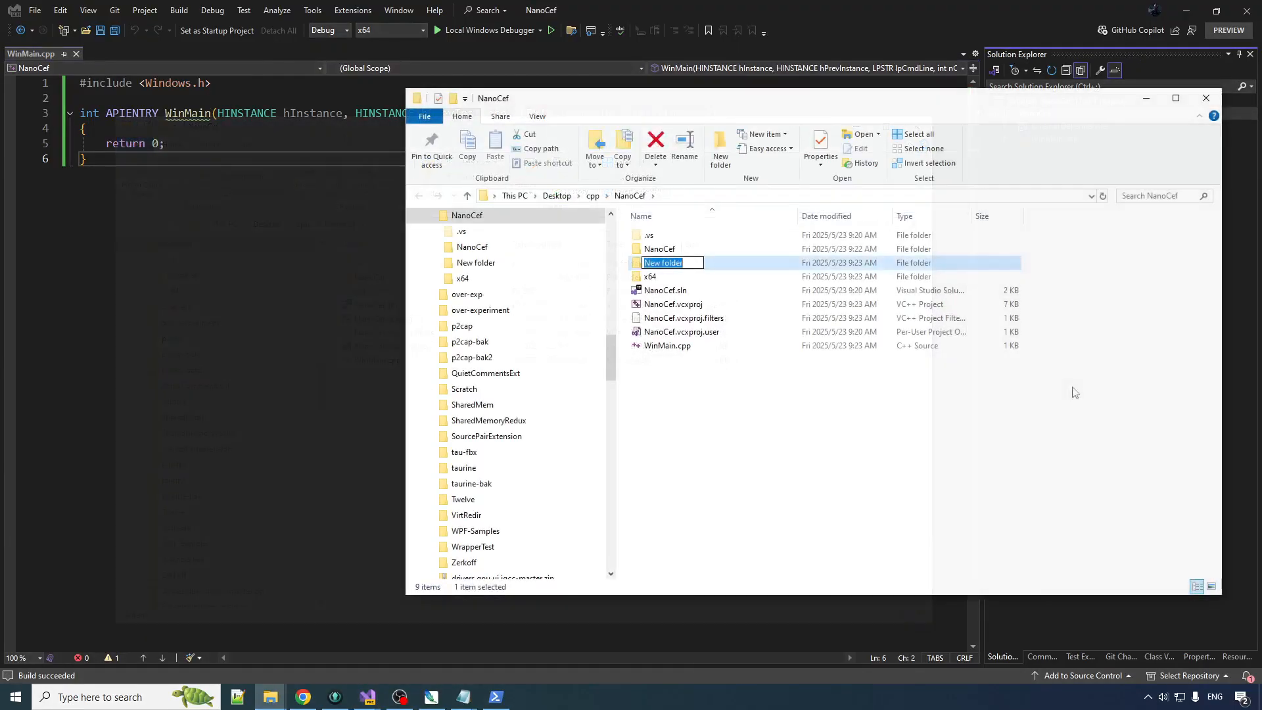
{"action": "type", "text": "Cef"}
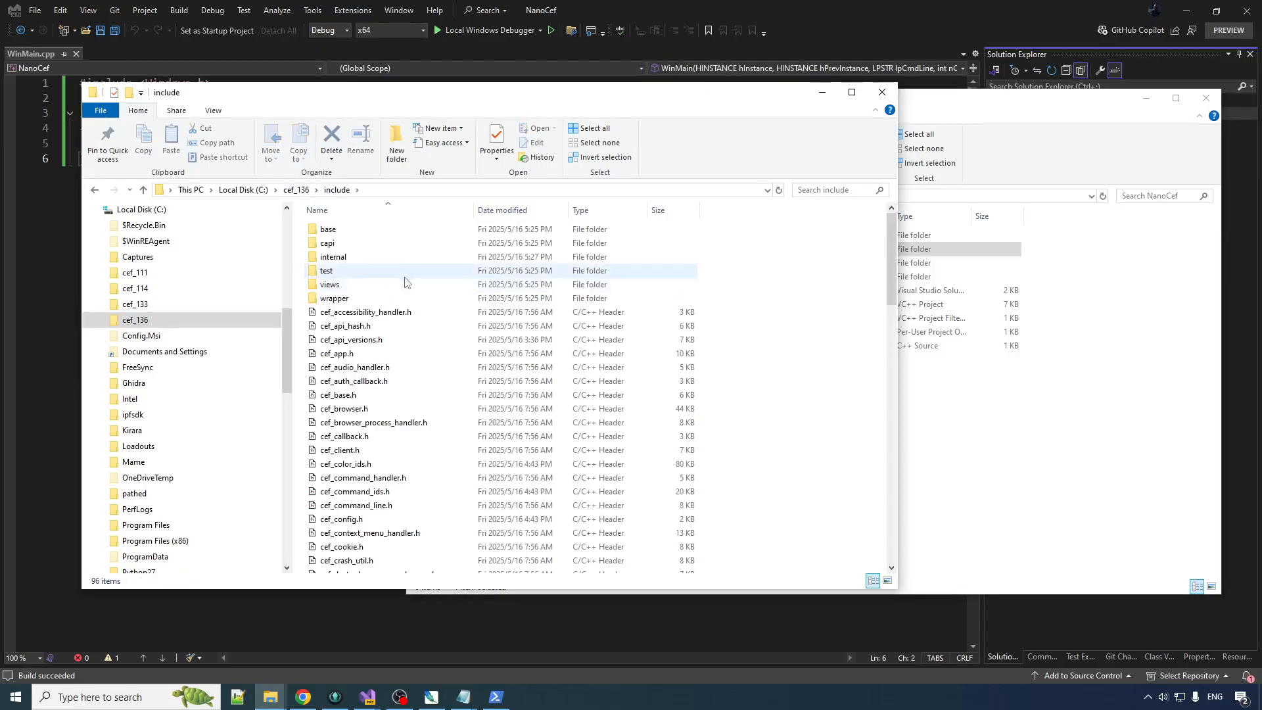
{"action": "key", "text": "ctrl+a"}
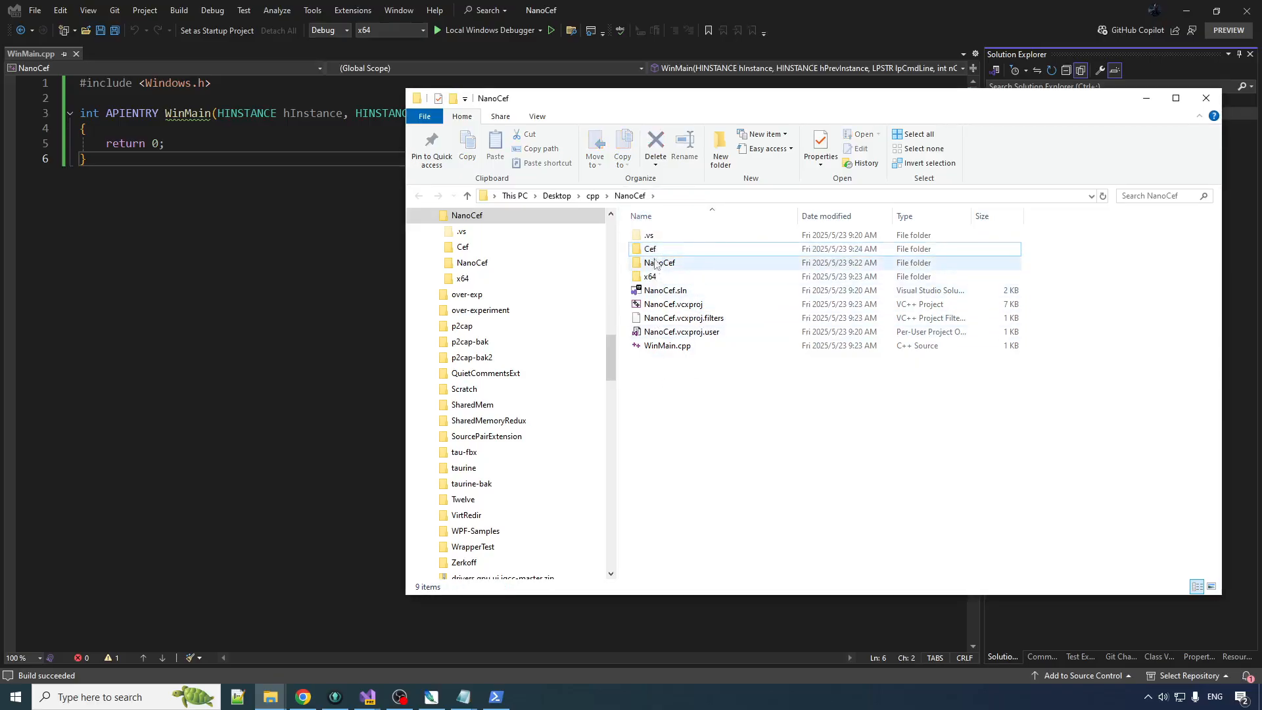
{"action": "double_click", "coordinate": [650, 248]}
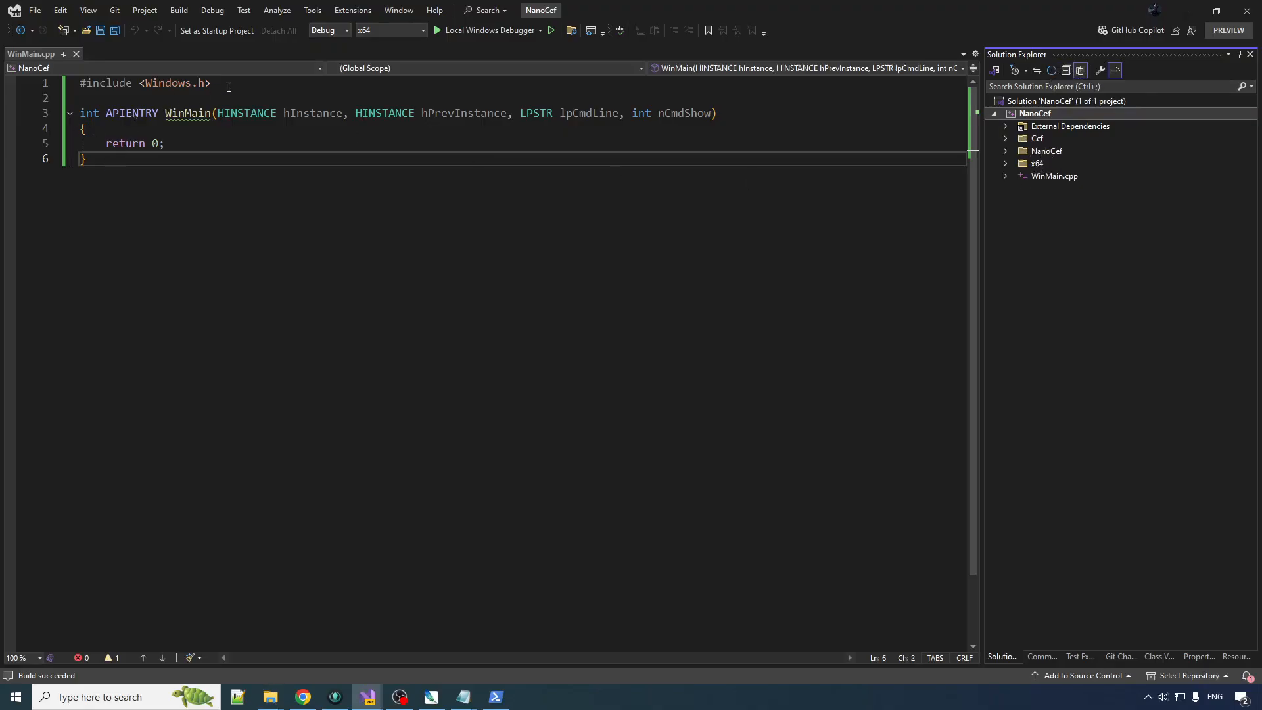
Add #include "Cef/cef_app.h" and #include "Cef/cef_client.h" below the Windows.h include.
{"action": "key", "text": "Enter"}
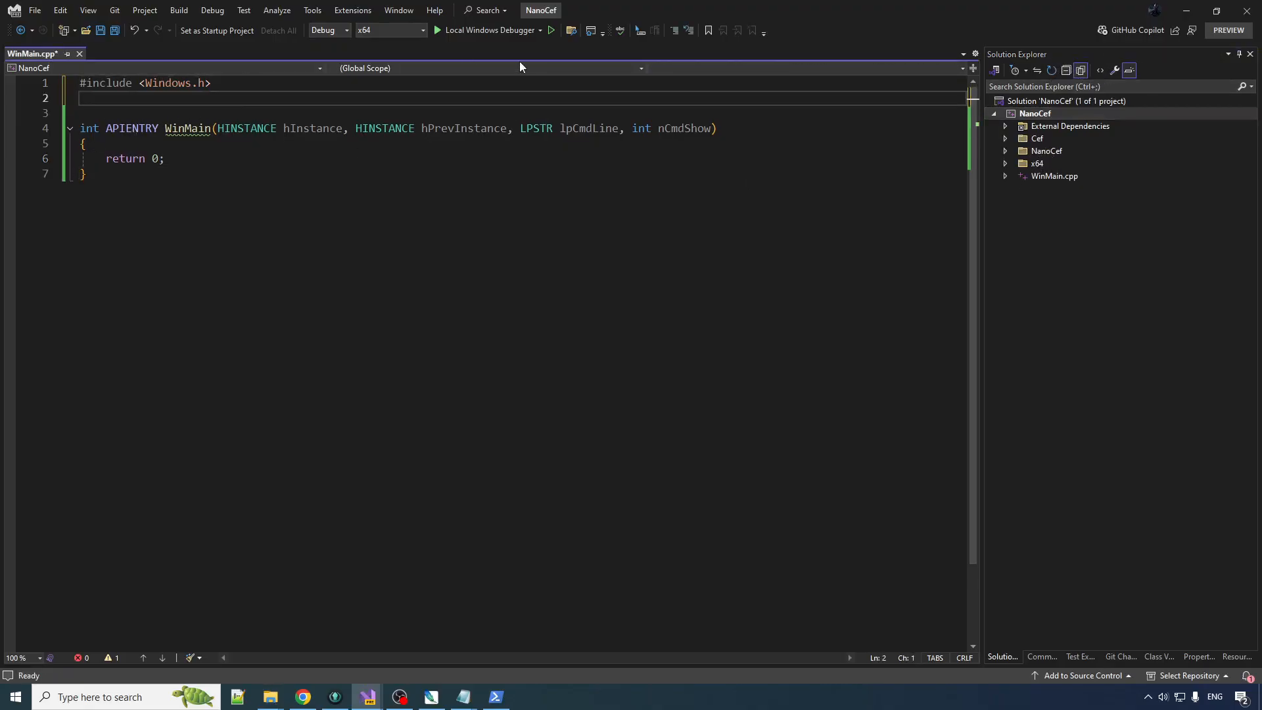
{"action": "type", "text": "#include"}
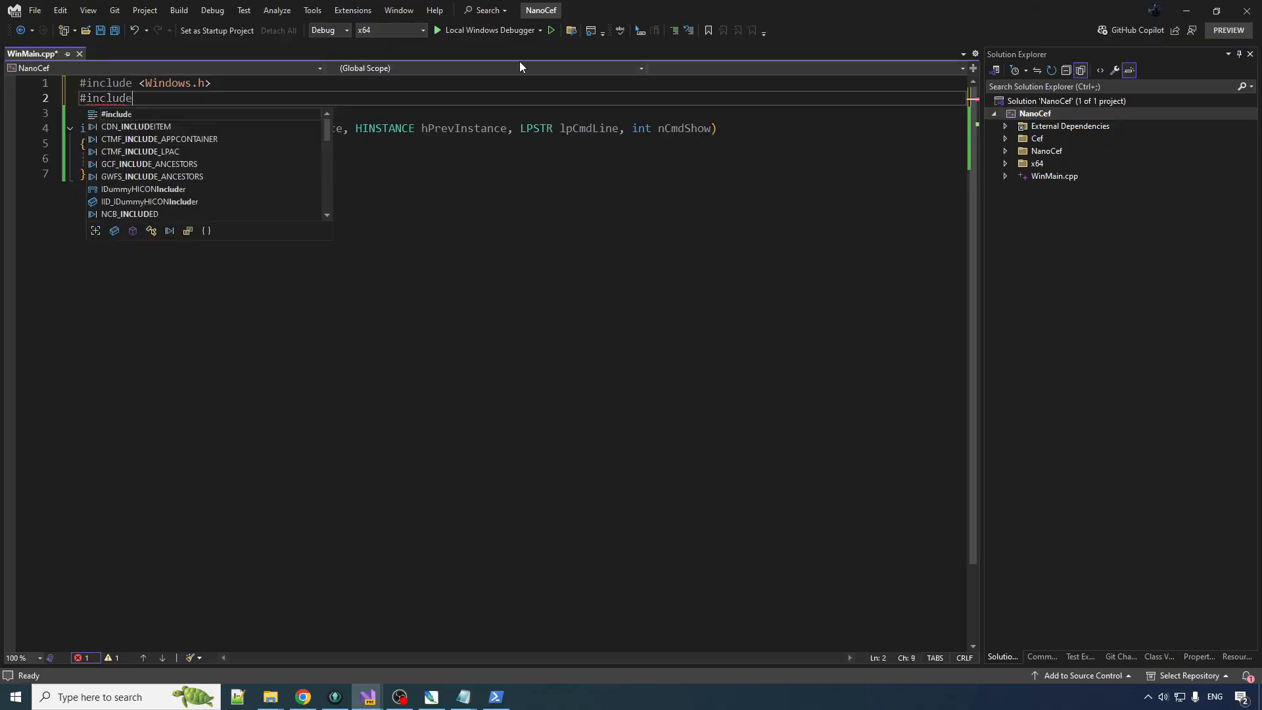
{"action": "type", "text": "\""}
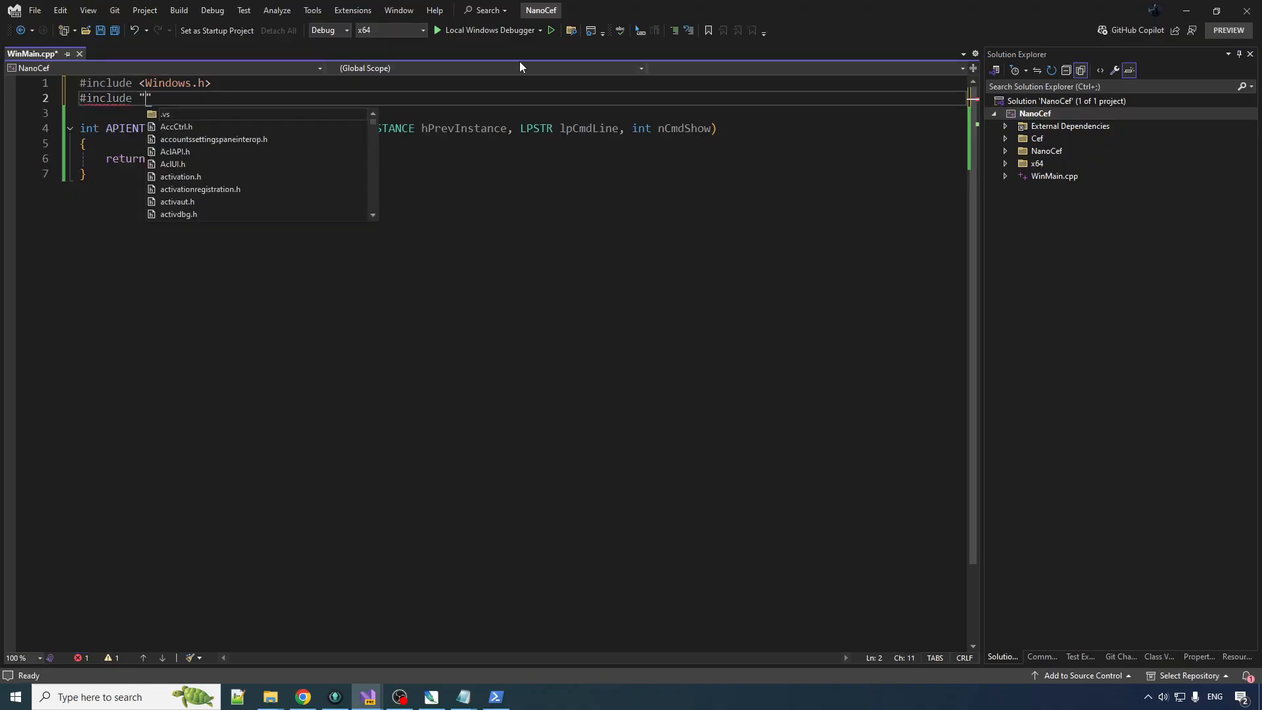
{"action": "type", "text": "Cef/"}
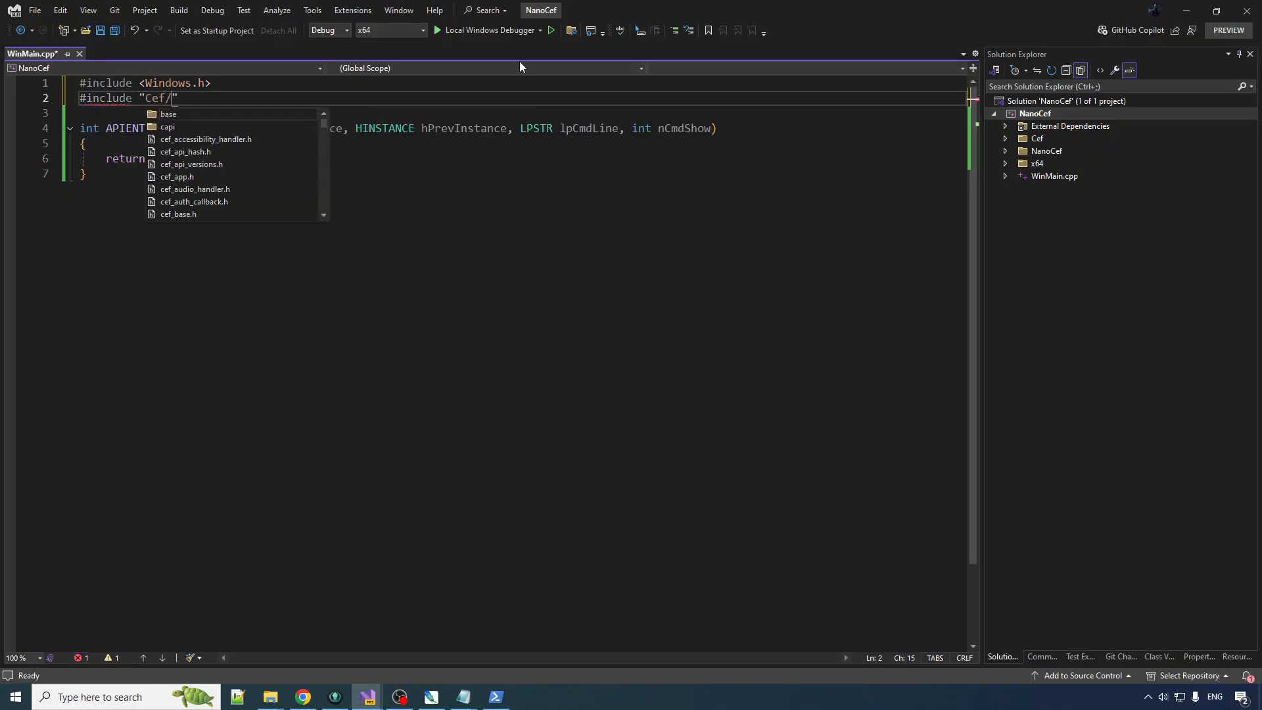
{"action": "type", "text": "cef_"}
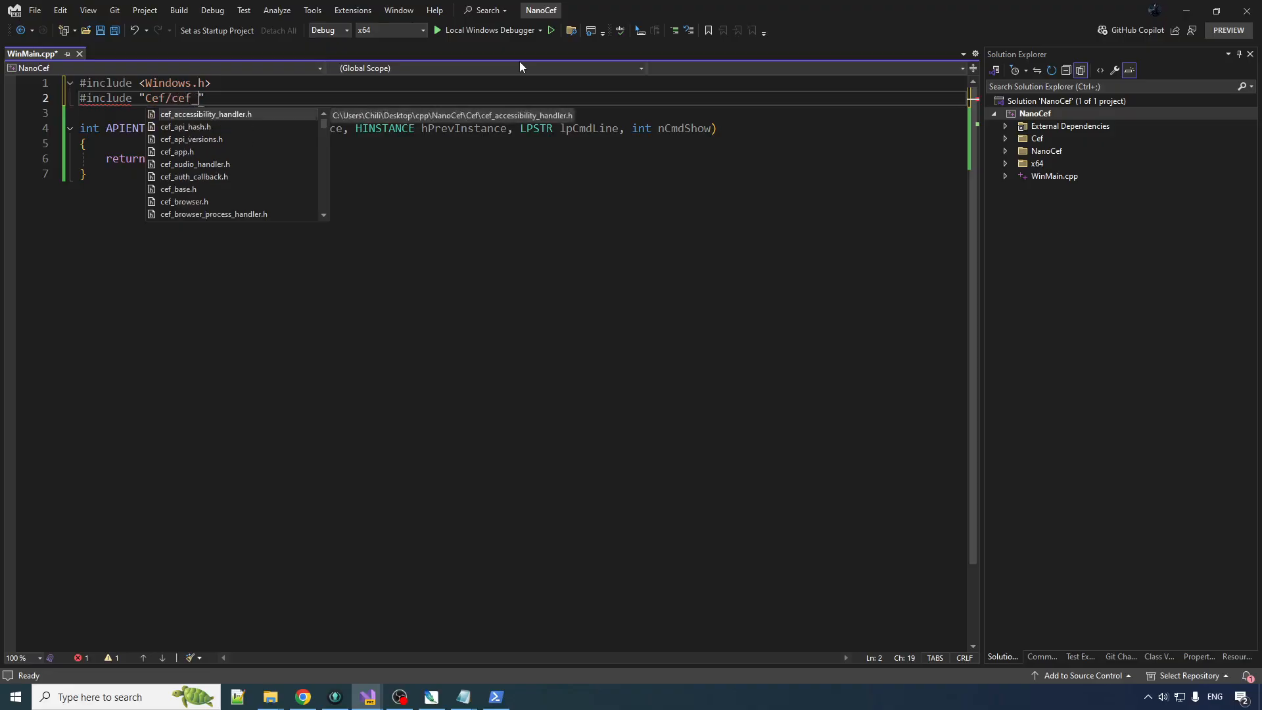
{"action": "type", "text": "app.h"}
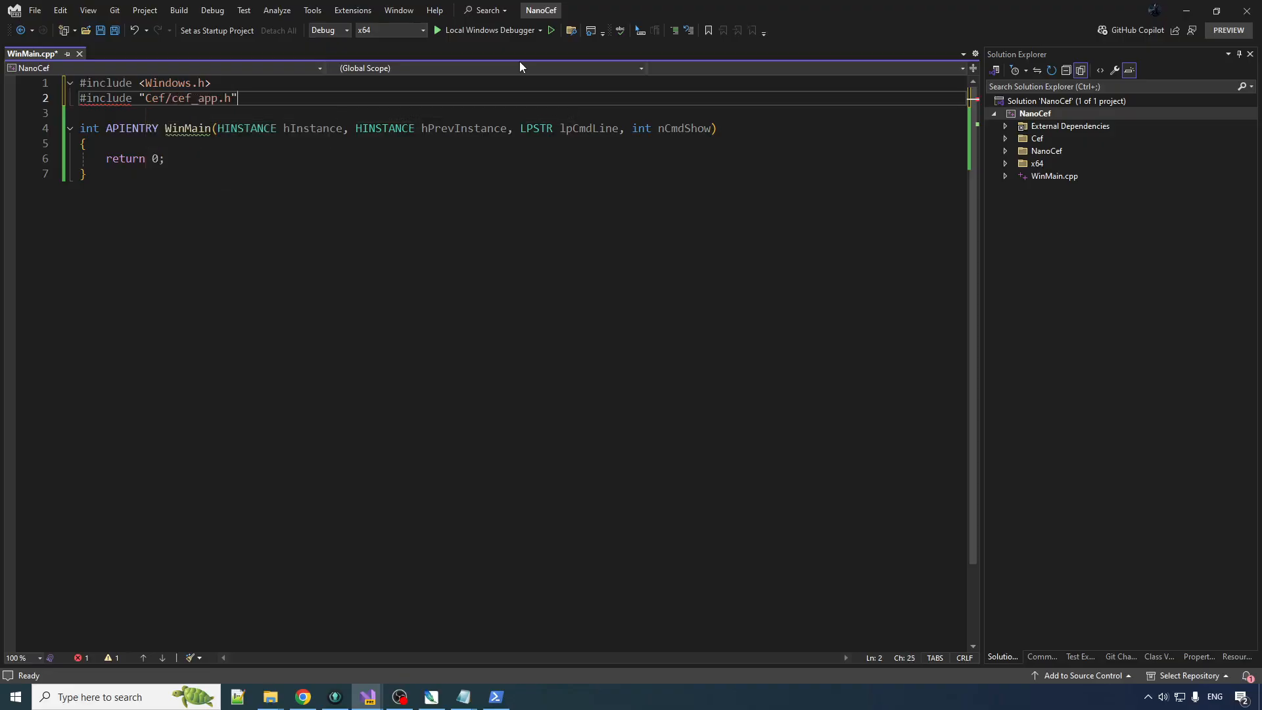
{"action": "type", "text": "#include \"Cef/\""}
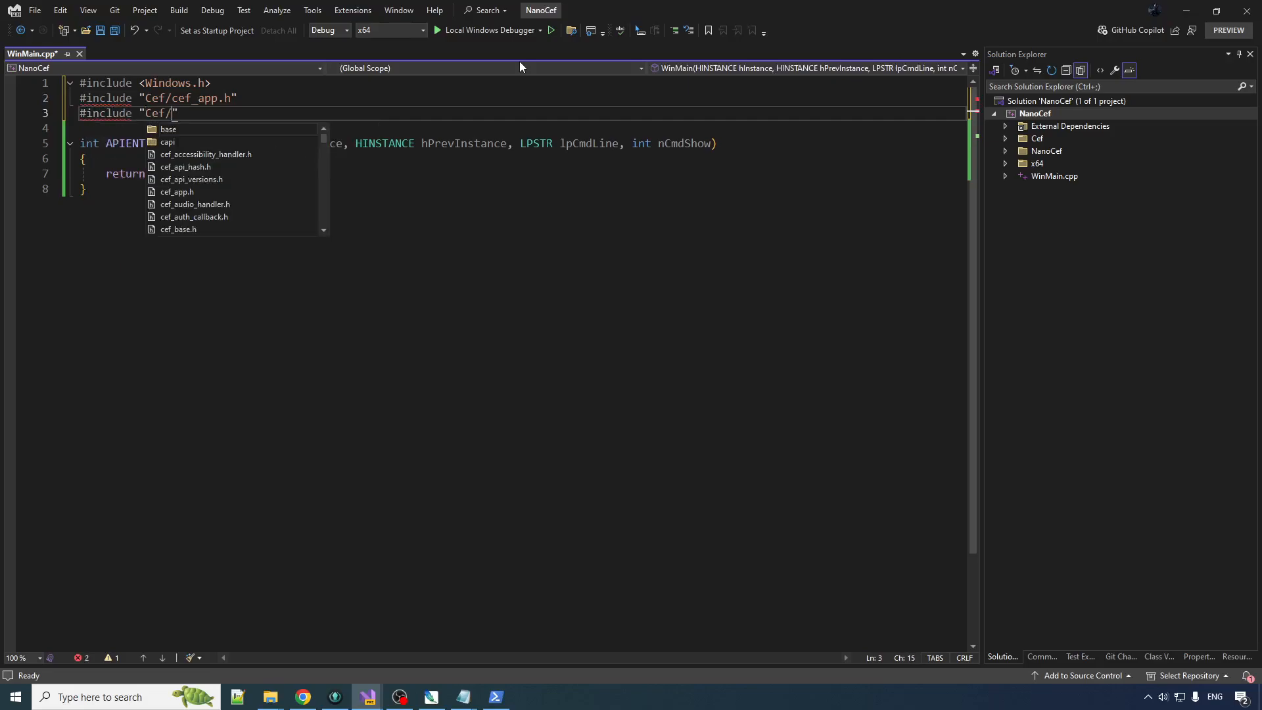
{"action": "type", "text": "cef_"}
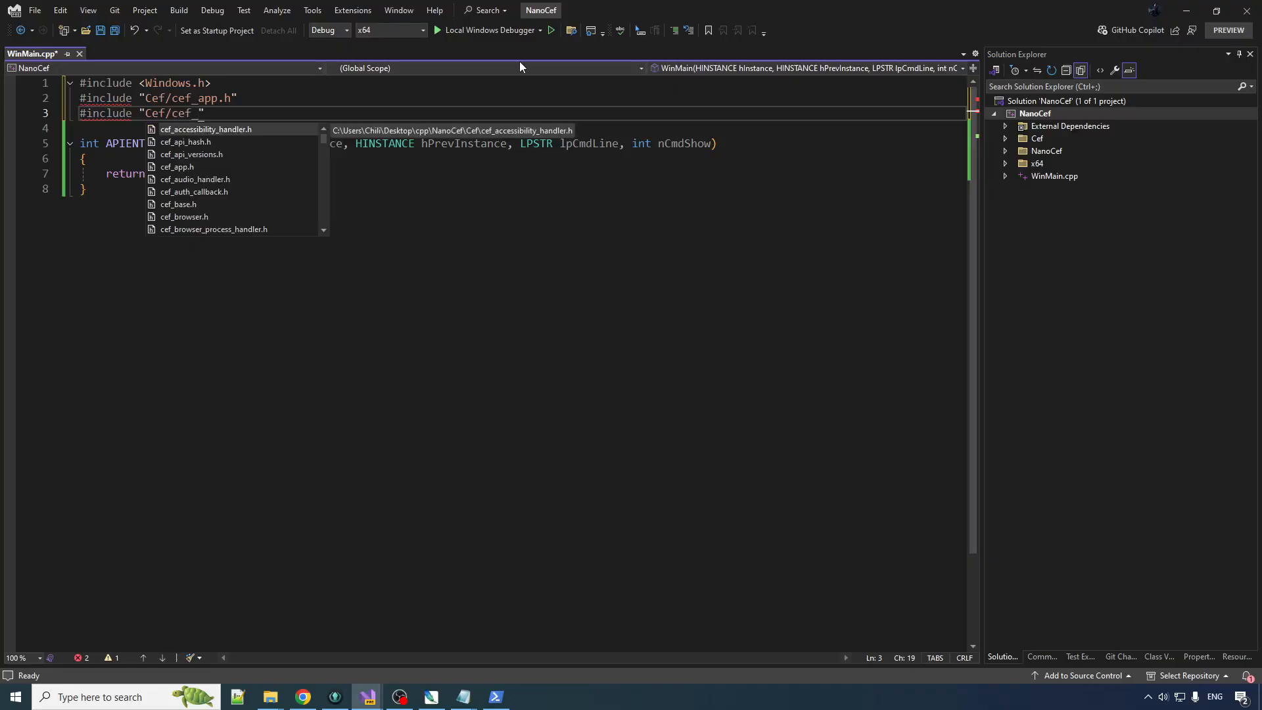
{"action": "type", "text": "client.h\""}
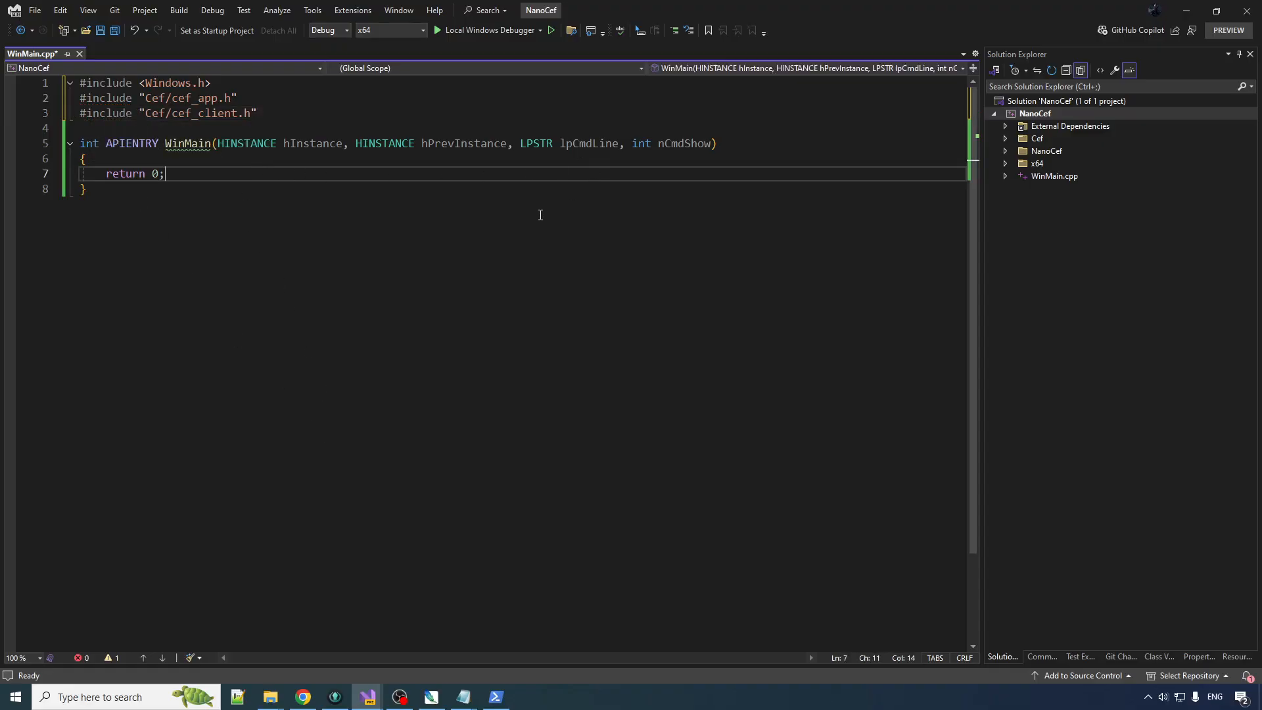
{"action": "left_click", "coordinate": [179, 10]}
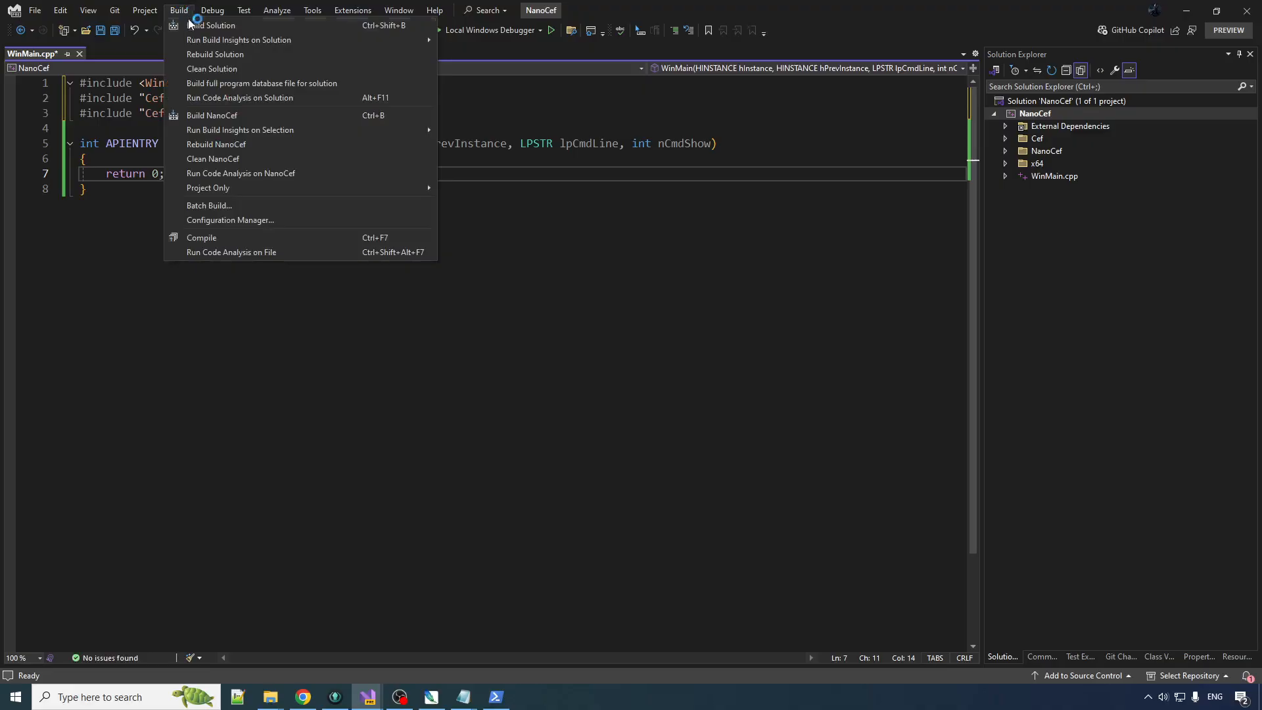
Build the solution and jump to the C1083 error about missing include/cef_base.h in cef_app.h.
{"action": "left_click", "coordinate": [211, 24]}
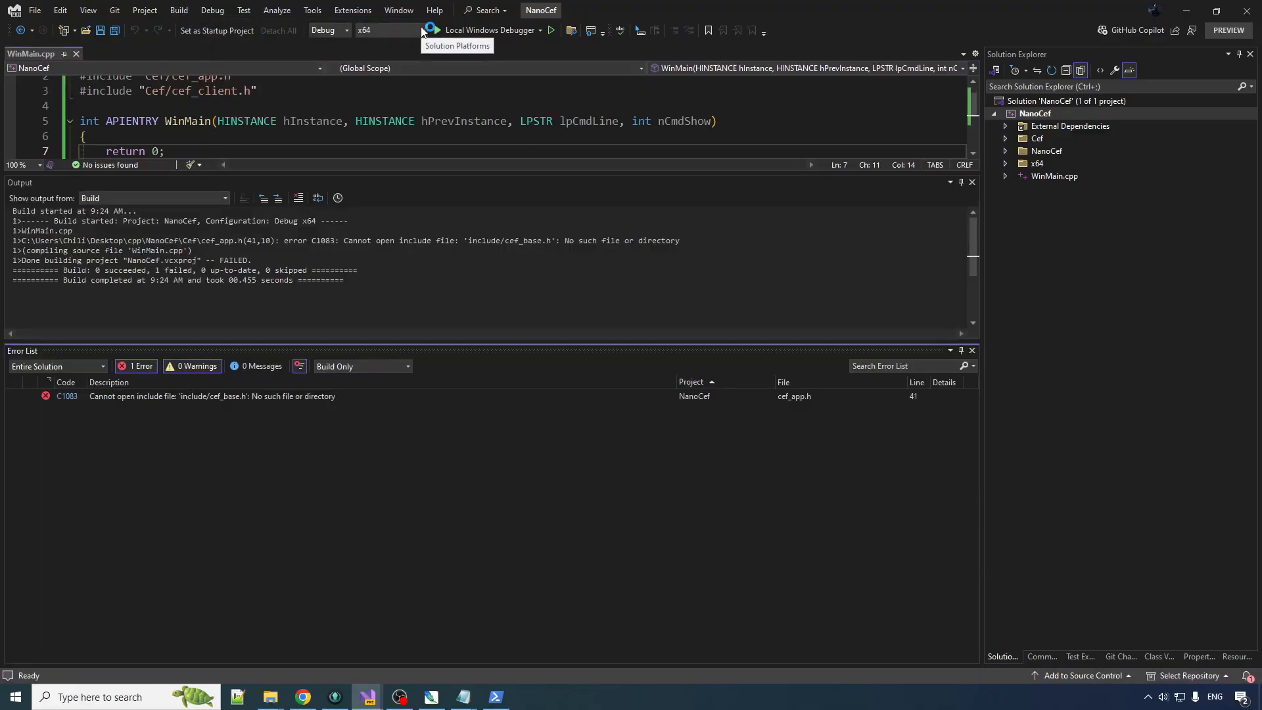
{"action": "mouse_move", "coordinate": [774, 343]}
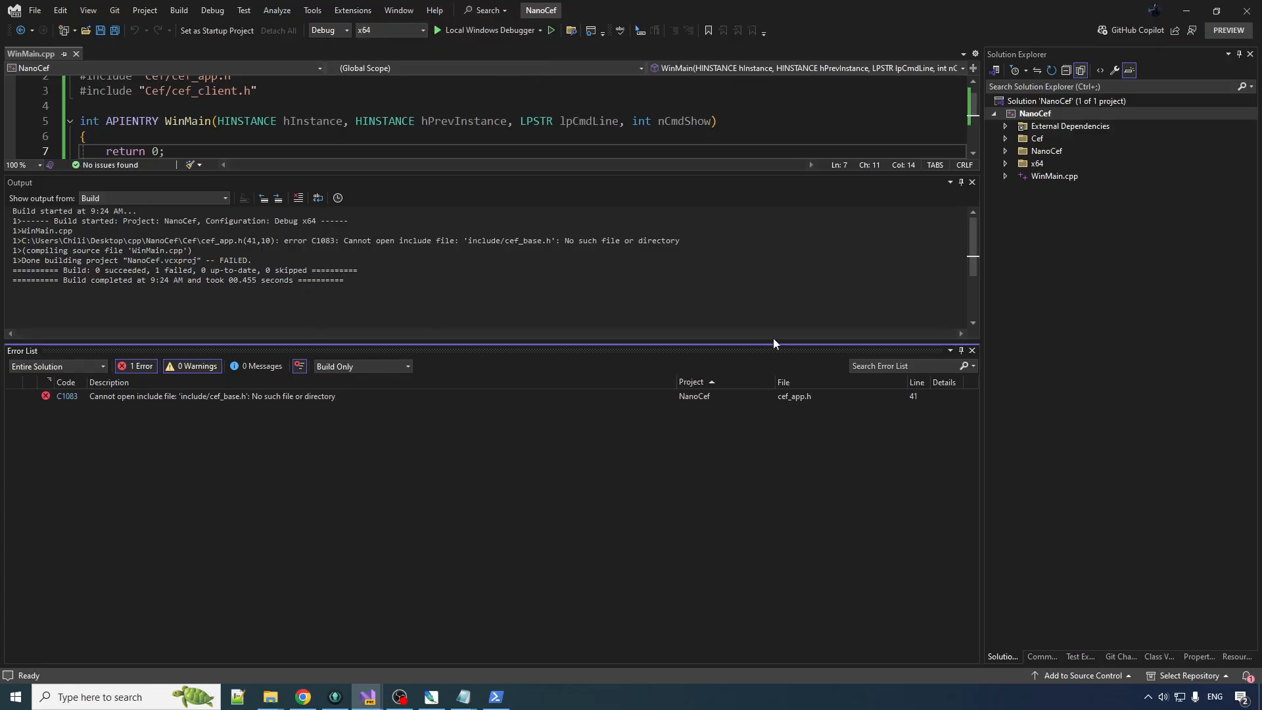
{"action": "mouse_move", "coordinate": [558, 455]}
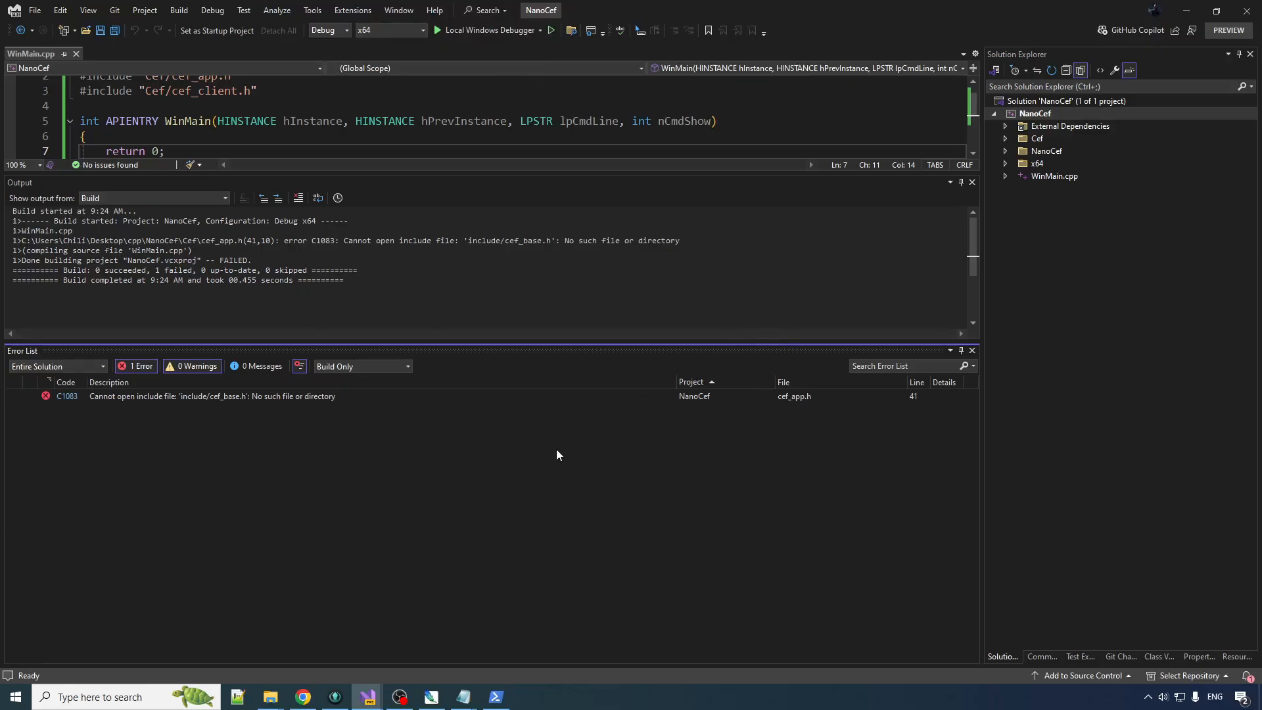
{"action": "mouse_move", "coordinate": [154, 416]}
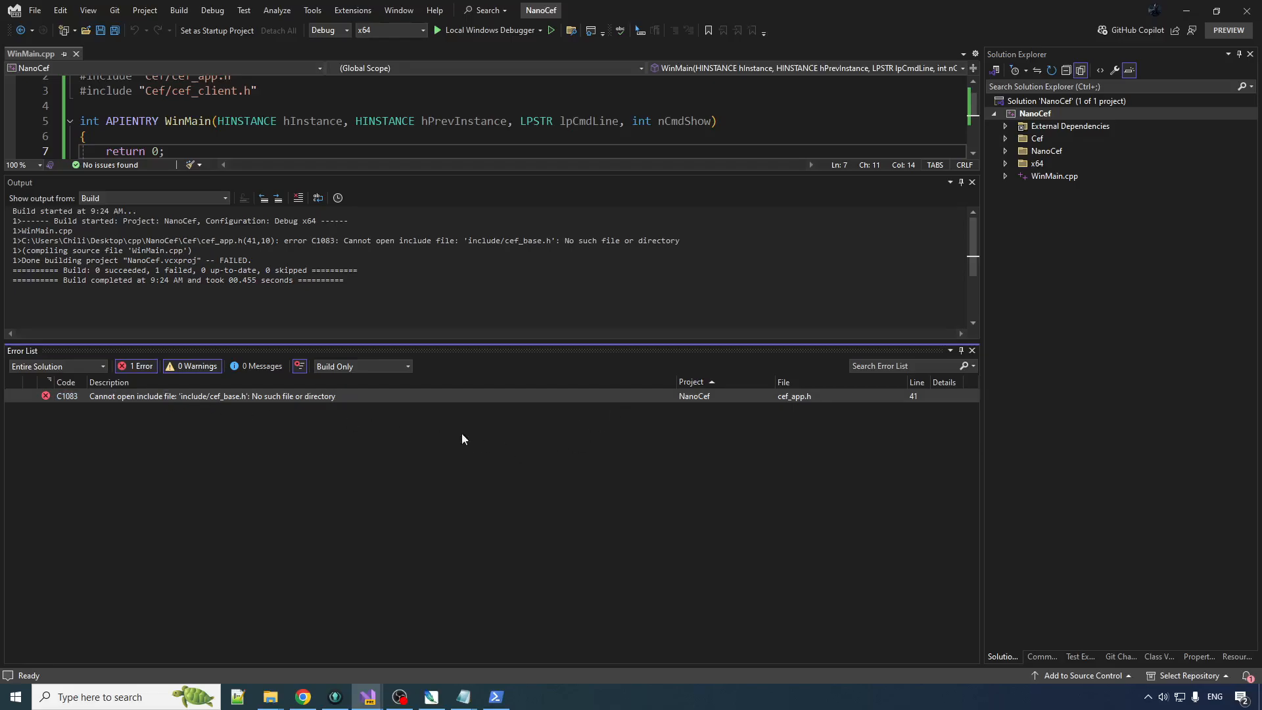
{"action": "mouse_move", "coordinate": [533, 239]}
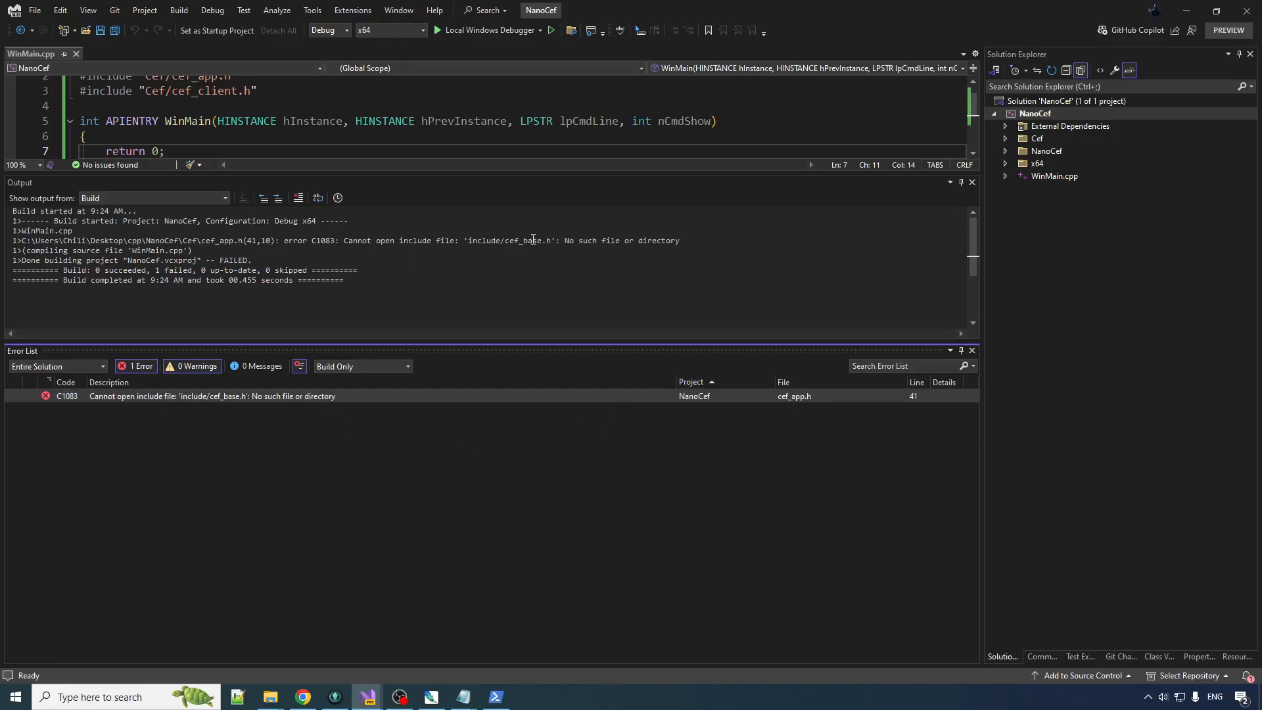
{"action": "double_click", "coordinate": [347, 240]}
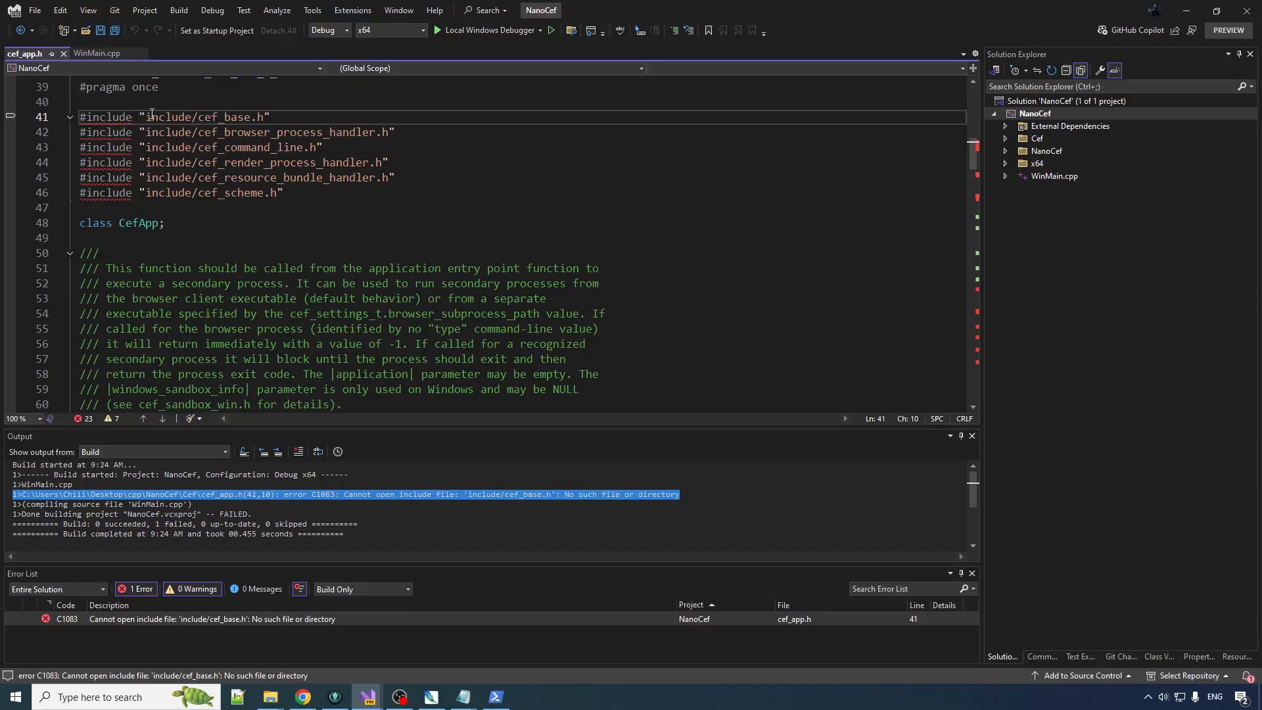
{"action": "mouse_move", "coordinate": [200, 117]}
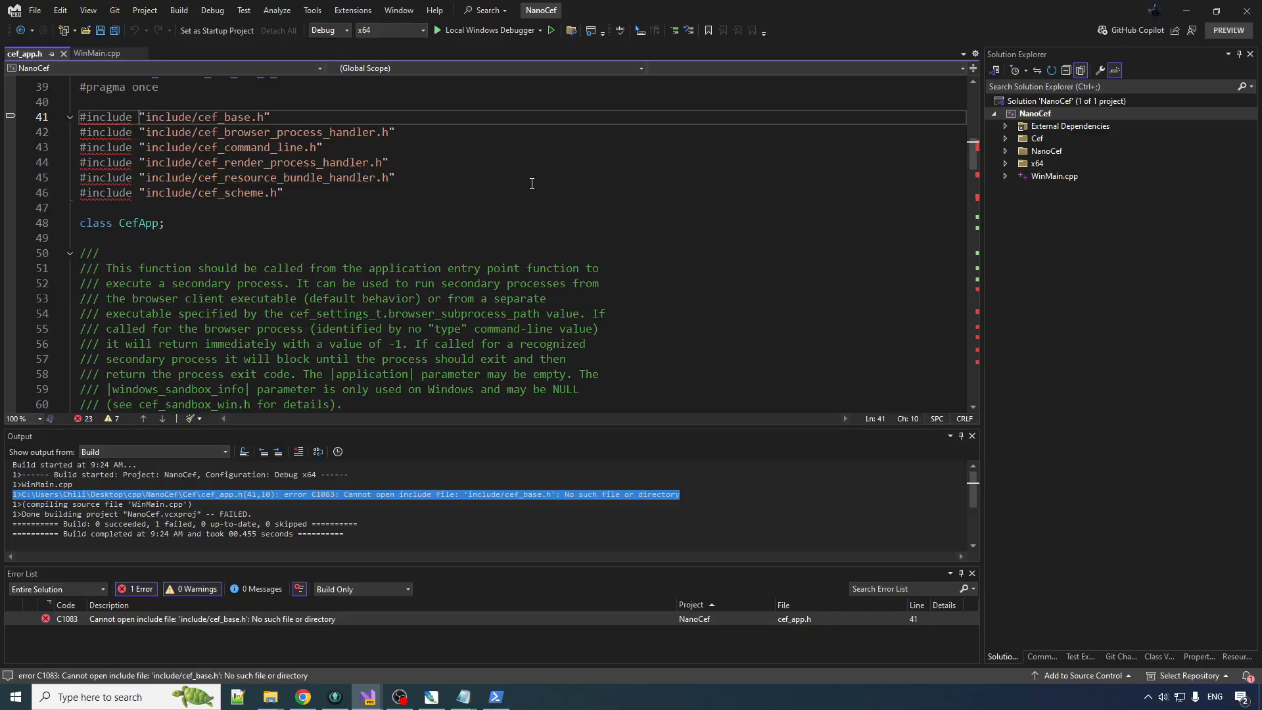
Rename the Cef folder in Solution Explorer to include.
{"action": "left_click", "coordinate": [1037, 137]}
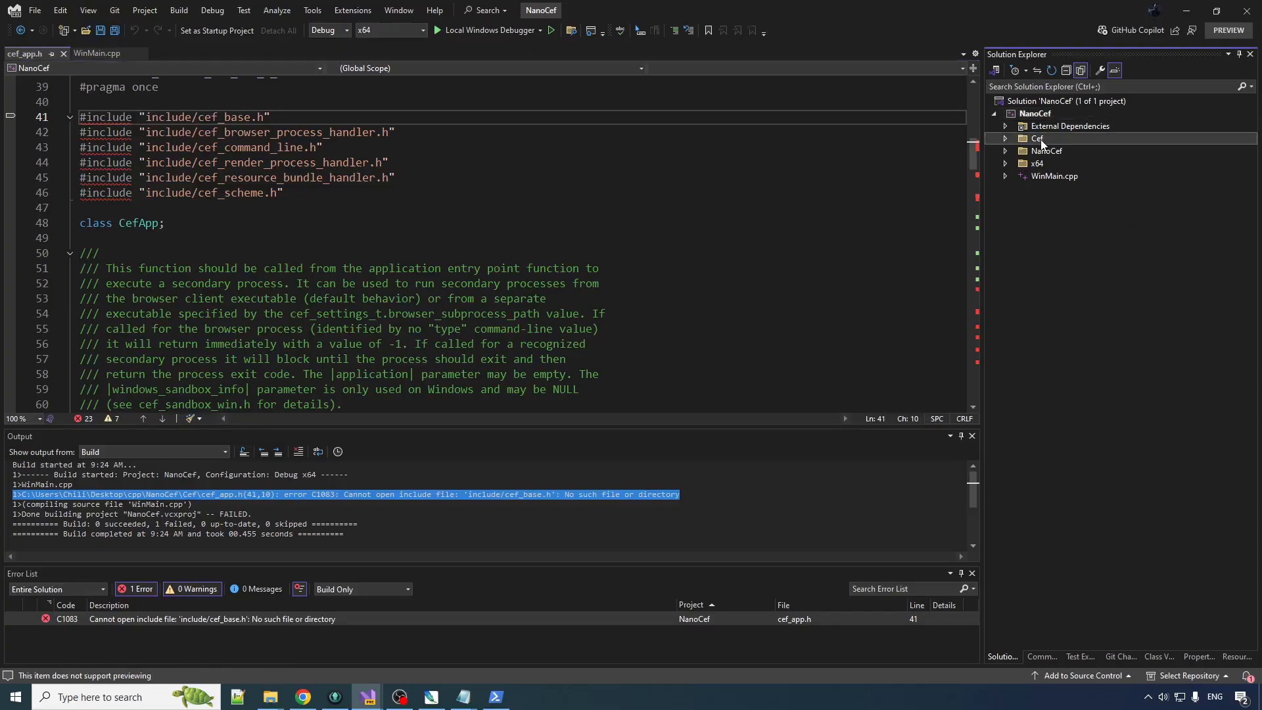
{"action": "double_click", "coordinate": [1037, 139]}
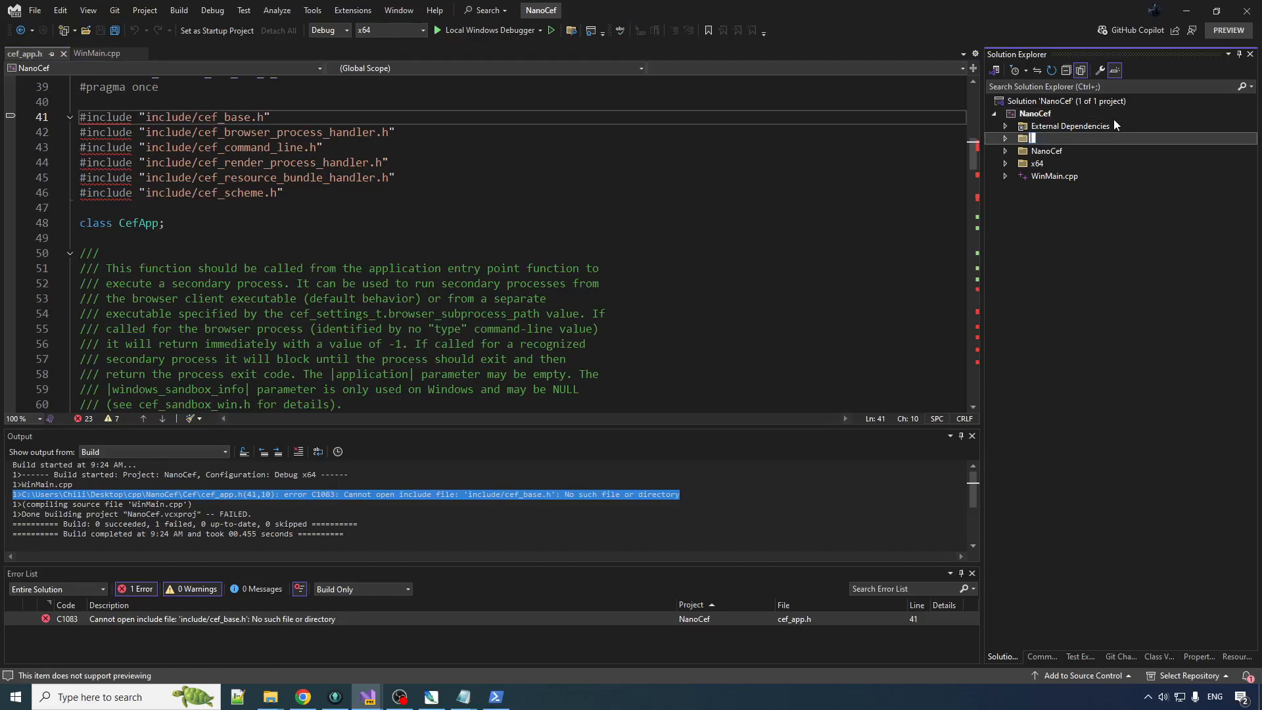
{"action": "type", "text": "include"}
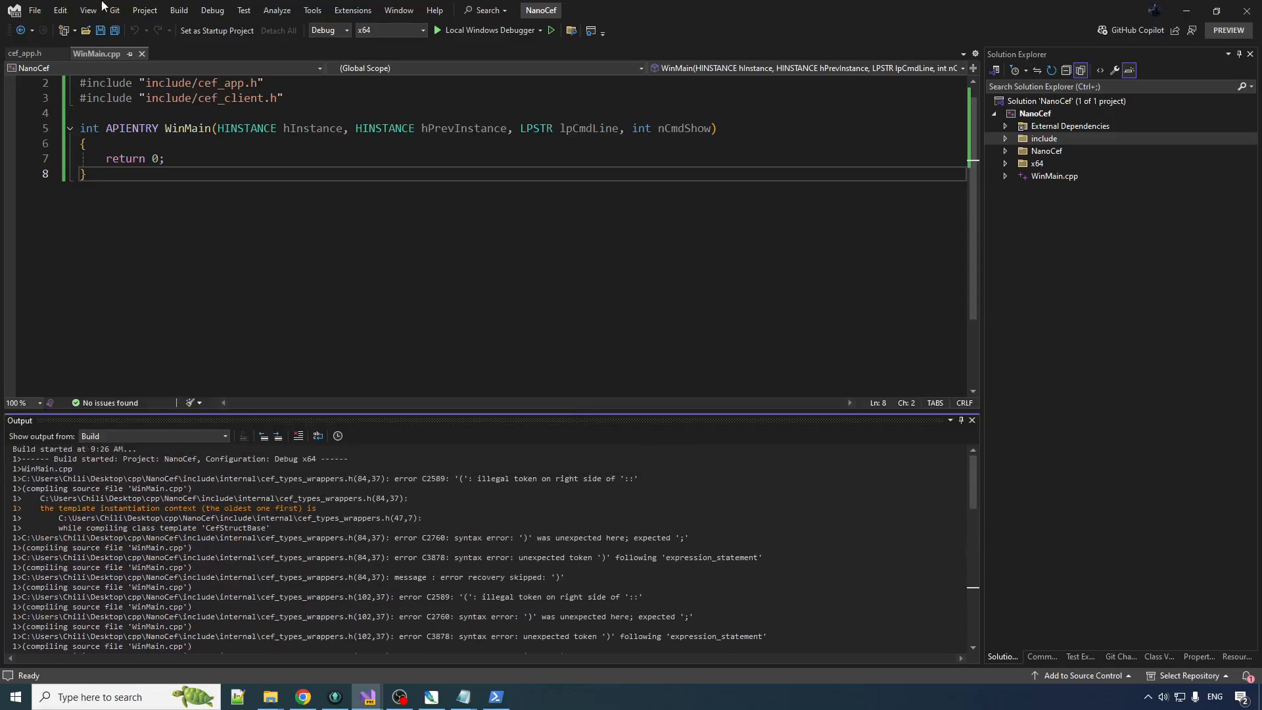
Add #define NOMINMAX on the first line, above #include <Windows.h>.
{"action": "type", "text": "#include <Windows.h>"}
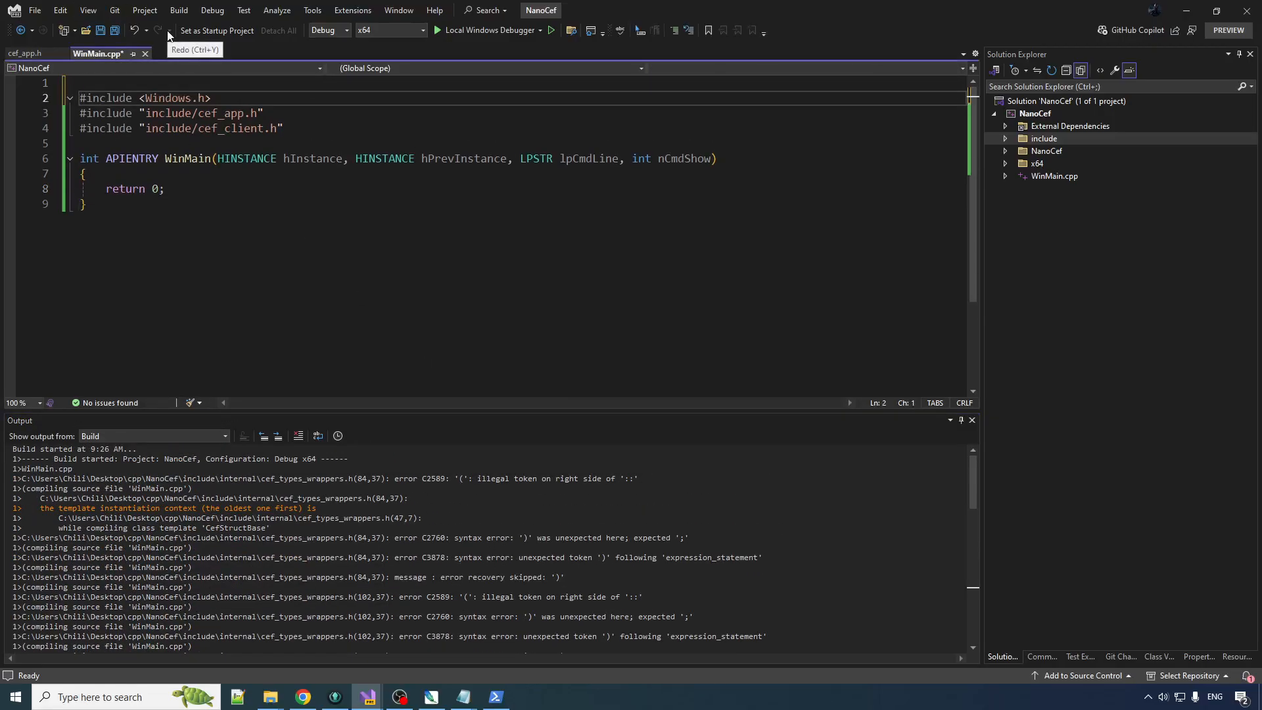
{"action": "type", "text": "#define"}
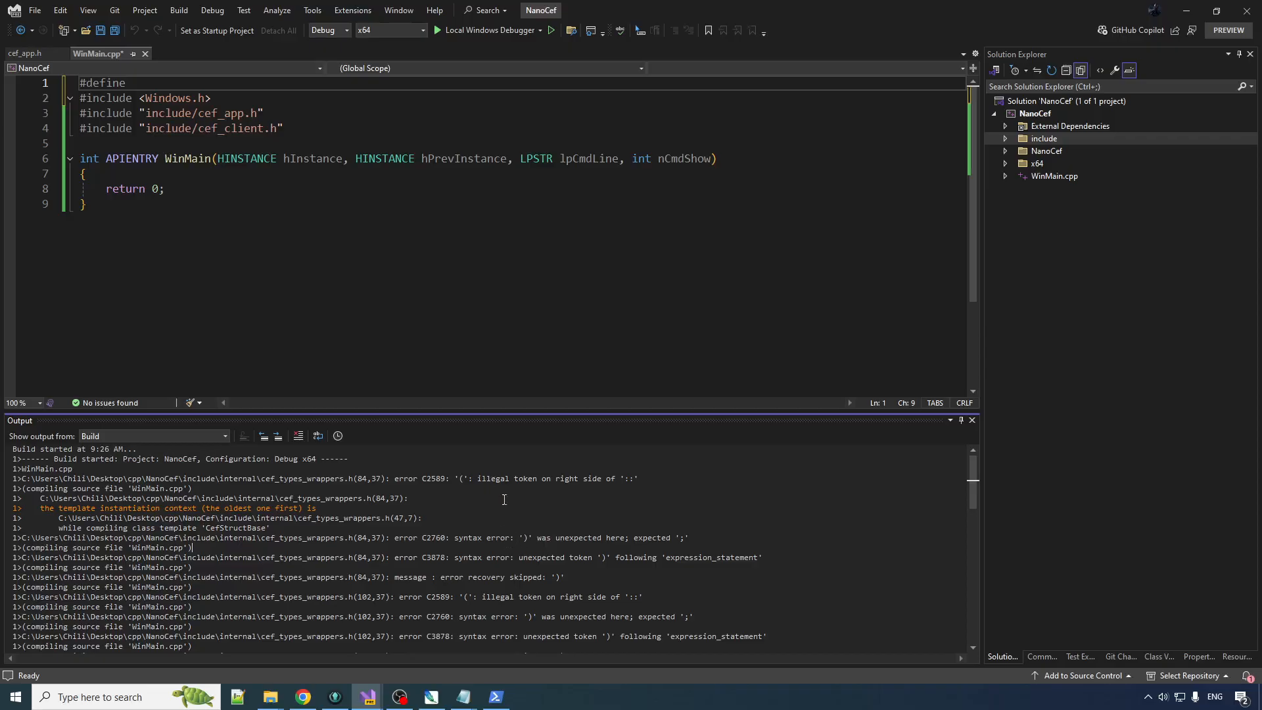
{"action": "double_click", "coordinate": [322, 538]}
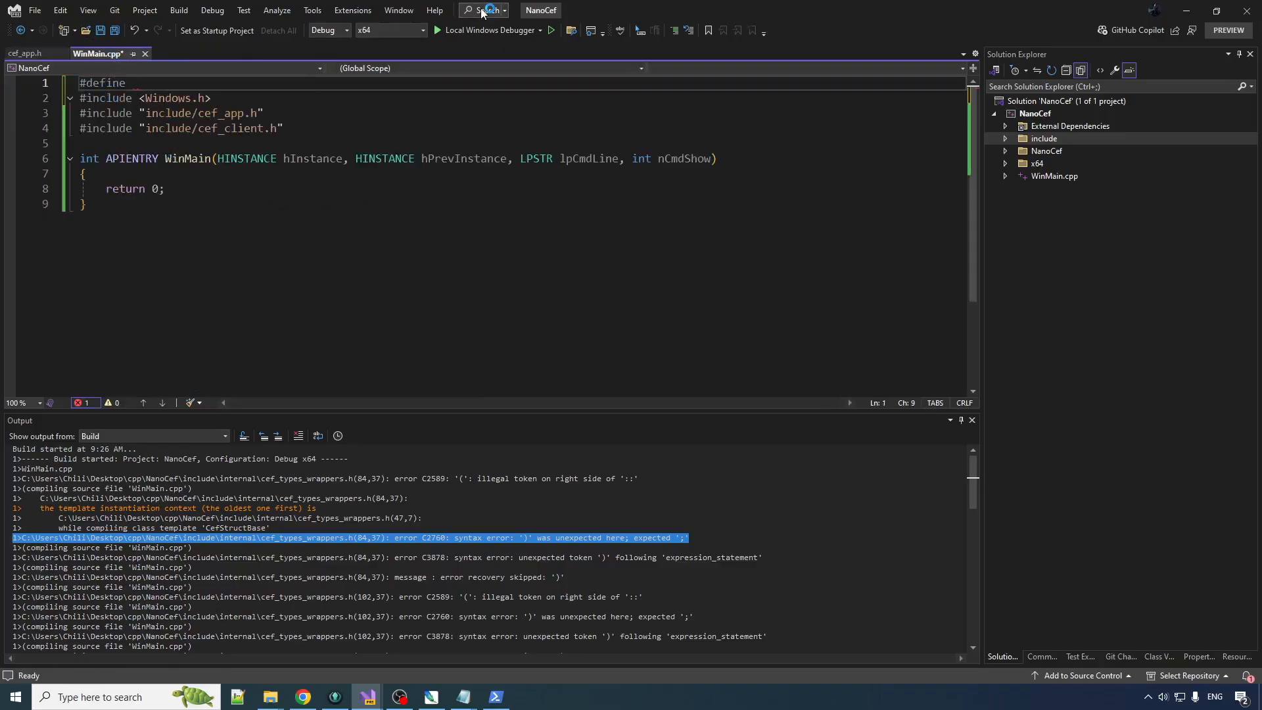
{"action": "type", "text": "NOMIN"}
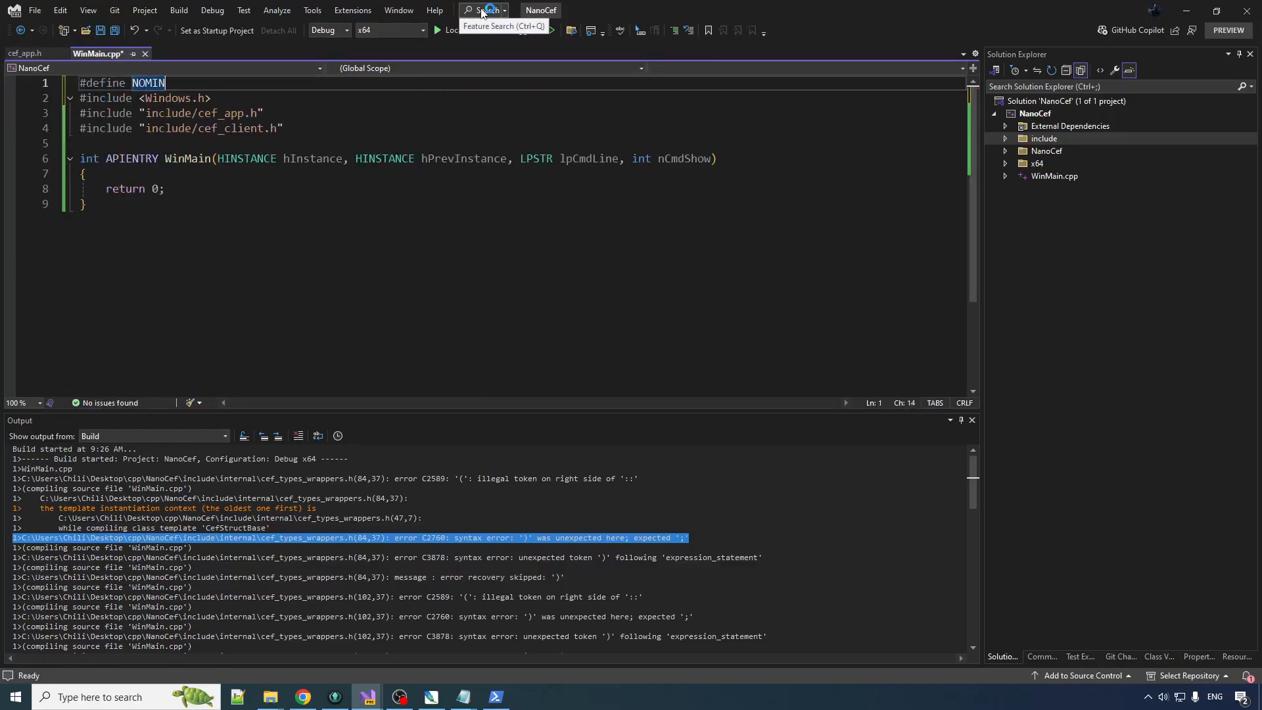
{"action": "type", "text": "MAX"}
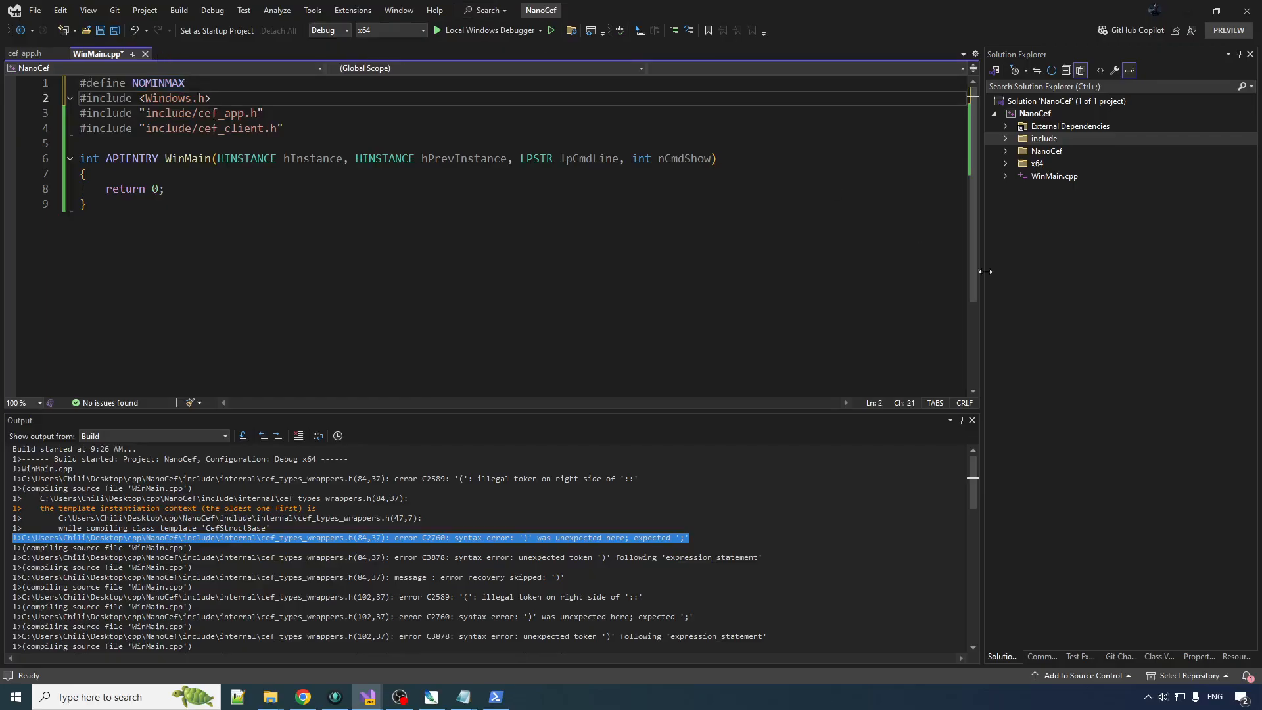
Close the build Output pane, leaving WinMain.cpp with NOMINMAX defined and no issues.
{"action": "left_click", "coordinate": [972, 420]}
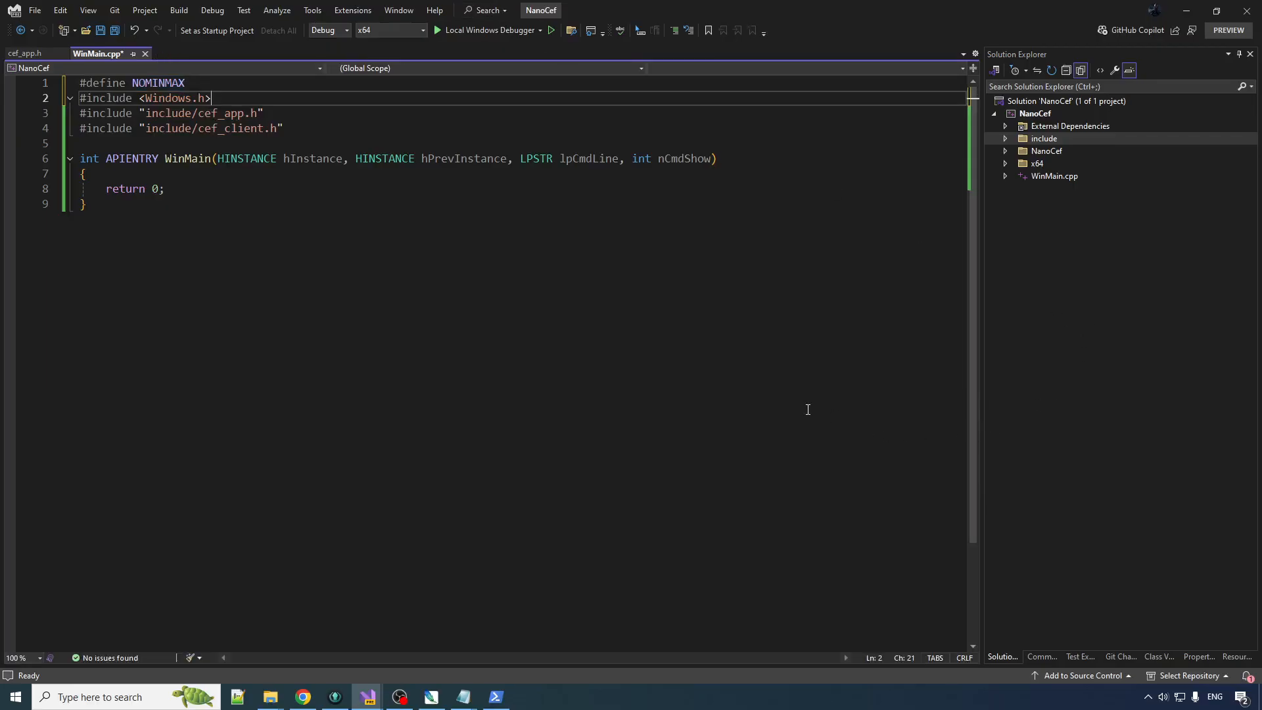
{"action": "mouse_move", "coordinate": [799, 479]}
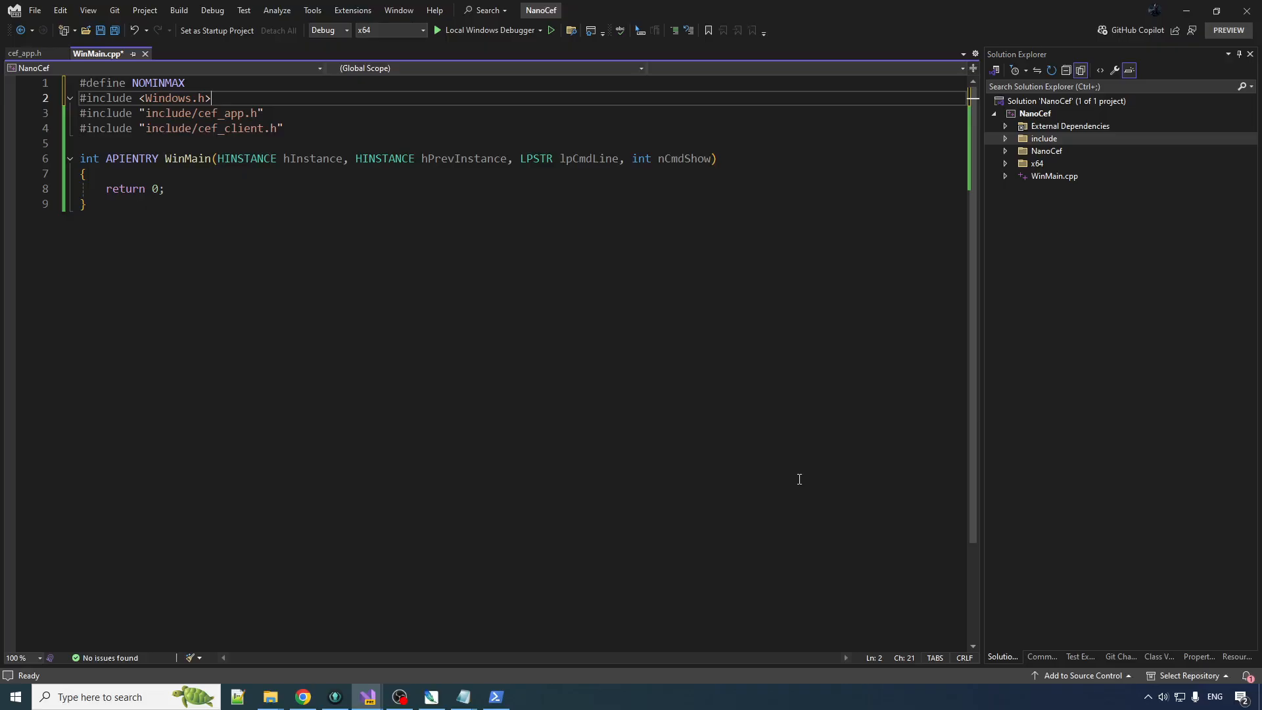
{"action": "mouse_move", "coordinate": [334, 172]}
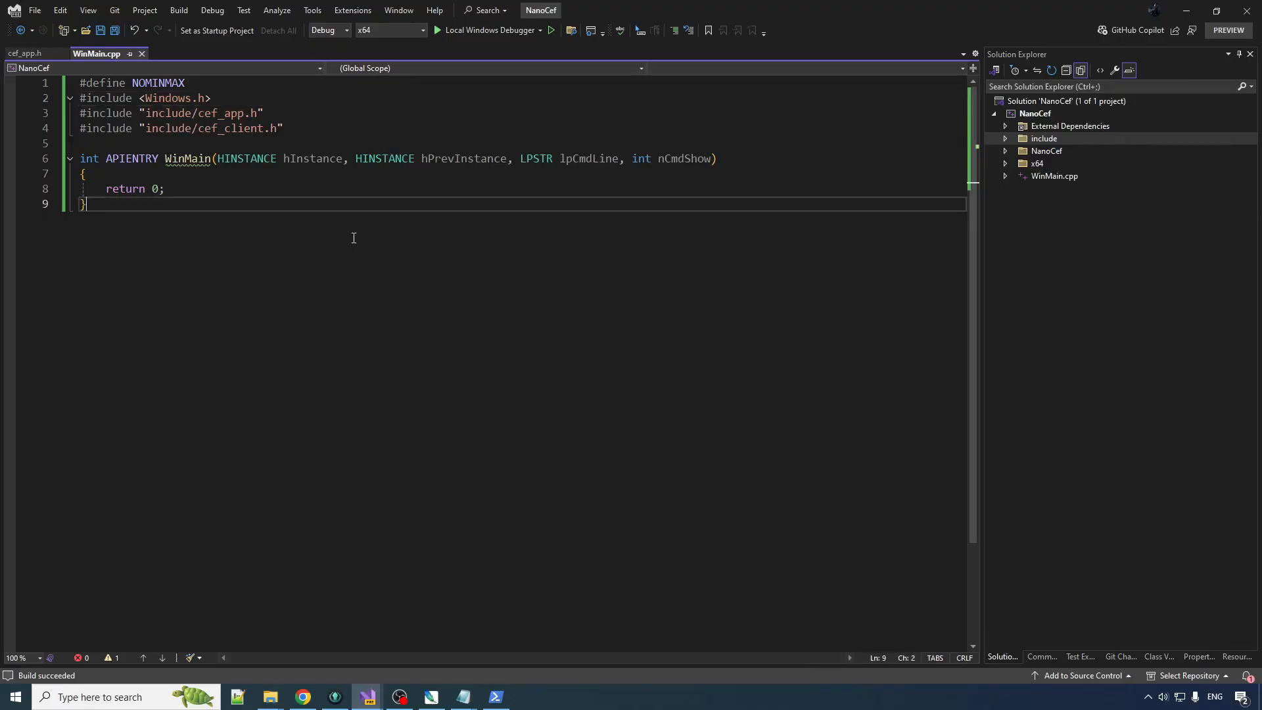
{"action": "mouse_move", "coordinate": [508, 168]}
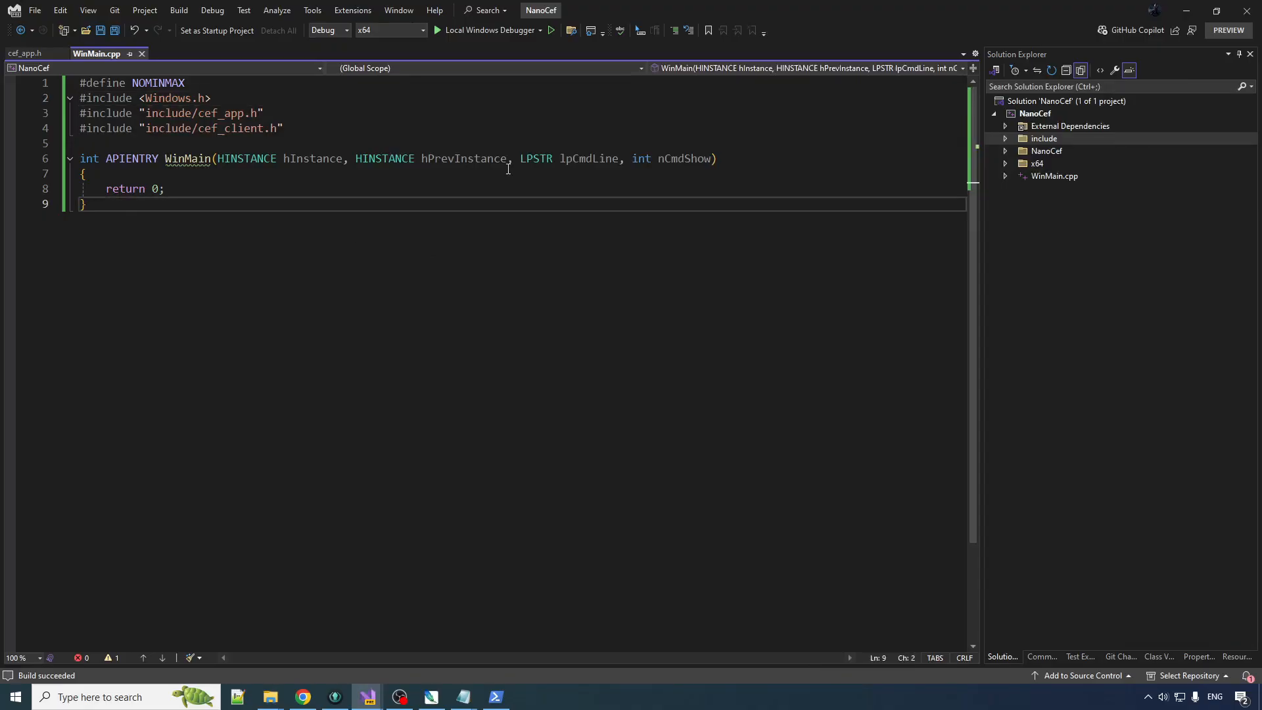